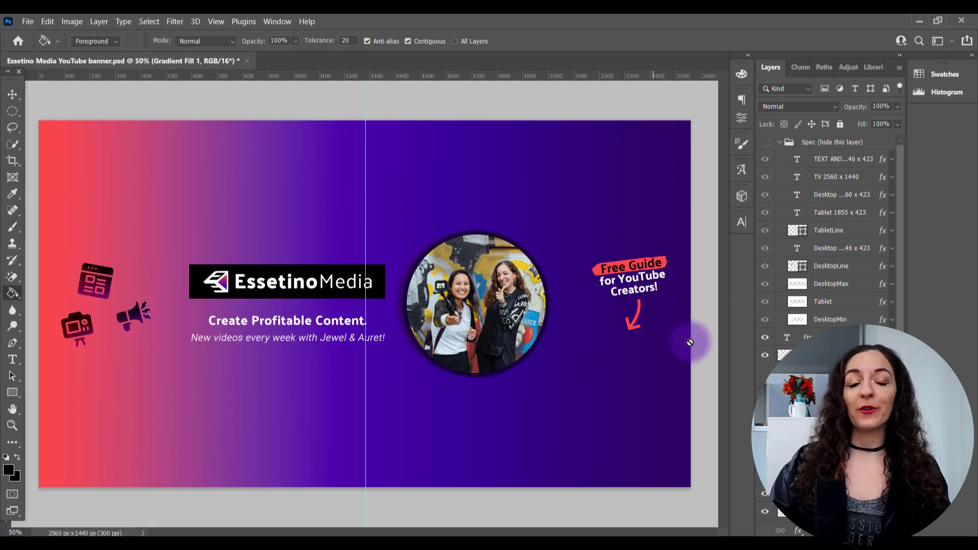
{"action": "mouse_move", "coordinate": [654, 361]}
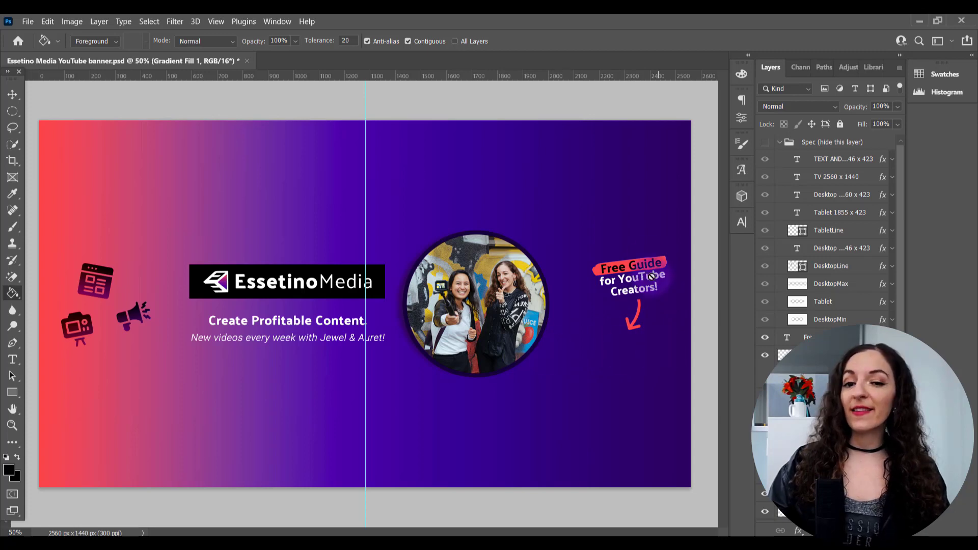
{"action": "mouse_move", "coordinate": [610, 377]}
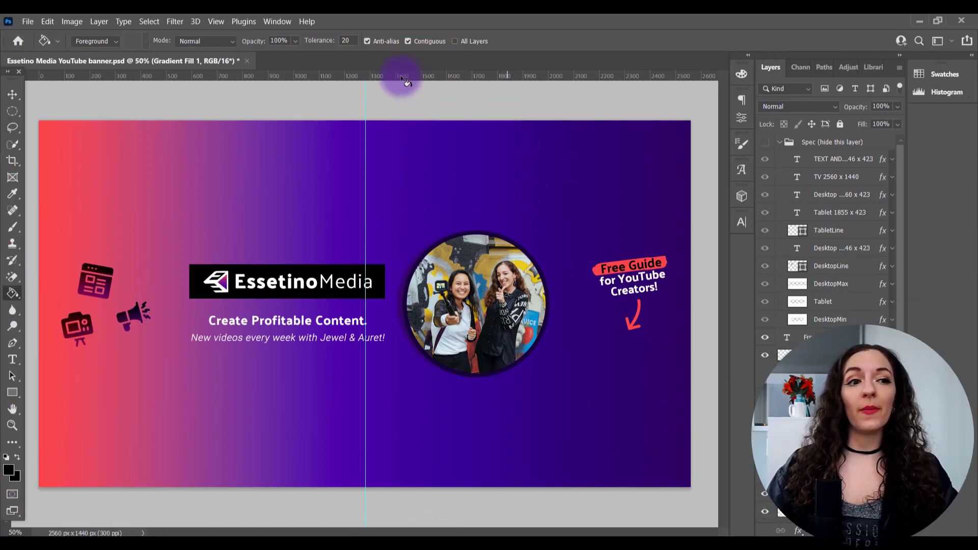
Create a new document 2560 px wide by 1440 px tall via File > New
{"action": "left_click", "coordinate": [29, 22]}
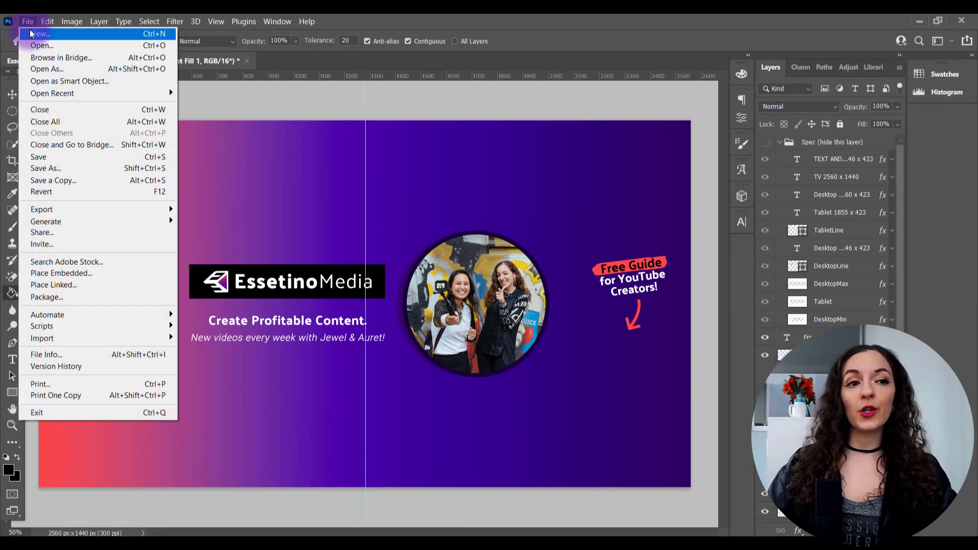
{"action": "left_click", "coordinate": [37, 35]}
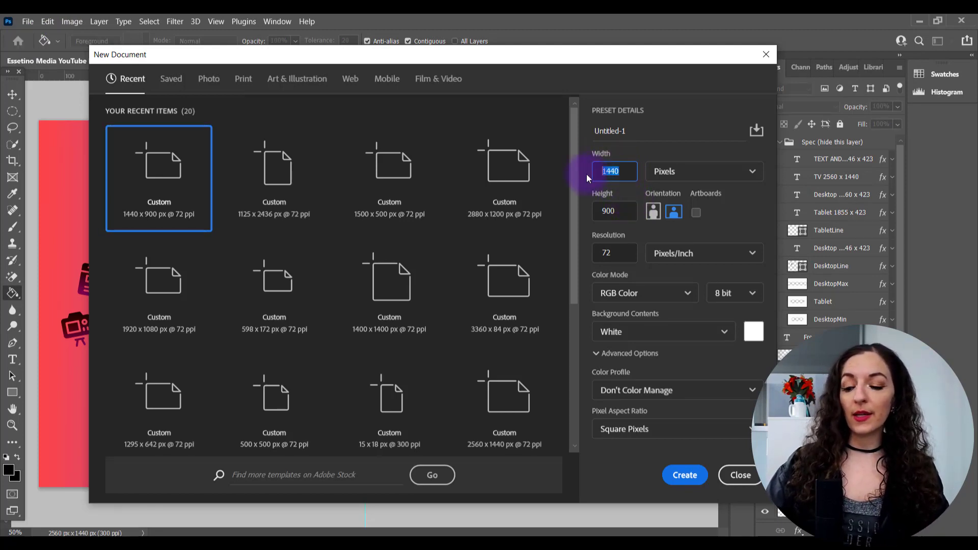
{"action": "type", "text": "256"}
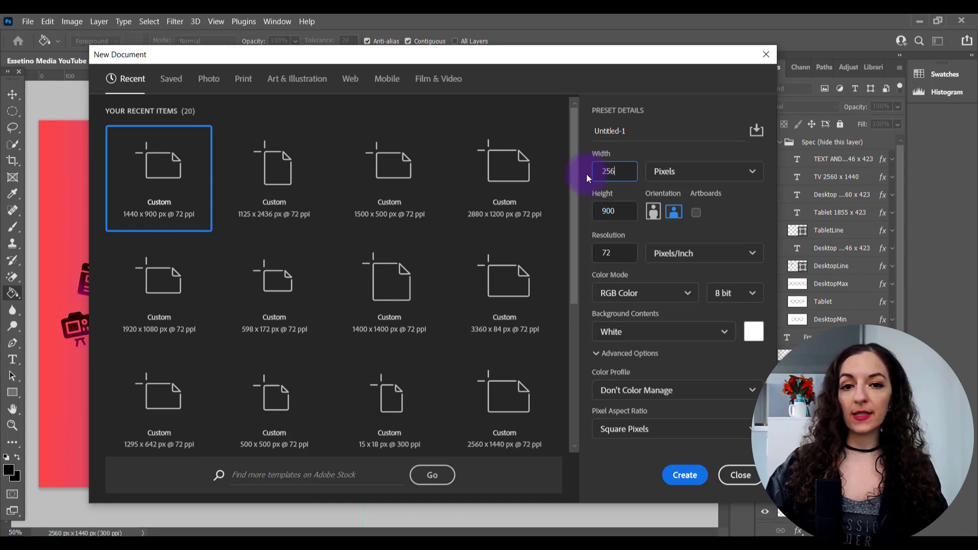
{"action": "type", "text": "2560"}
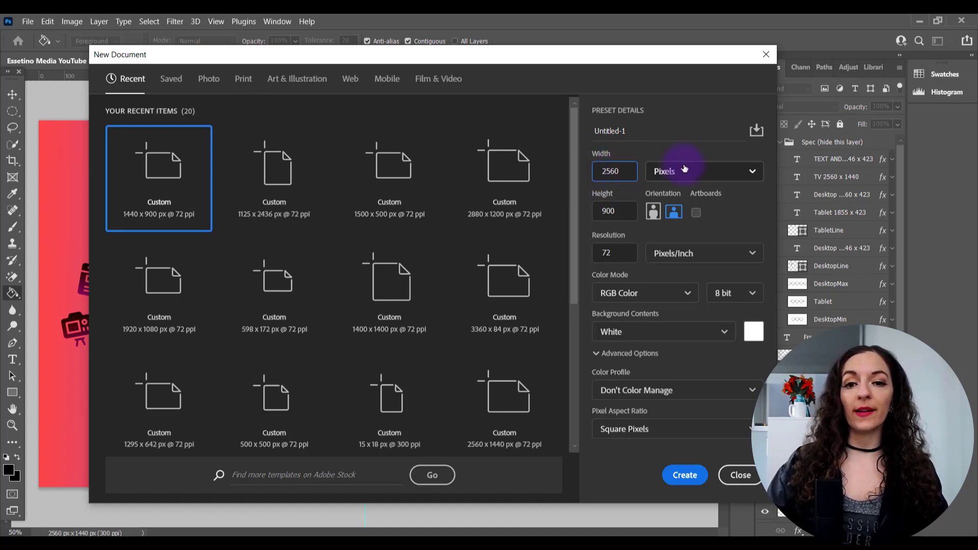
{"action": "left_click", "coordinate": [703, 171]}
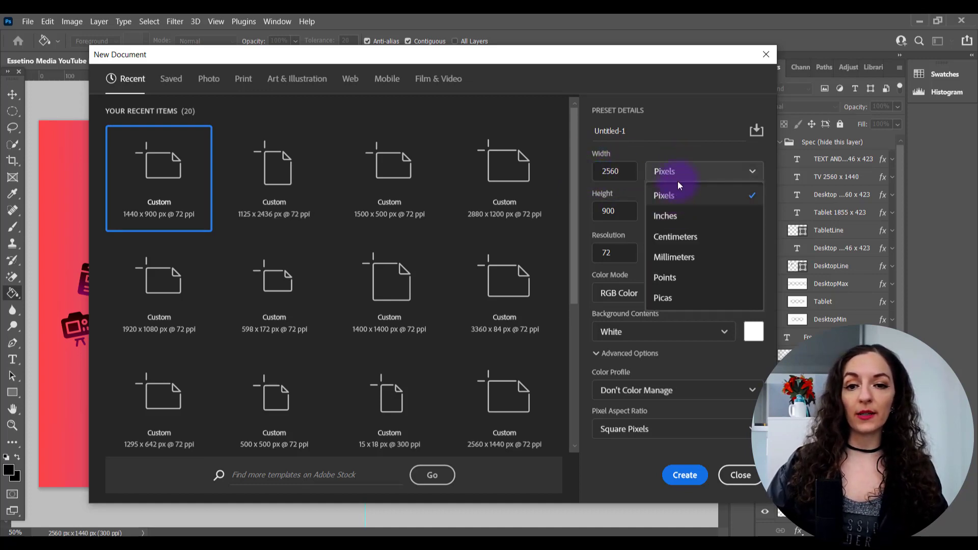
{"action": "left_click", "coordinate": [664, 194]}
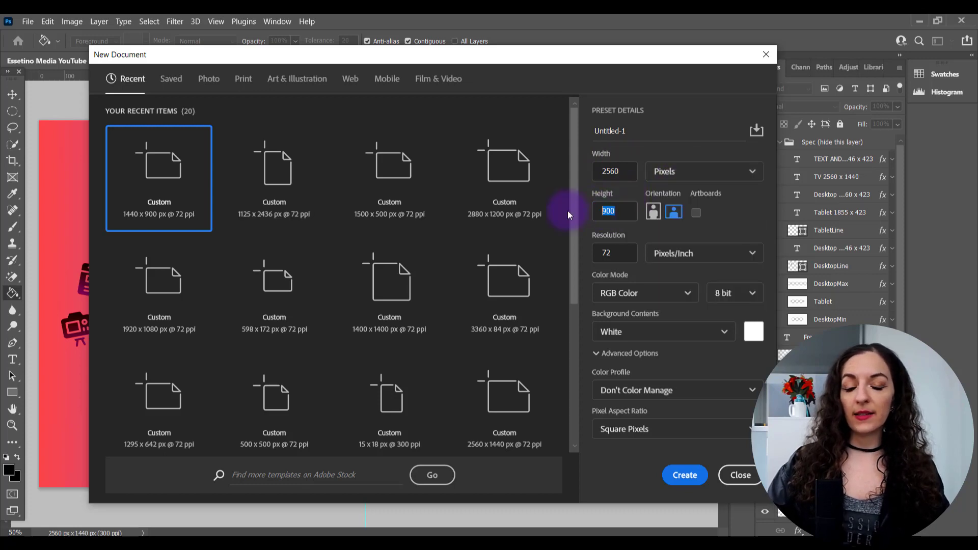
{"action": "type", "text": "1440"}
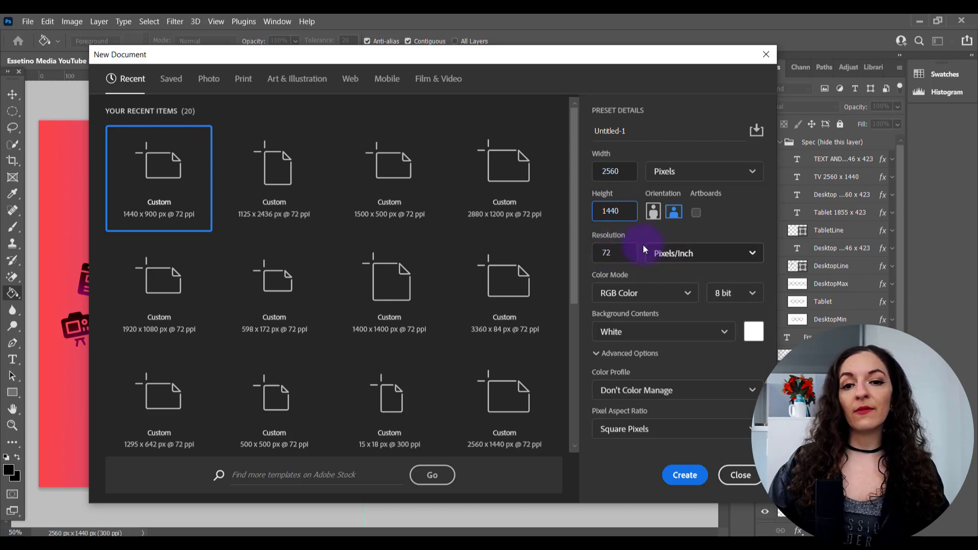
{"action": "left_click", "coordinate": [684, 474]}
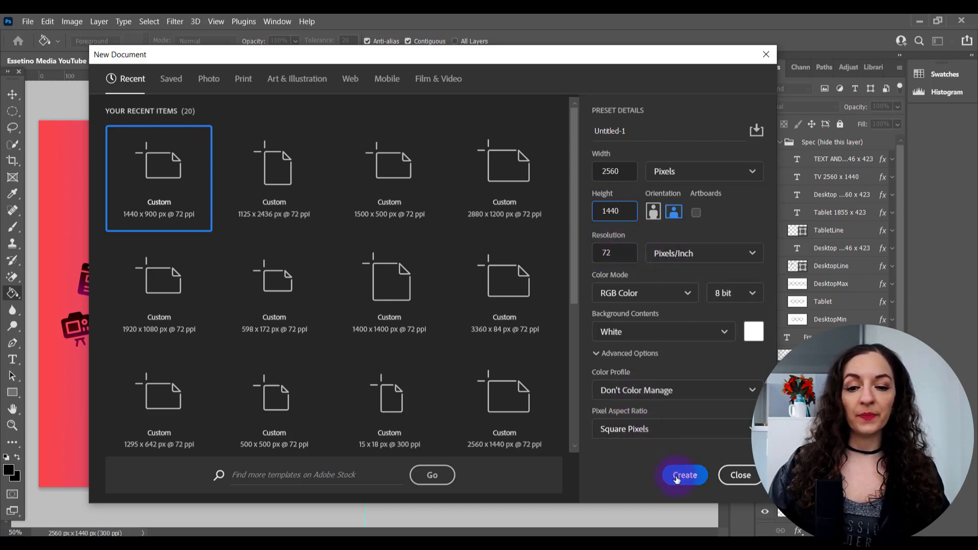
{"action": "left_click", "coordinate": [685, 474]}
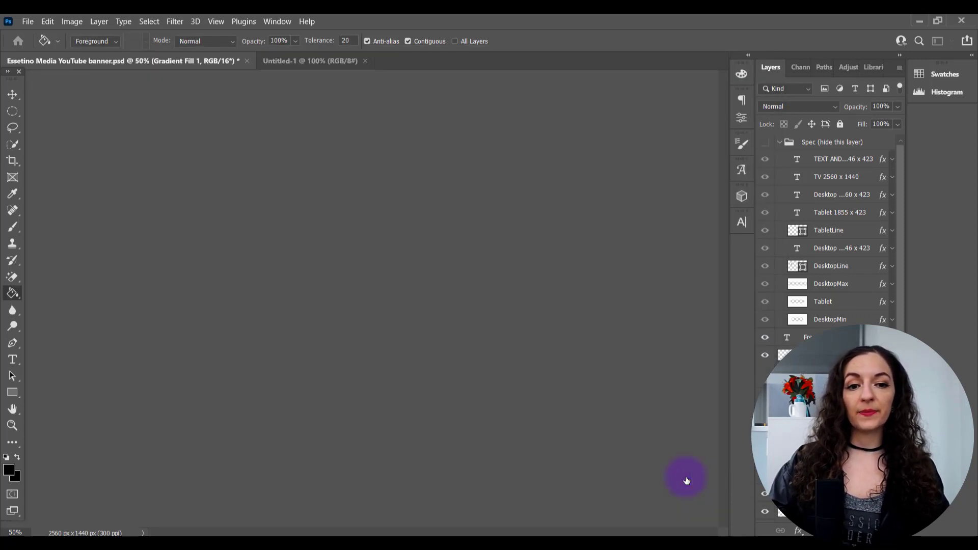
{"action": "left_click", "coordinate": [308, 61]}
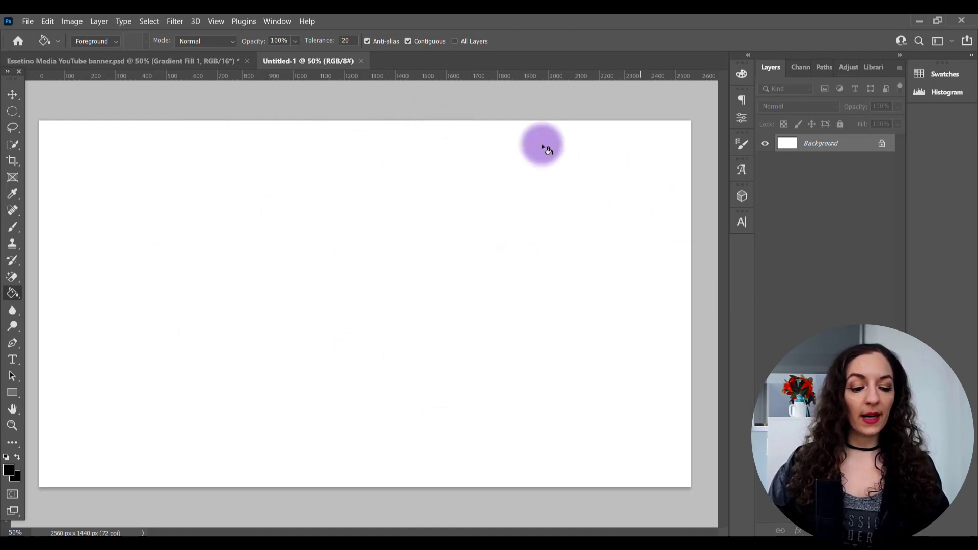
{"action": "mouse_move", "coordinate": [511, 391]}
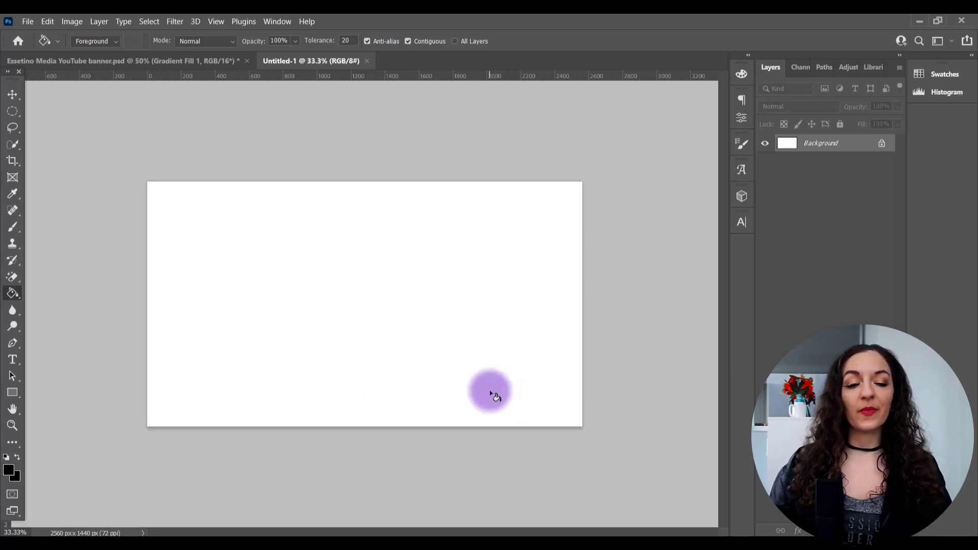
{"action": "mouse_move", "coordinate": [132, 444]}
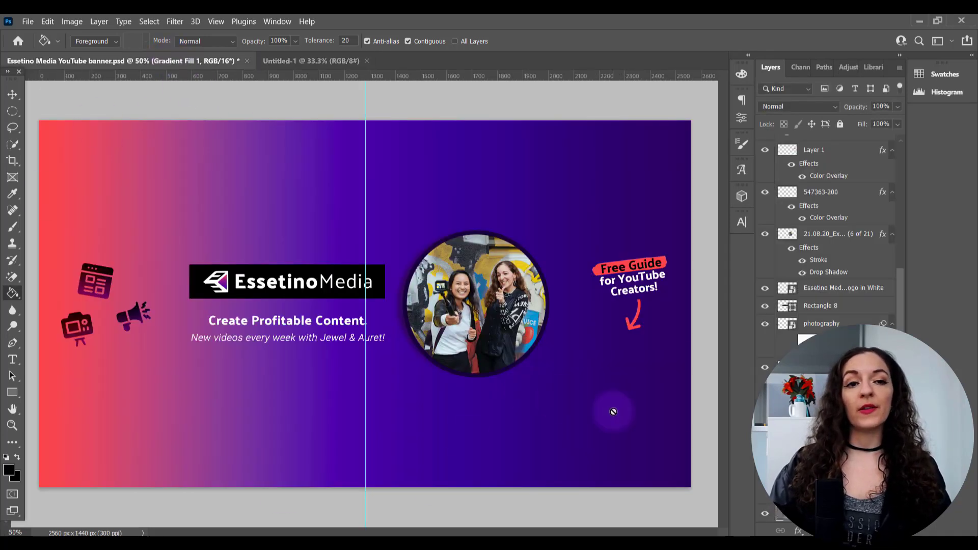
{"action": "mouse_move", "coordinate": [299, 67]}
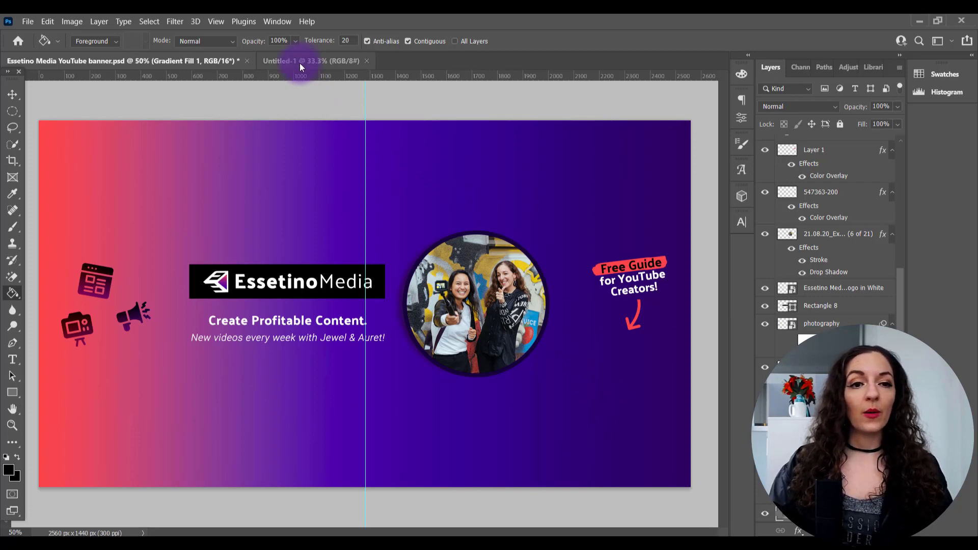
{"action": "left_click", "coordinate": [305, 61]}
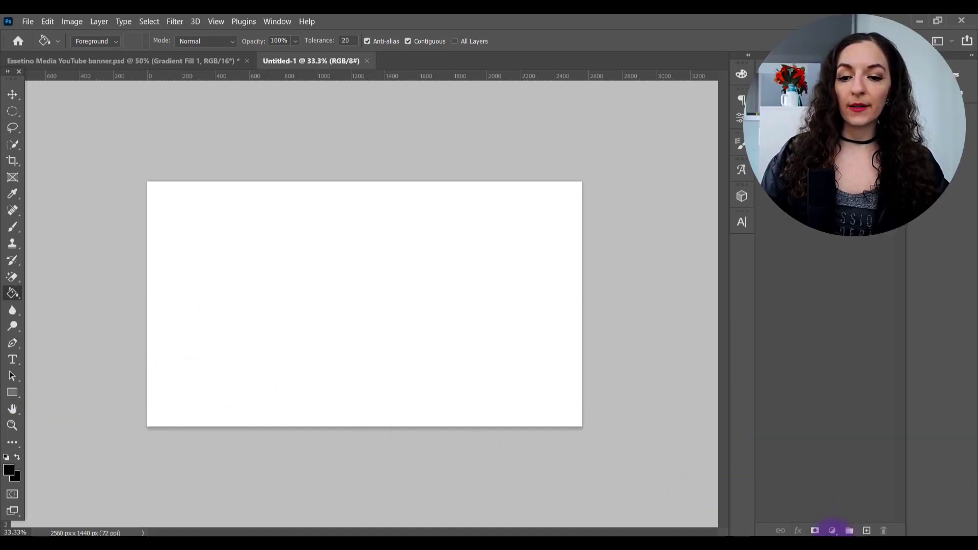
Add a gradient fill layer and set its first colour stop to deep blue
{"action": "left_click", "coordinate": [832, 531]}
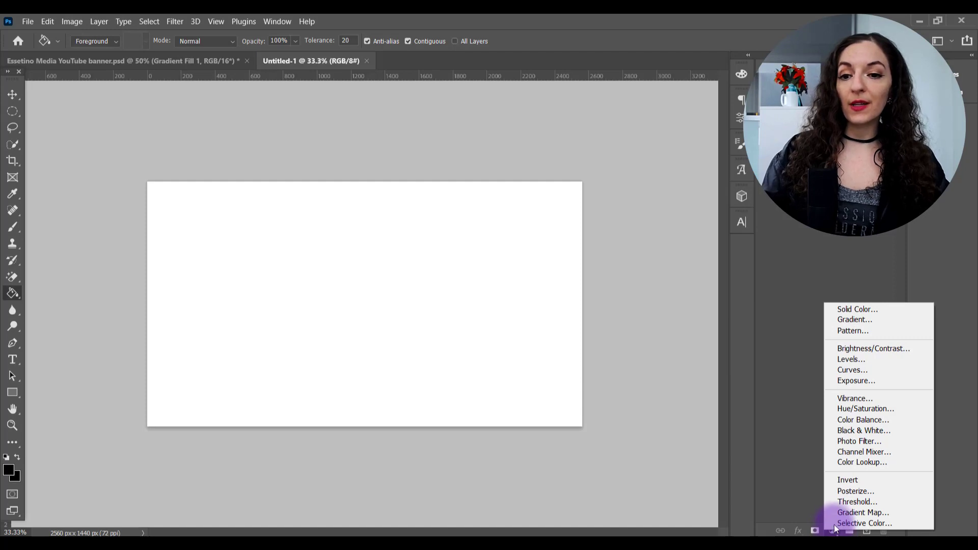
{"action": "mouse_move", "coordinate": [853, 319]}
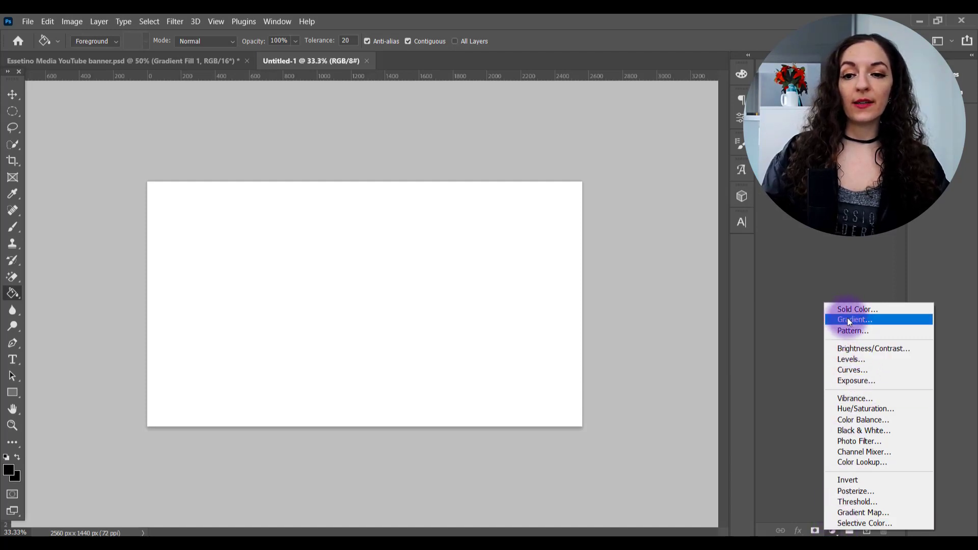
{"action": "left_click", "coordinate": [854, 319]}
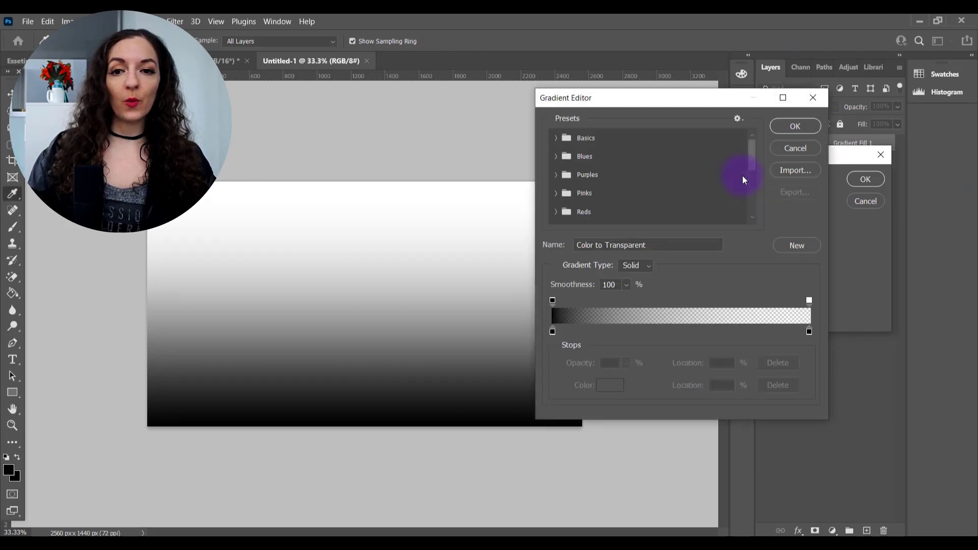
{"action": "left_click", "coordinate": [552, 332]}
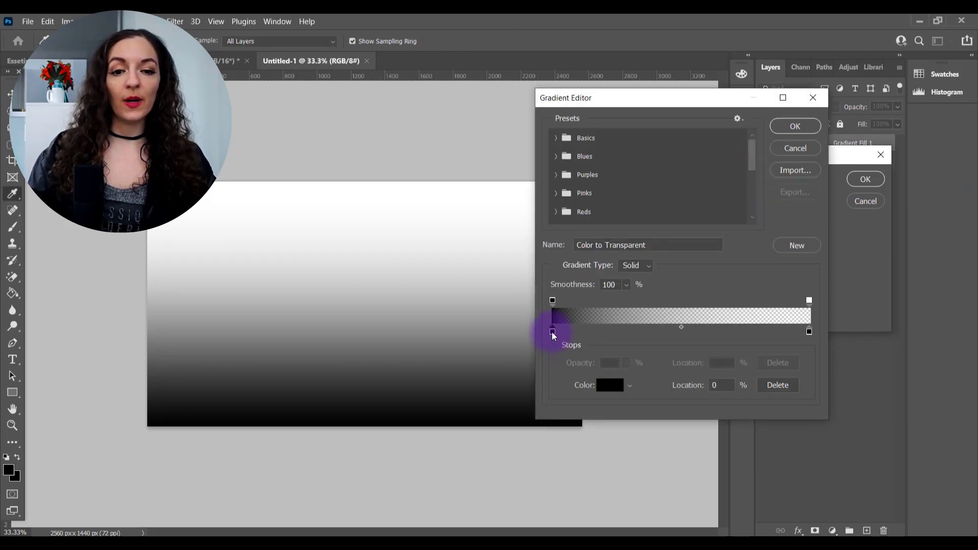
{"action": "left_click", "coordinate": [609, 385]}
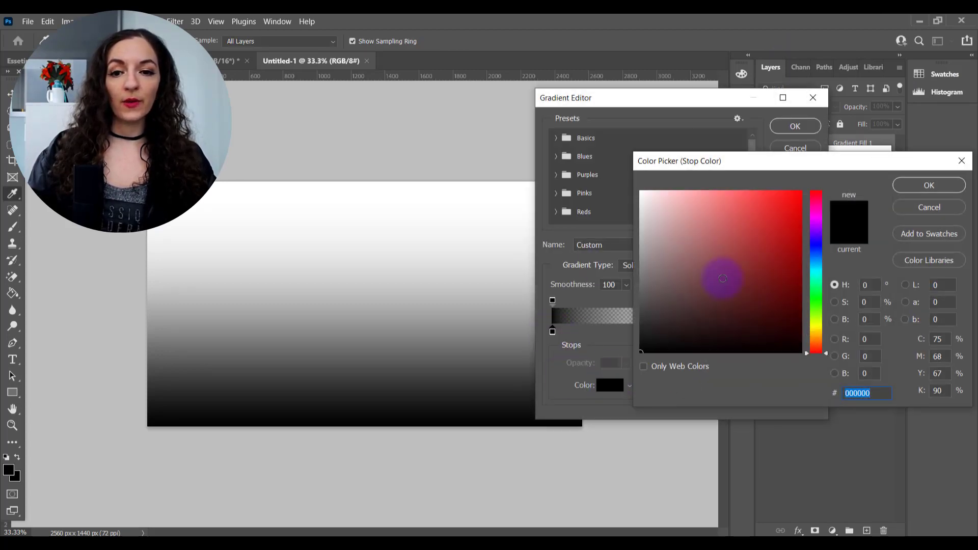
{"action": "left_click", "coordinate": [815, 196]}
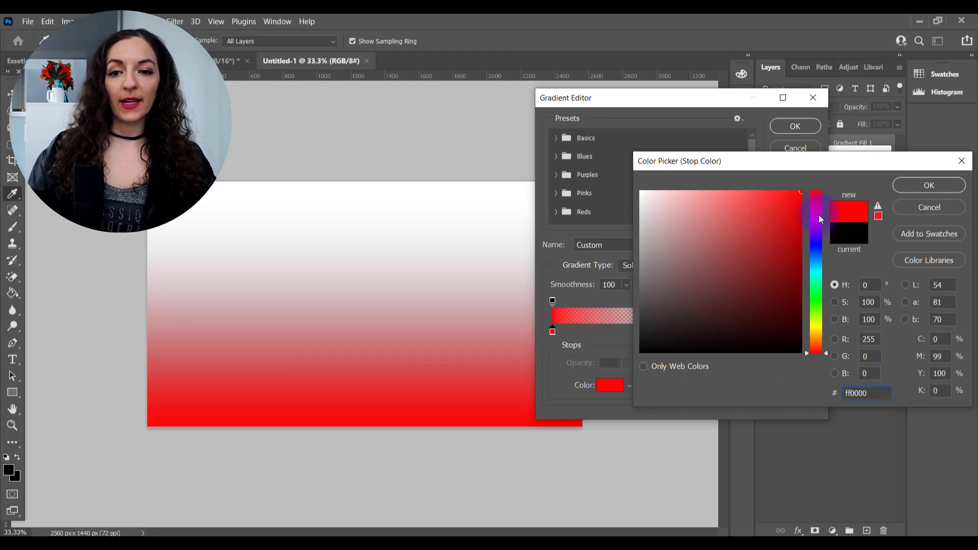
{"action": "left_click_drag", "start_coordinate": [817, 218], "coordinate": [818, 251]}
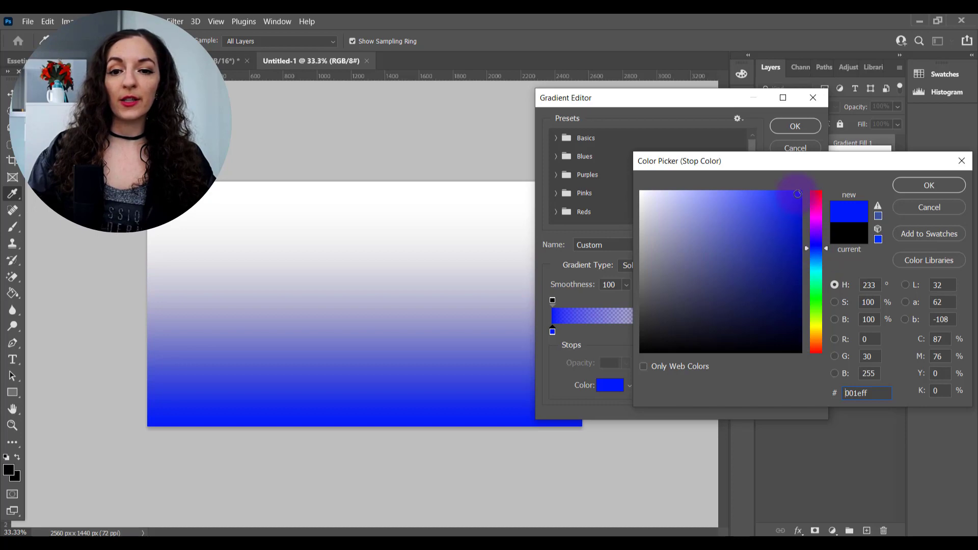
{"action": "left_click", "coordinate": [929, 184]}
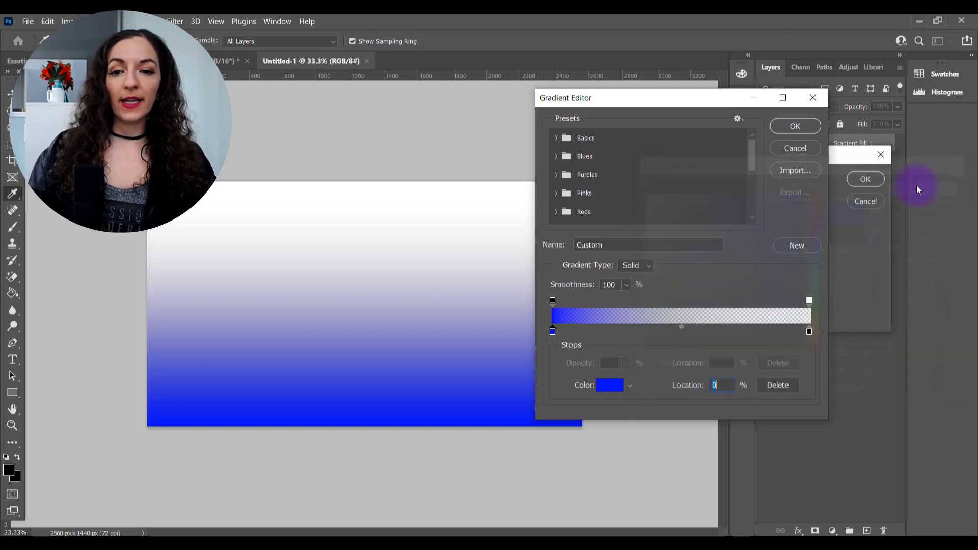
Set the second colour stop to light cyan and confirm the blue-to-cyan gradient
{"action": "left_click", "coordinate": [808, 332]}
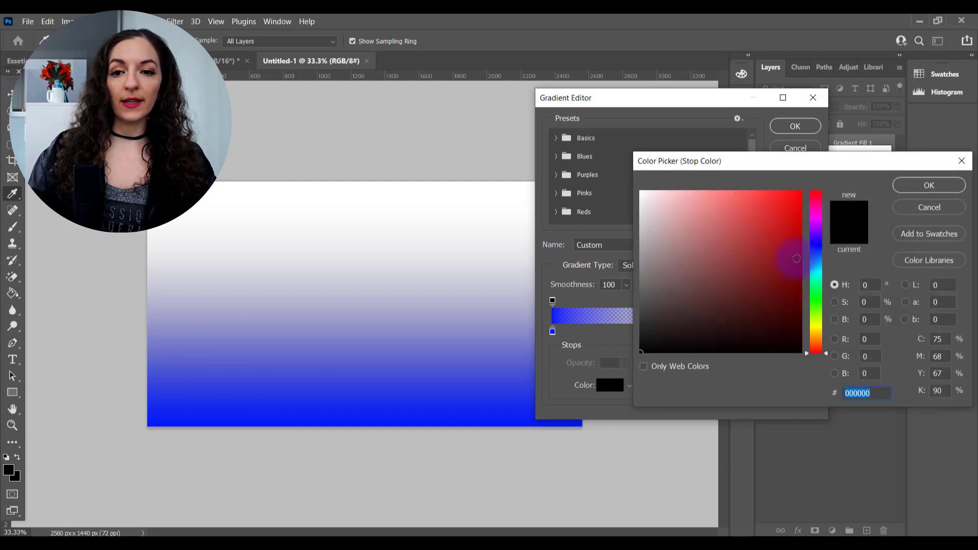
{"action": "left_click", "coordinate": [815, 267]}
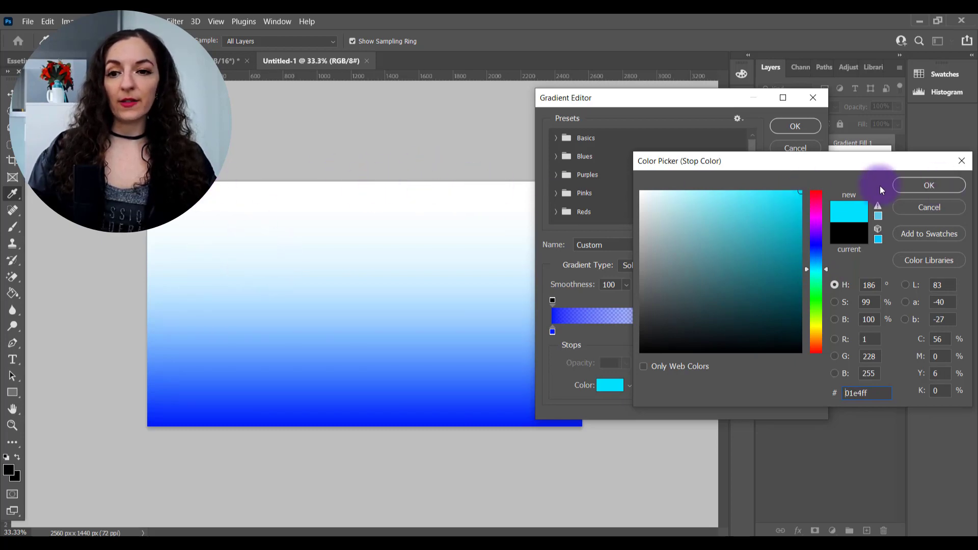
{"action": "left_click", "coordinate": [929, 185]}
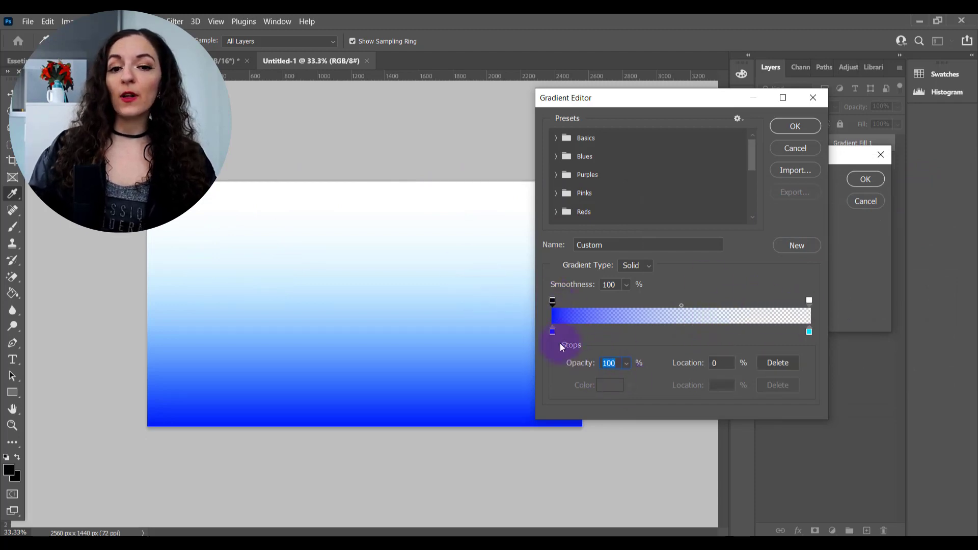
{"action": "left_click", "coordinate": [809, 300]}
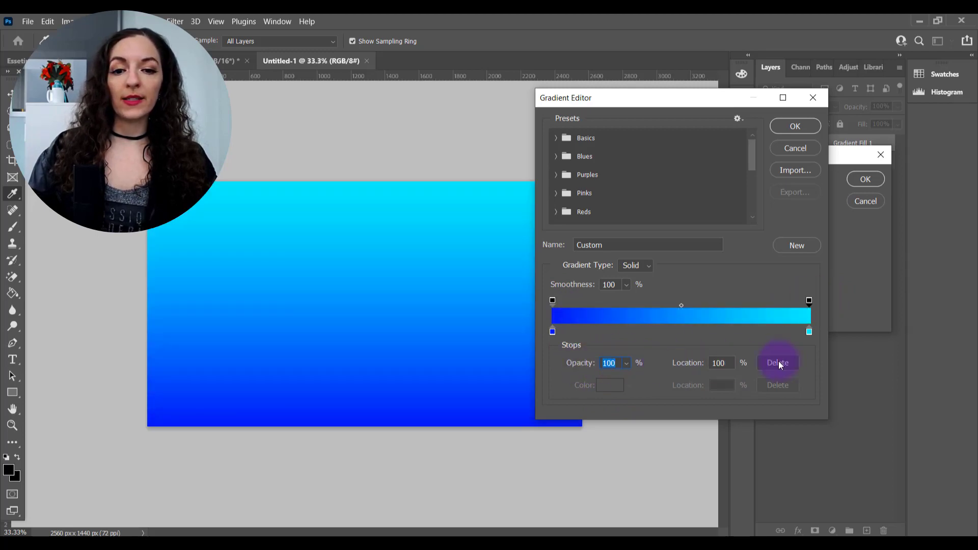
{"action": "mouse_move", "coordinate": [864, 357]}
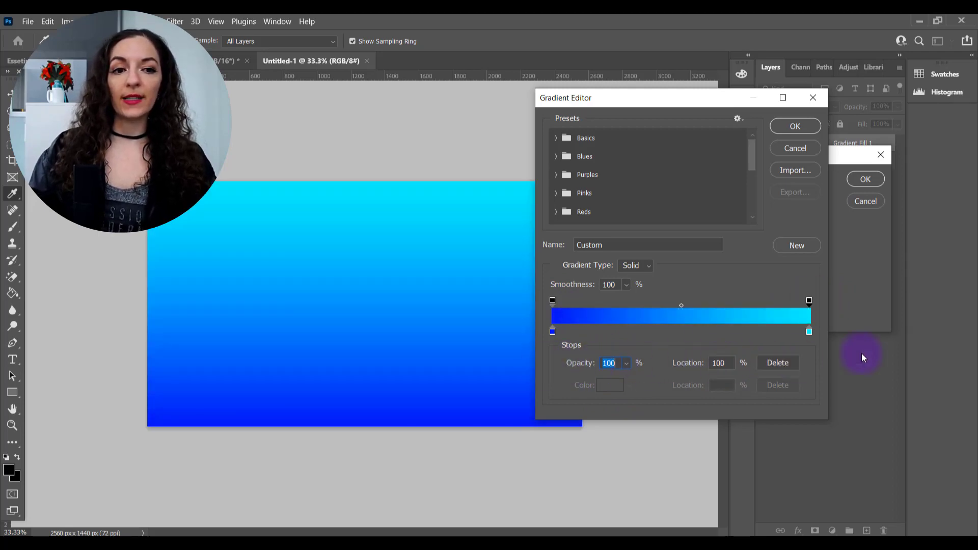
{"action": "left_click", "coordinate": [794, 126]}
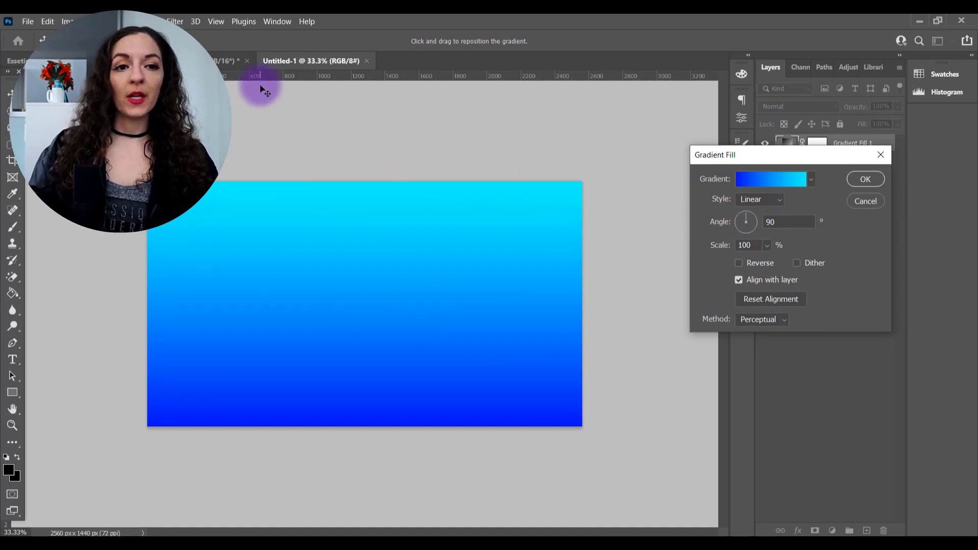
Rotate the gradient angle to about -8° so blue shifts to cyan left-to-right, and apply it
{"action": "left_click_drag", "start_coordinate": [745, 215], "coordinate": [751, 221]}
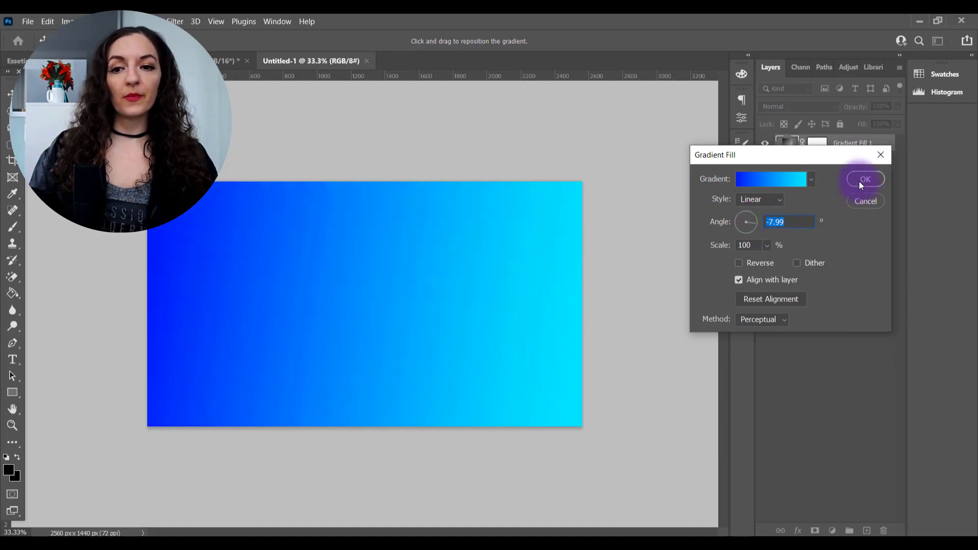
{"action": "left_click", "coordinate": [865, 178]}
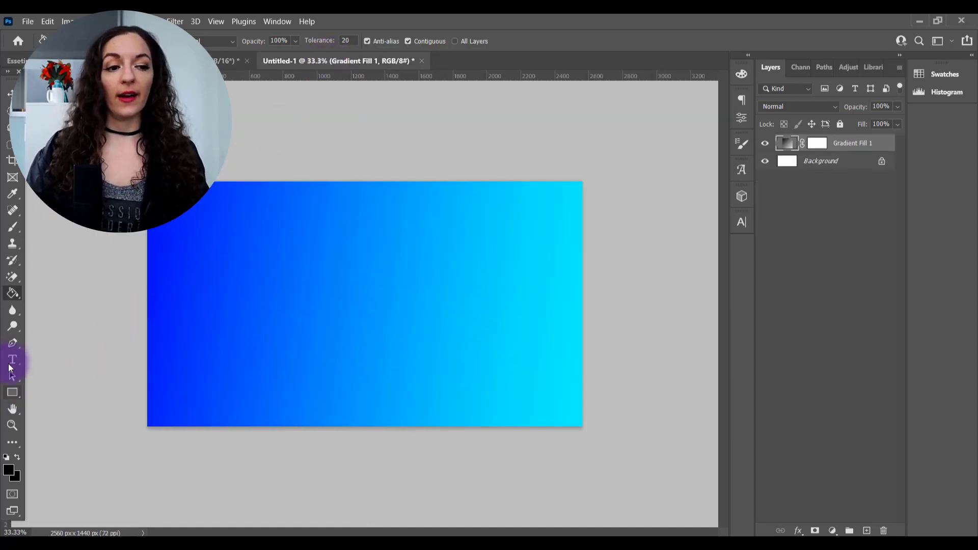
{"action": "mouse_move", "coordinate": [12, 361]}
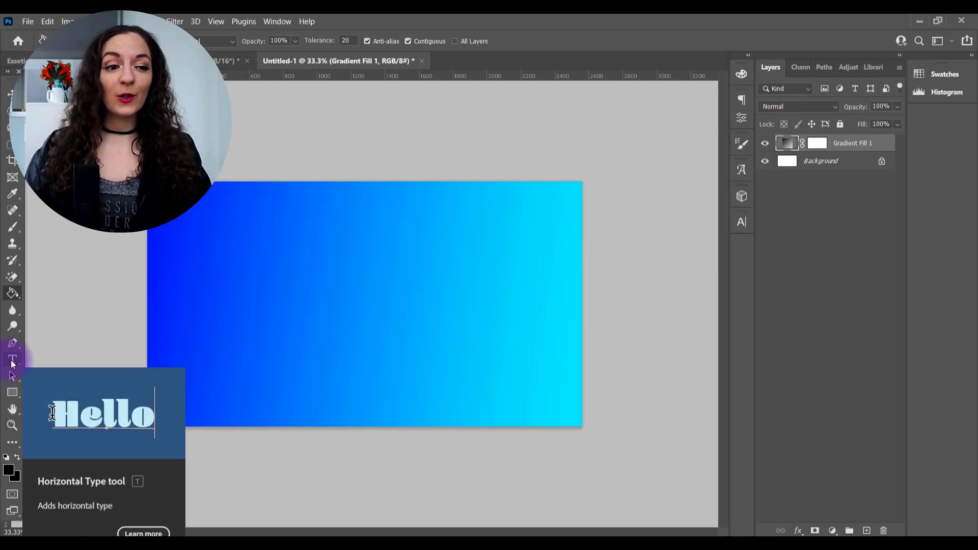
Add a 'MY CHANNEL NAME' heading in bold black text on the left of the banner
{"action": "left_click", "coordinate": [12, 359]}
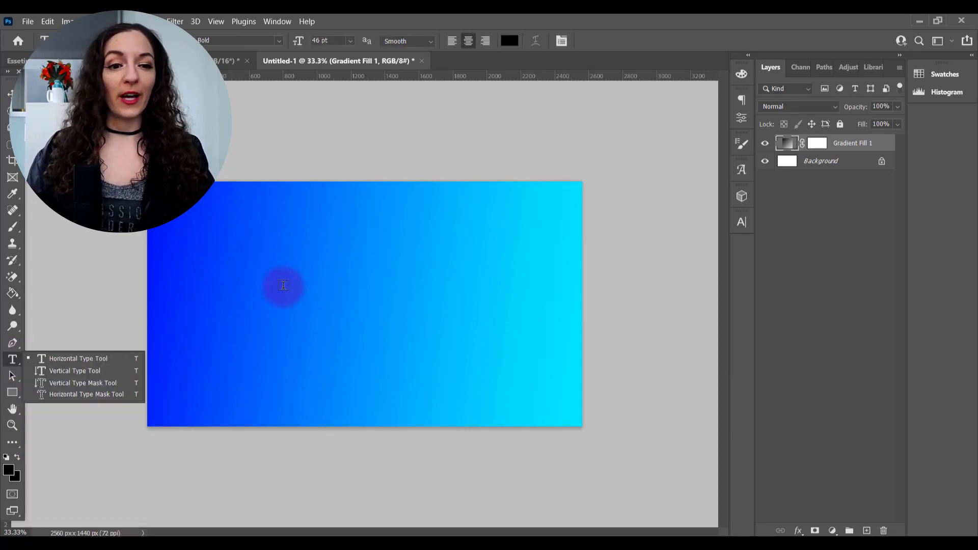
{"action": "type", "text": "LOREM IPSUM"}
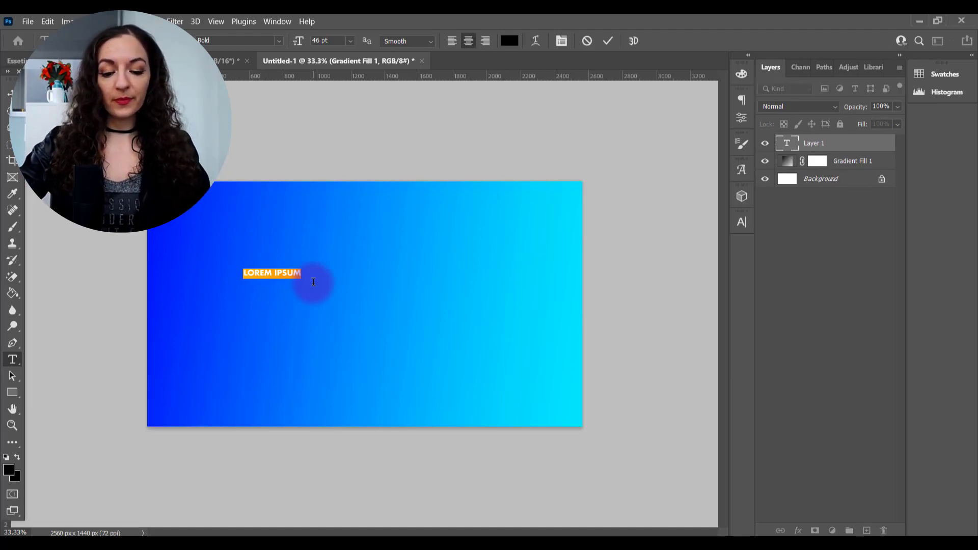
{"action": "type", "text": "MYC"}
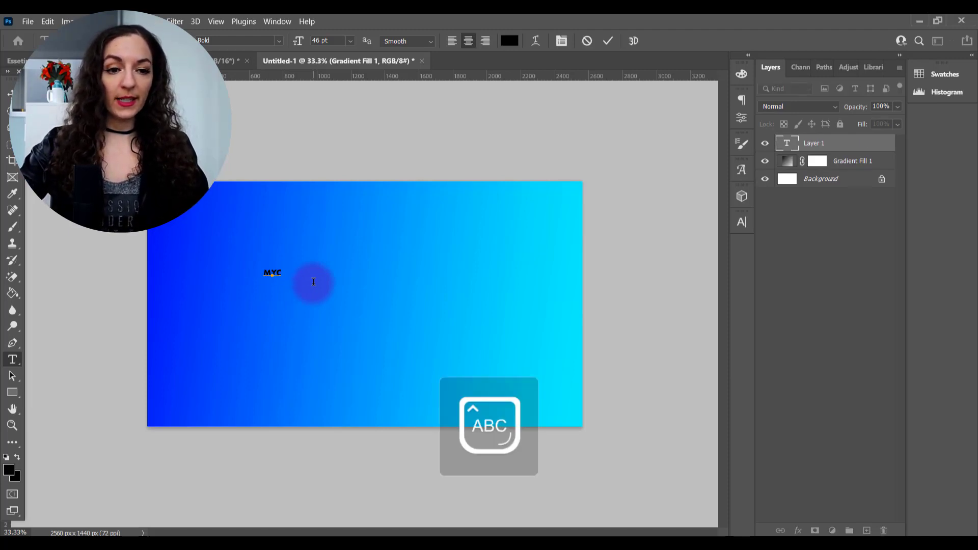
{"action": "type", "text": "HANNEL NAME"}
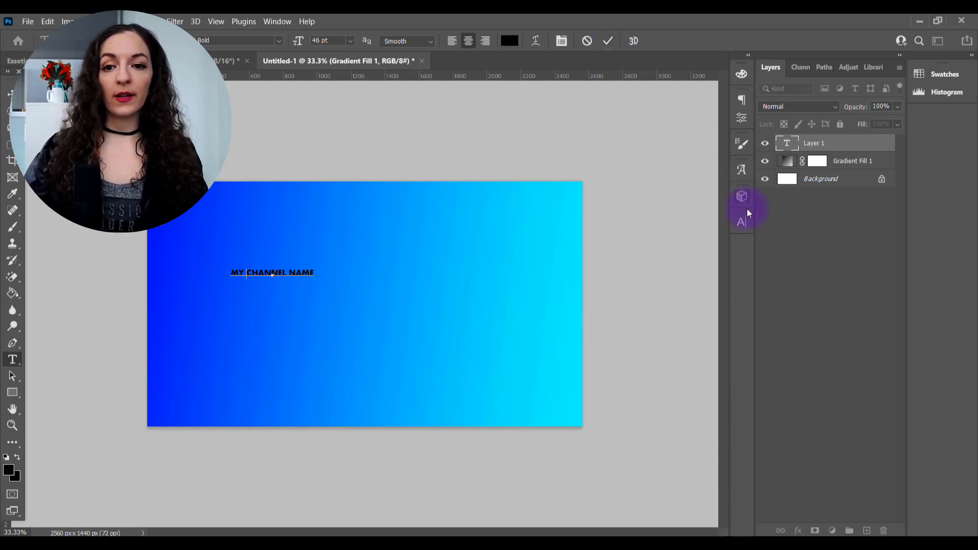
{"action": "mouse_move", "coordinate": [741, 222]}
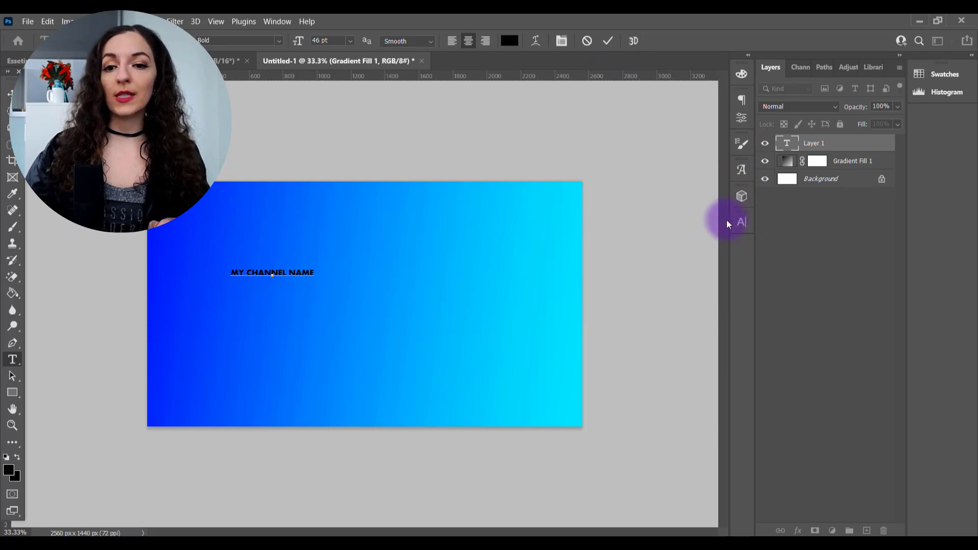
{"action": "left_click", "coordinate": [216, 20]}
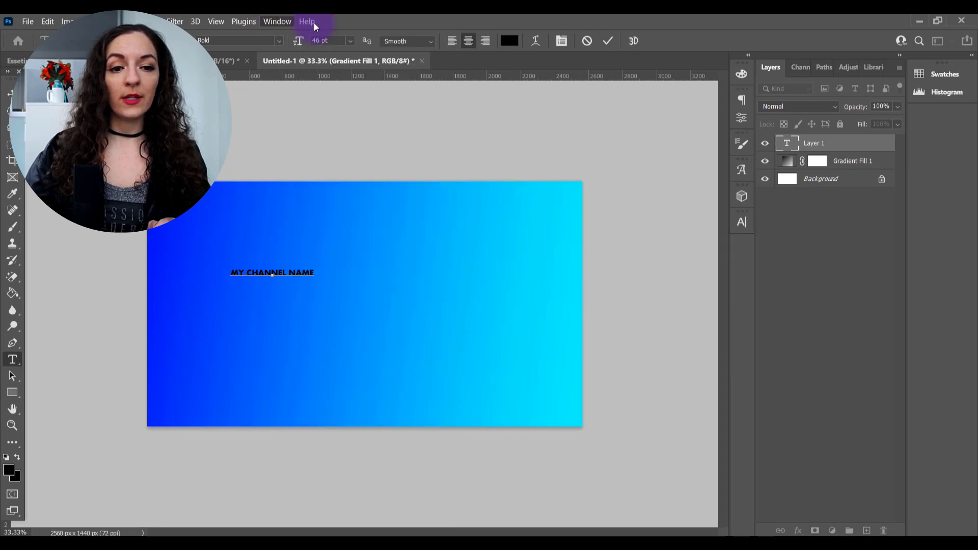
{"action": "left_click", "coordinate": [277, 22]}
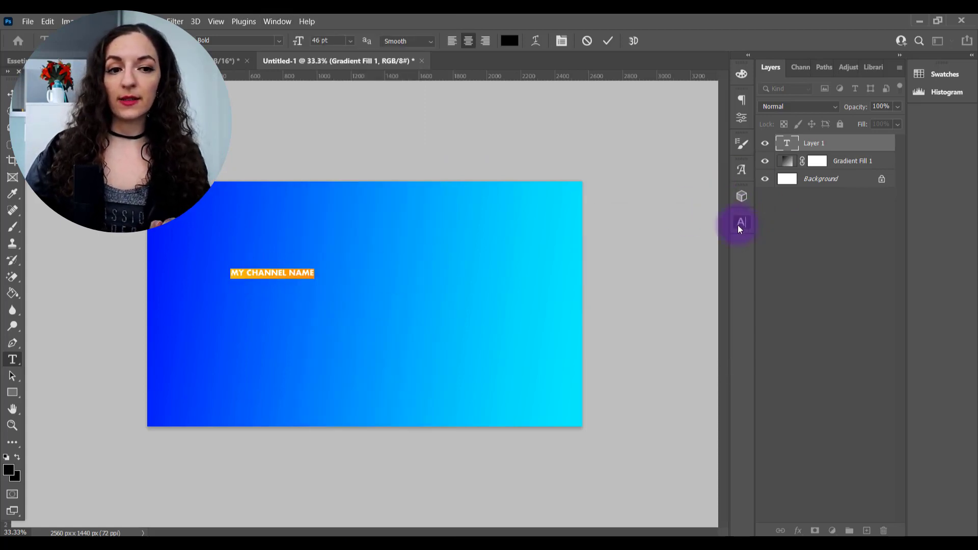
{"action": "left_click", "coordinate": [741, 222]}
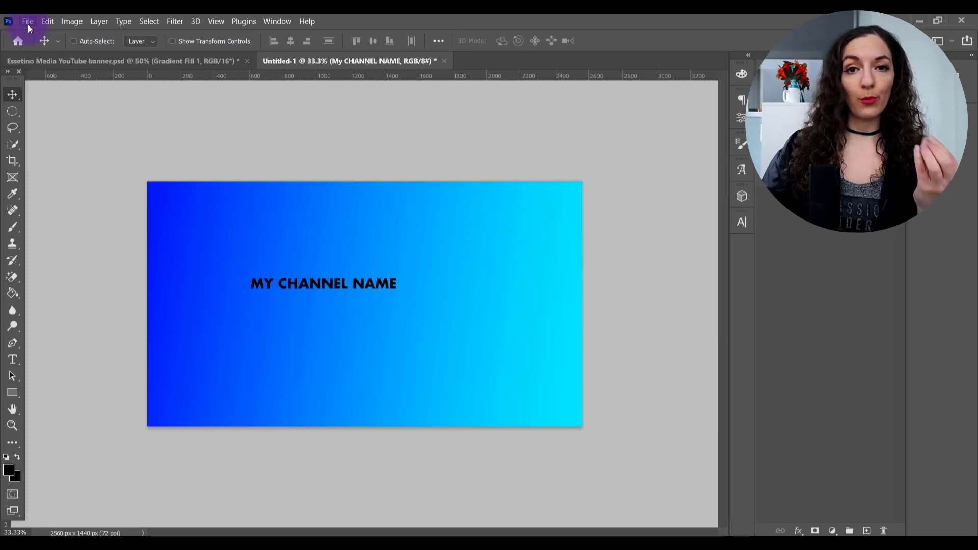
Place the seller logo image via Place Embedded and move it under MY CHANNEL NAME
{"action": "left_click", "coordinate": [28, 20]}
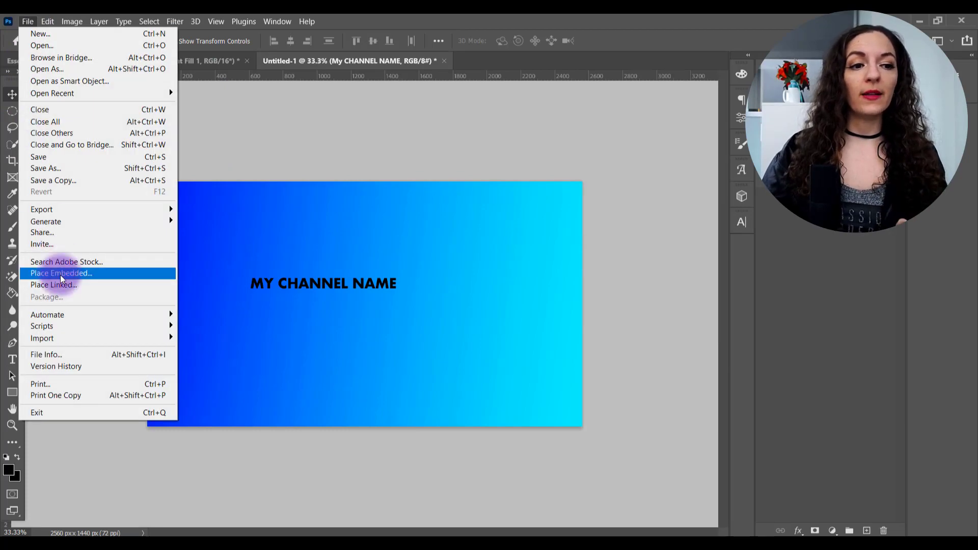
{"action": "left_click", "coordinate": [61, 272]}
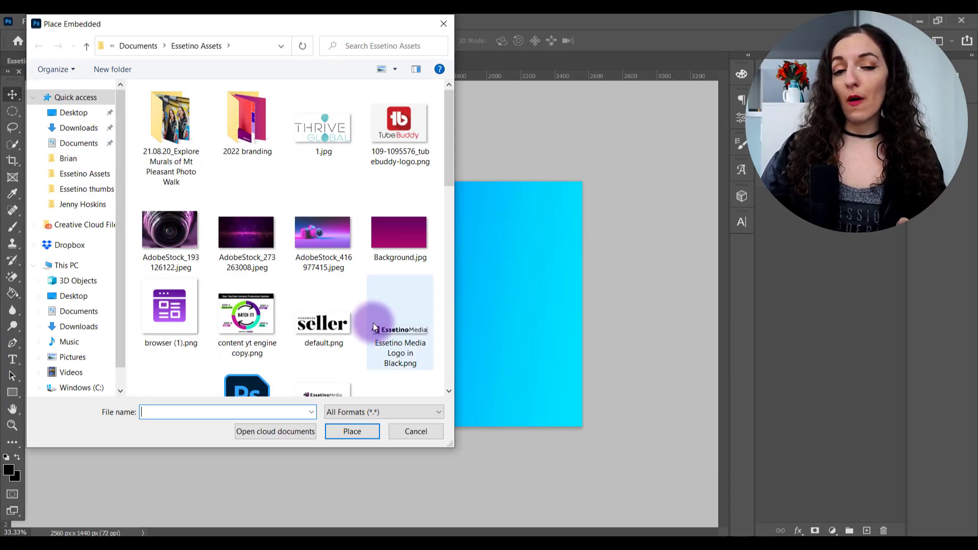
{"action": "mouse_move", "coordinate": [385, 138]}
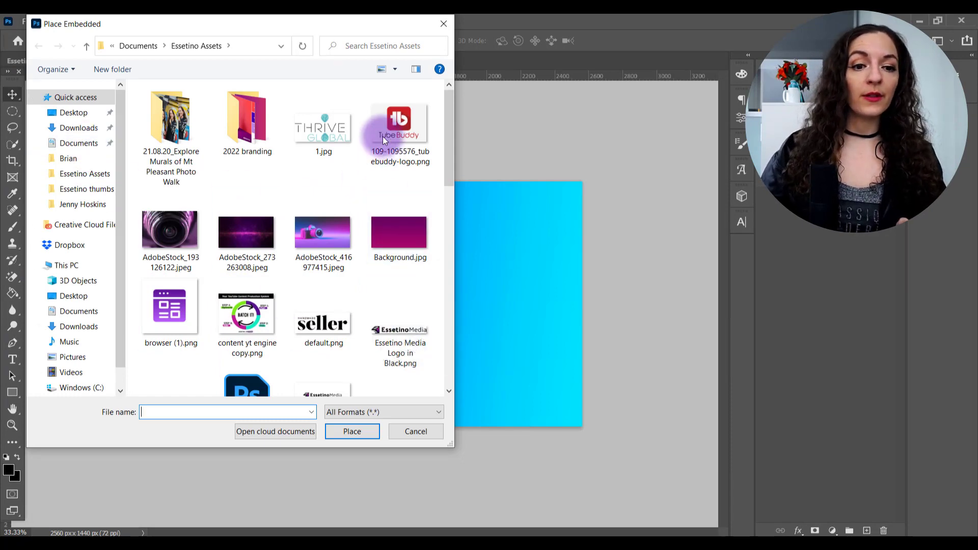
{"action": "left_click", "coordinate": [416, 432]}
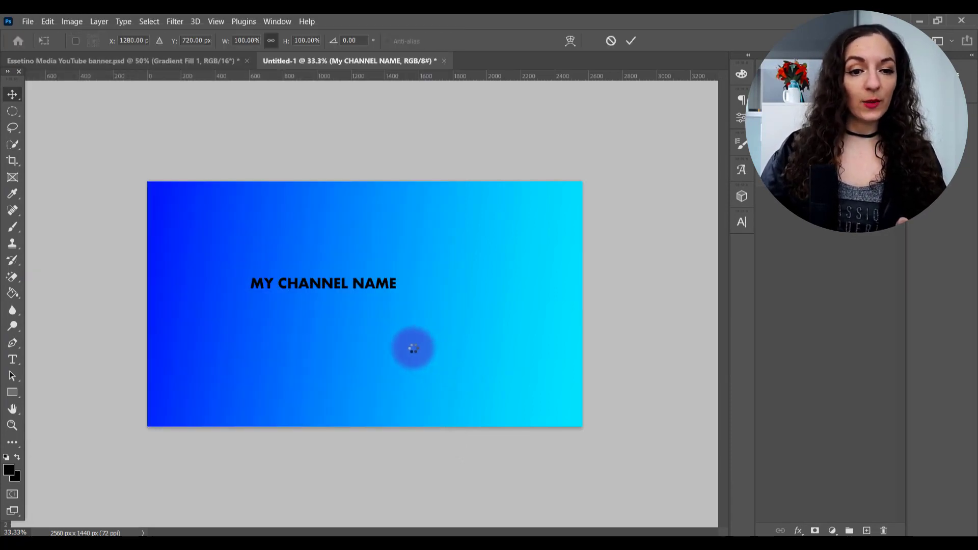
{"action": "left_click_drag", "start_coordinate": [412, 348], "coordinate": [454, 338]}
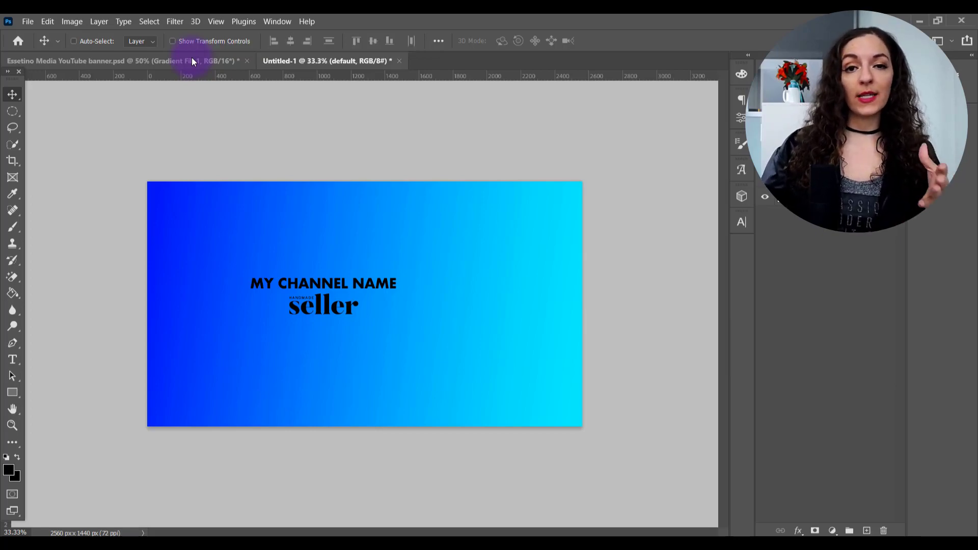
Switch to the Essetino Media YouTube banner.psd example document
{"action": "left_click", "coordinate": [117, 61]}
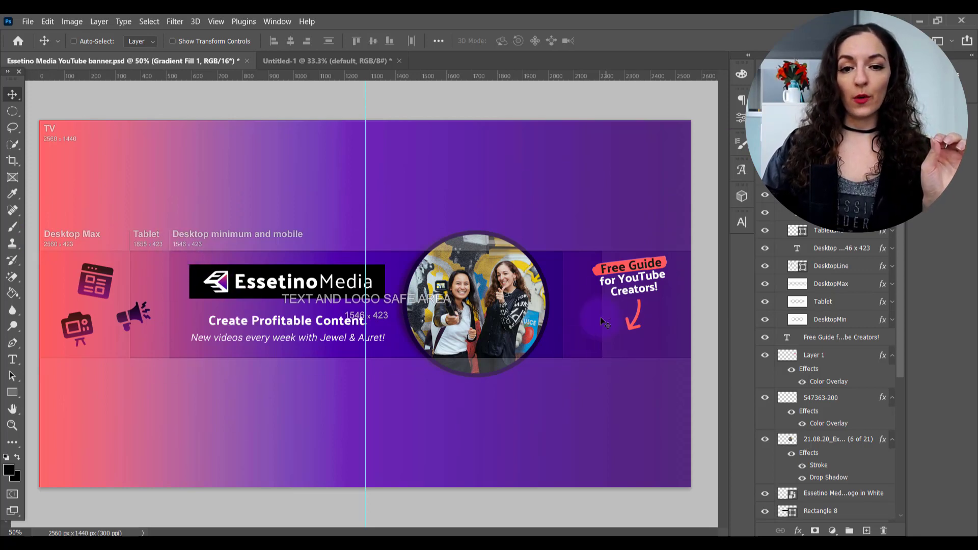
{"action": "mouse_move", "coordinate": [158, 253]}
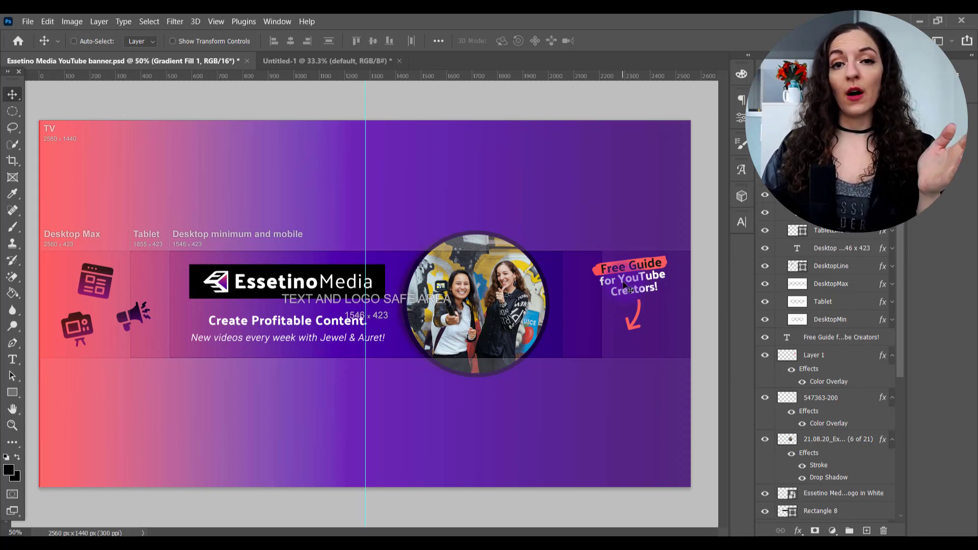
{"action": "mouse_move", "coordinate": [669, 363]}
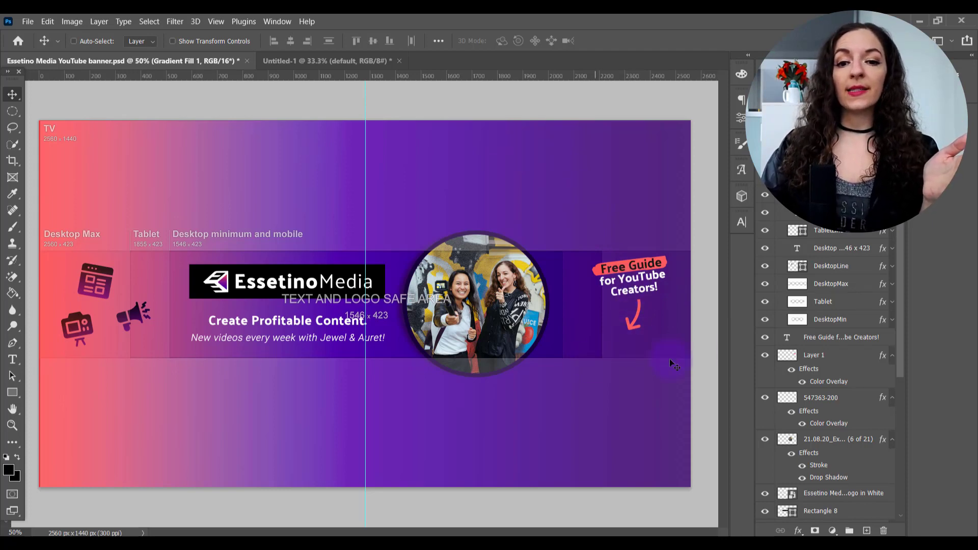
{"action": "mouse_move", "coordinate": [597, 348]}
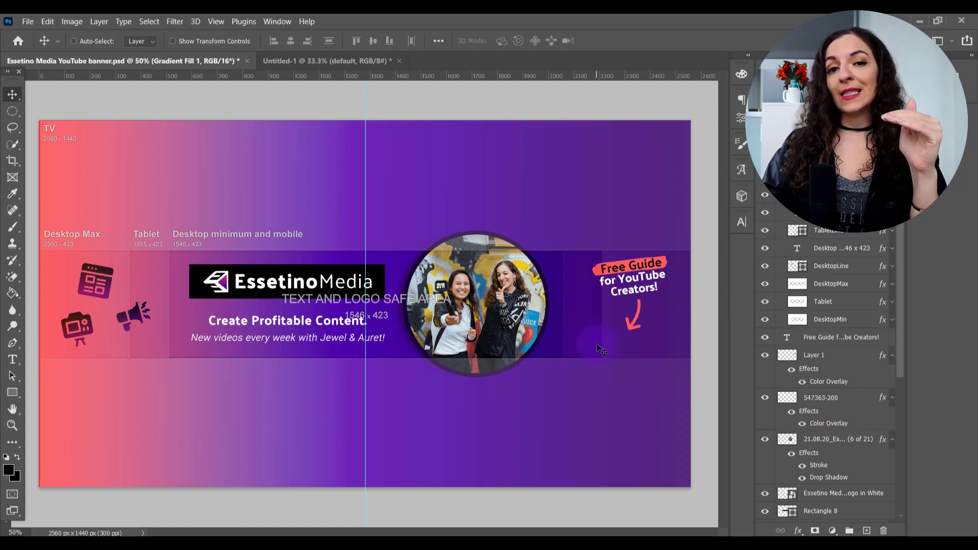
{"action": "mouse_move", "coordinate": [633, 346]}
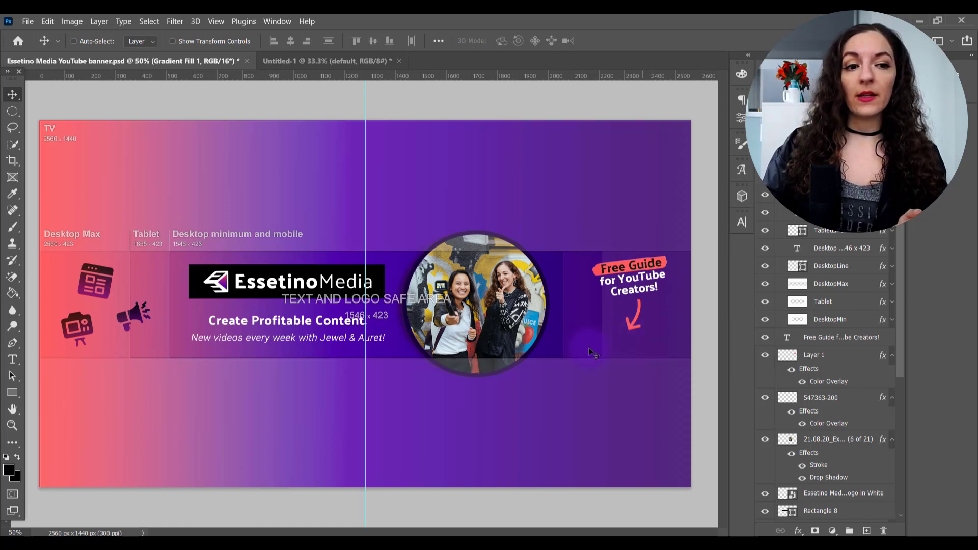
{"action": "mouse_move", "coordinate": [312, 215]}
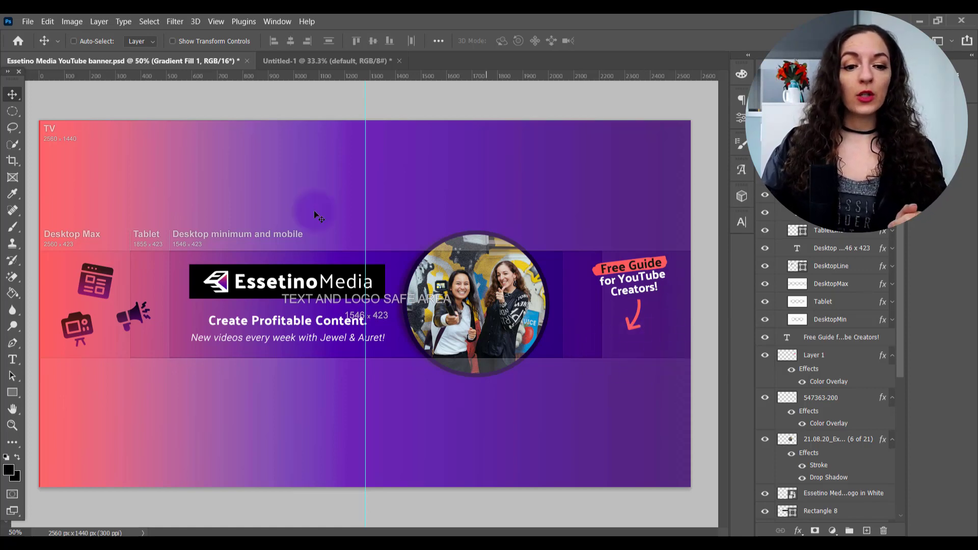
{"action": "mouse_move", "coordinate": [383, 375]}
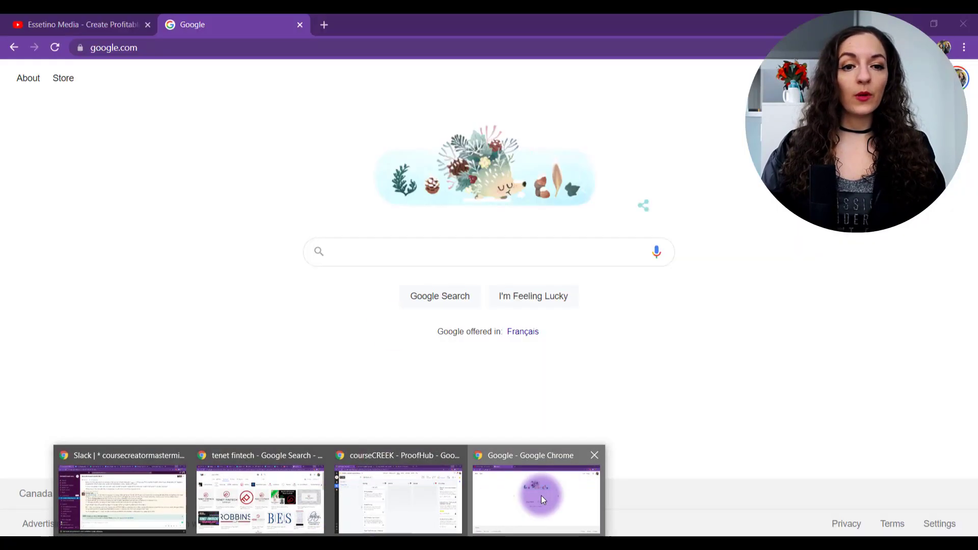
Search Google Images for a Photoshop YouTube banner template
{"action": "left_click", "coordinate": [430, 253]}
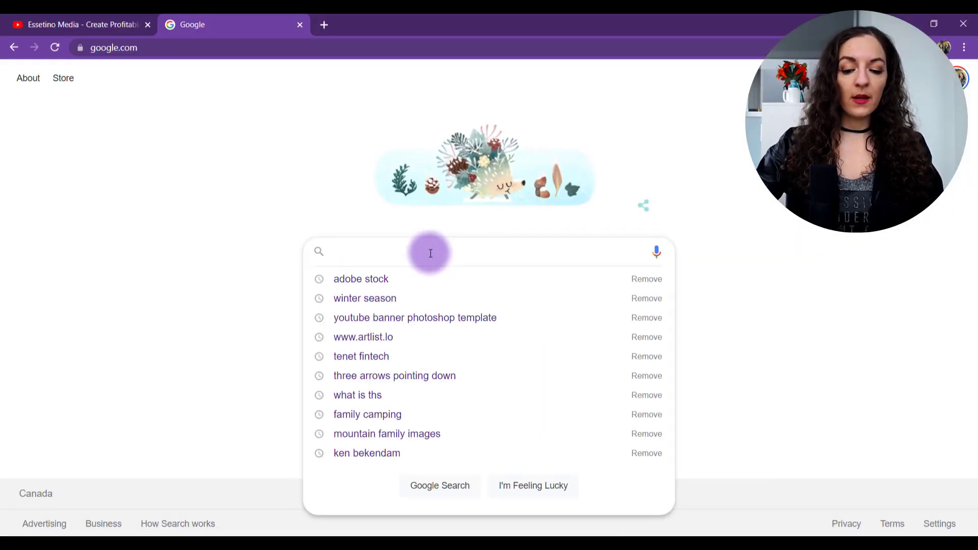
{"action": "type", "text": "PHOTOSHOP TEMPLATE YOUTUB"}
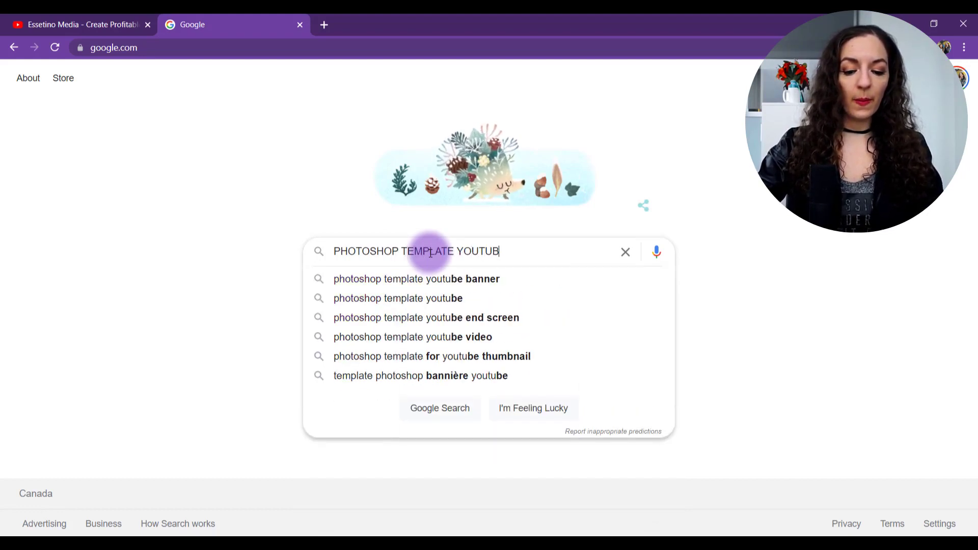
{"action": "left_click", "coordinate": [417, 280]}
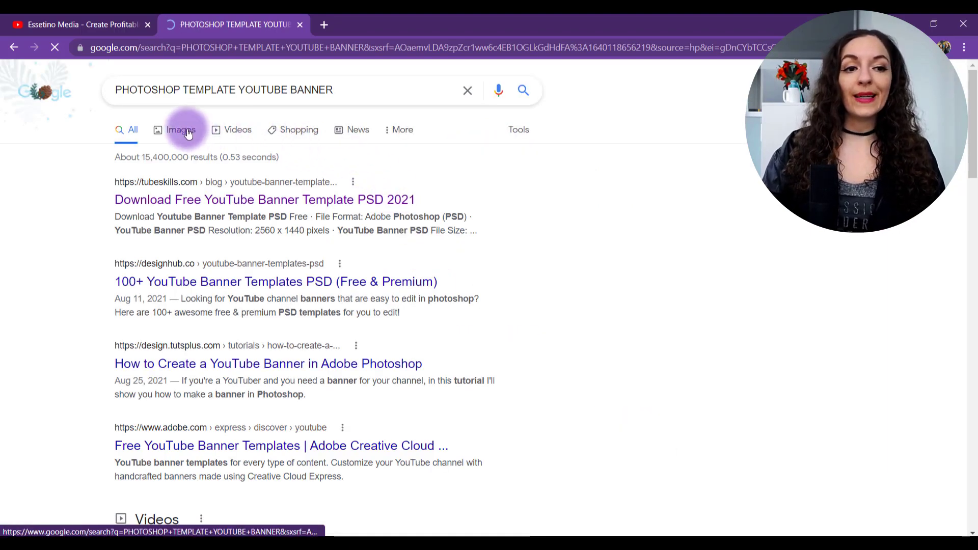
{"action": "left_click", "coordinate": [182, 131]}
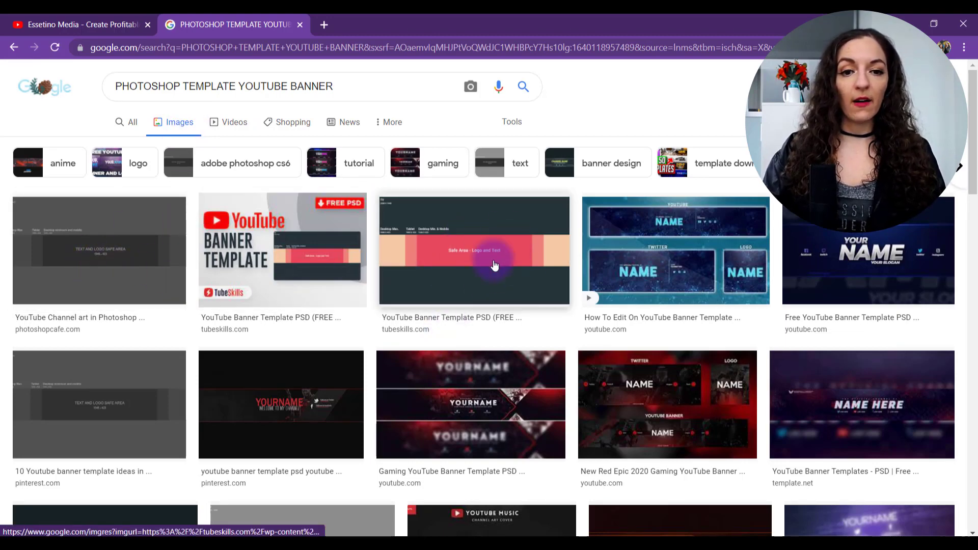
Save the TubeSkills blank banner template image into the Downloads folder
{"action": "left_click", "coordinate": [494, 265]}
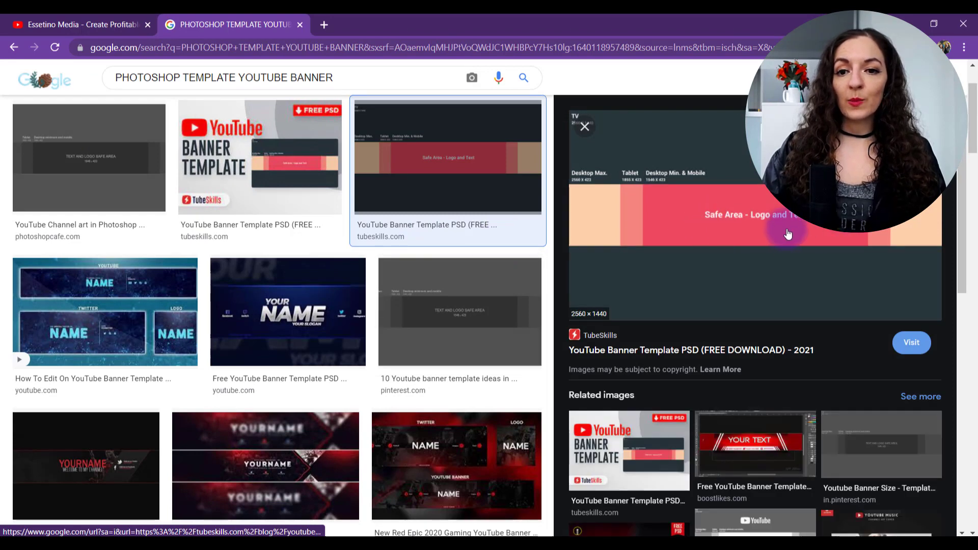
{"action": "right_click", "coordinate": [788, 234]}
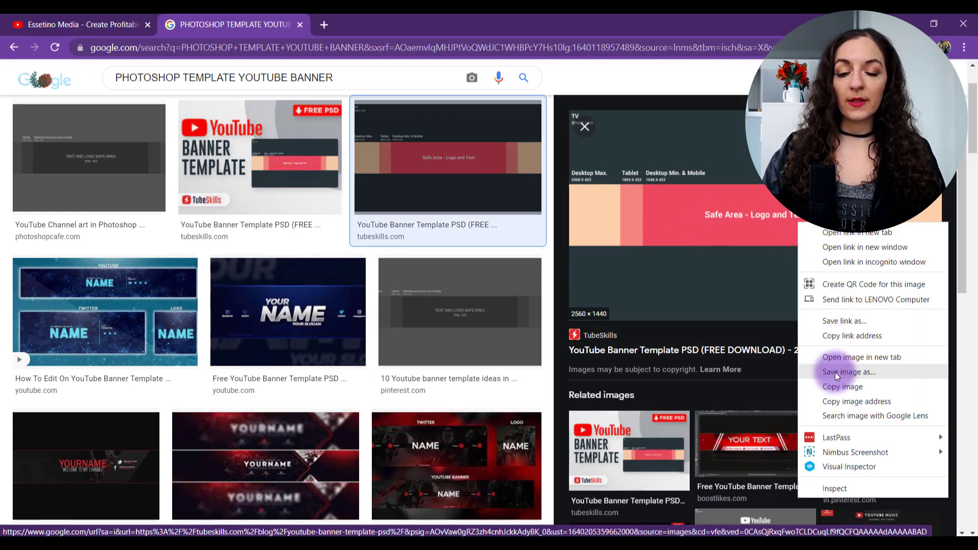
{"action": "left_click", "coordinate": [847, 372]}
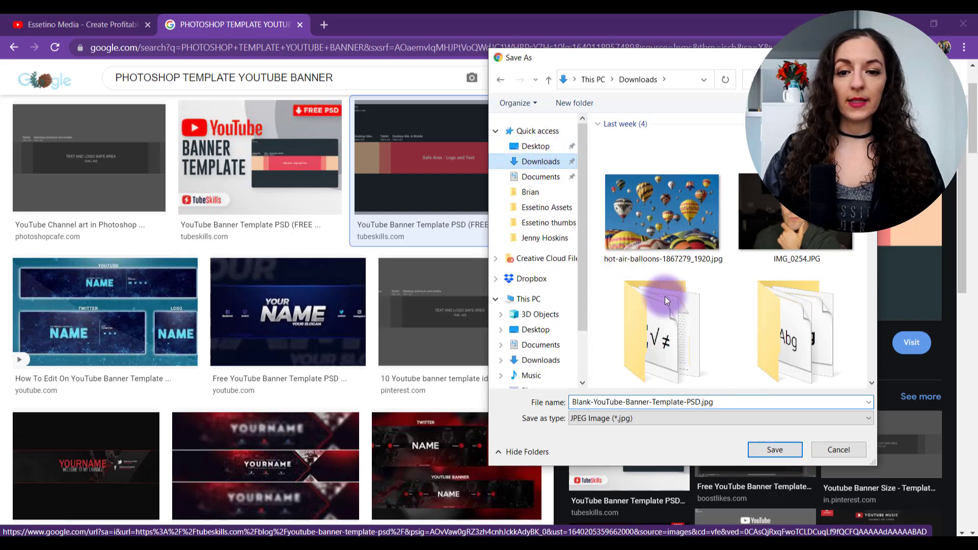
{"action": "left_click", "coordinate": [774, 450]}
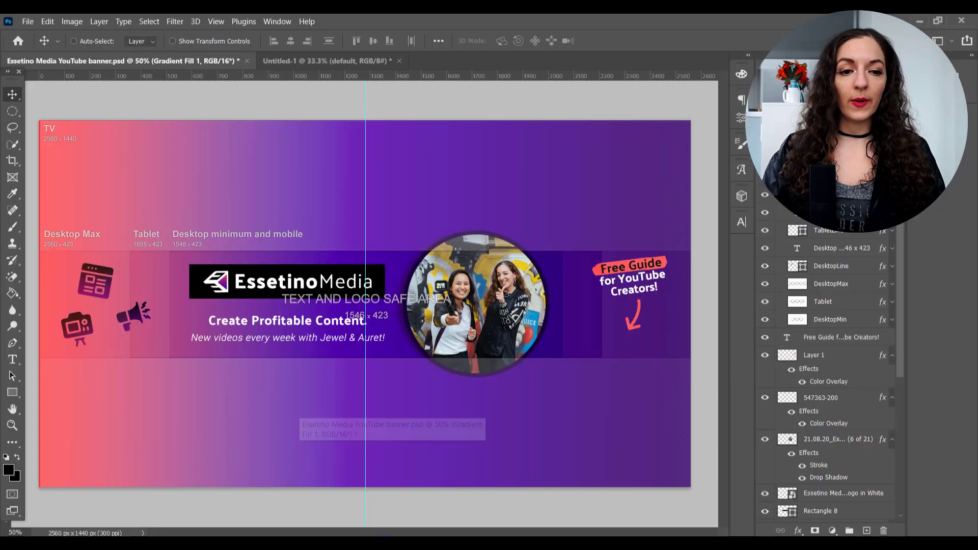
Place the downloaded template into Untitled-1 and lower its opacity as a see-through guide
{"action": "left_click", "coordinate": [329, 61]}
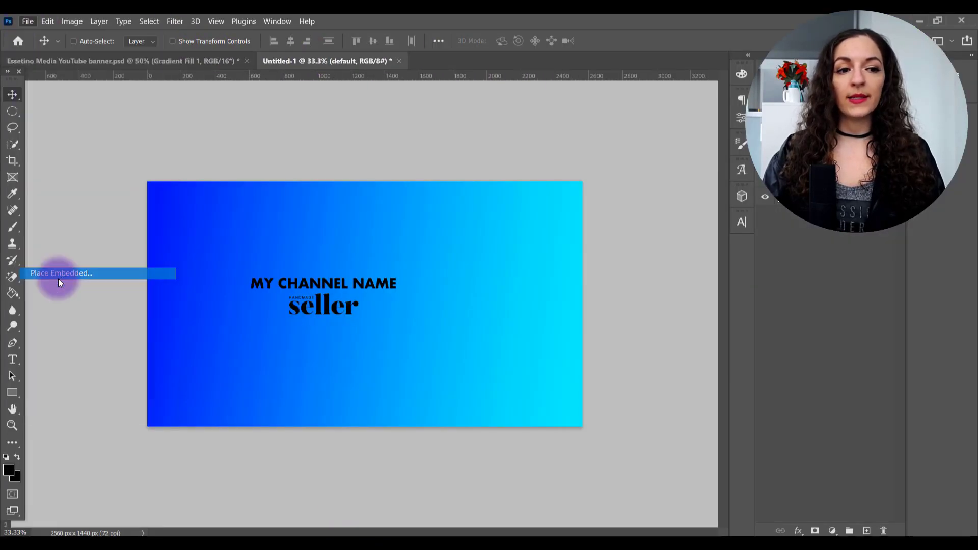
{"action": "left_click", "coordinate": [60, 273]}
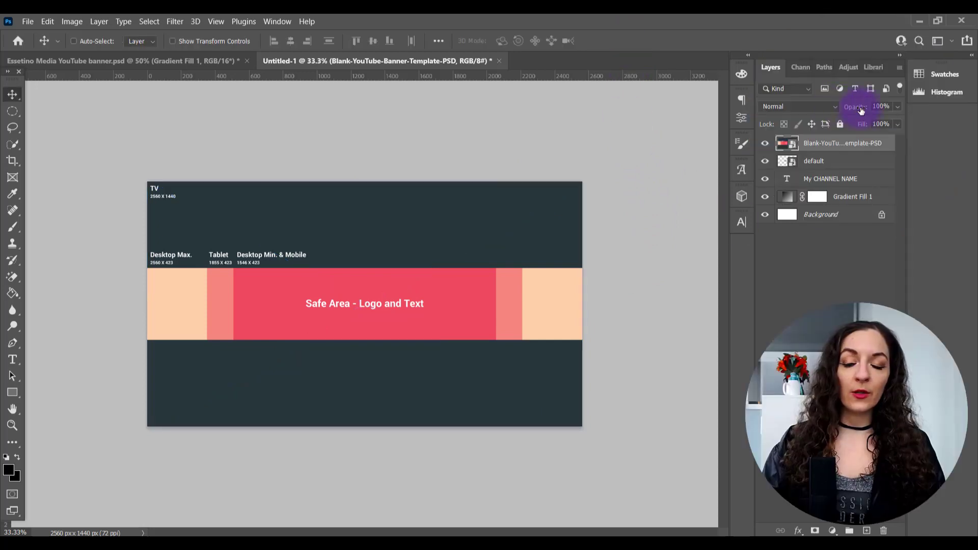
{"action": "left_click_drag", "start_coordinate": [879, 106], "coordinate": [857, 106]}
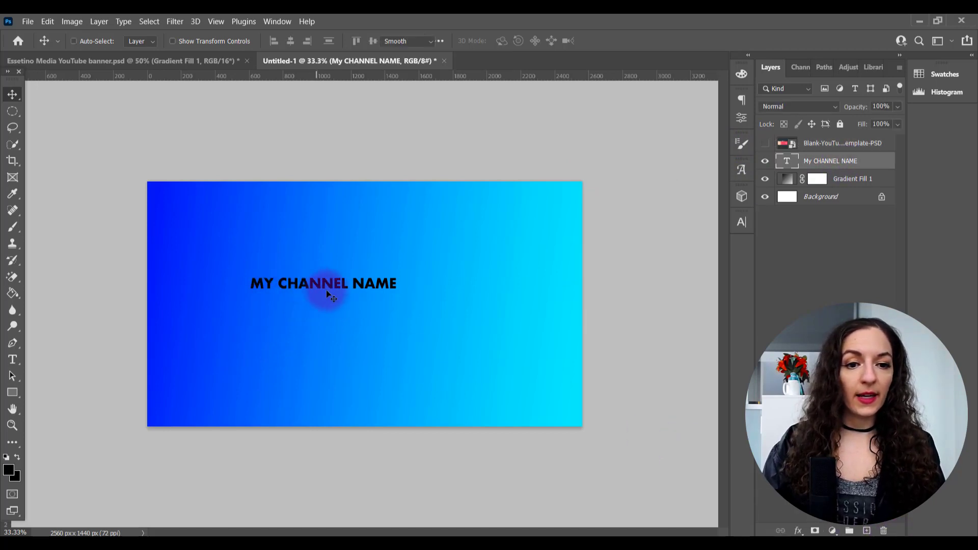
Reposition the channel name inside the safe area and hide the template overlay
{"action": "left_click", "coordinate": [12, 93]}
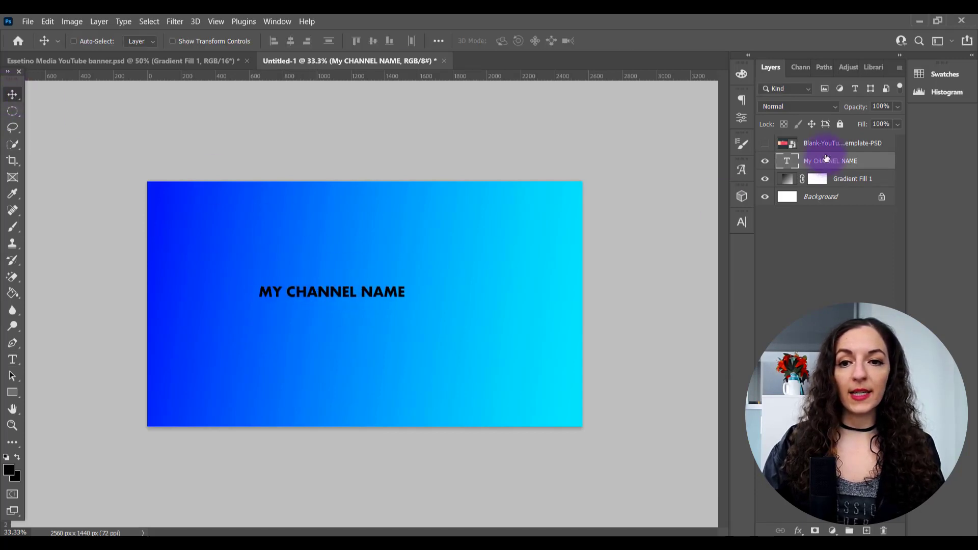
{"action": "left_click", "coordinate": [764, 143]}
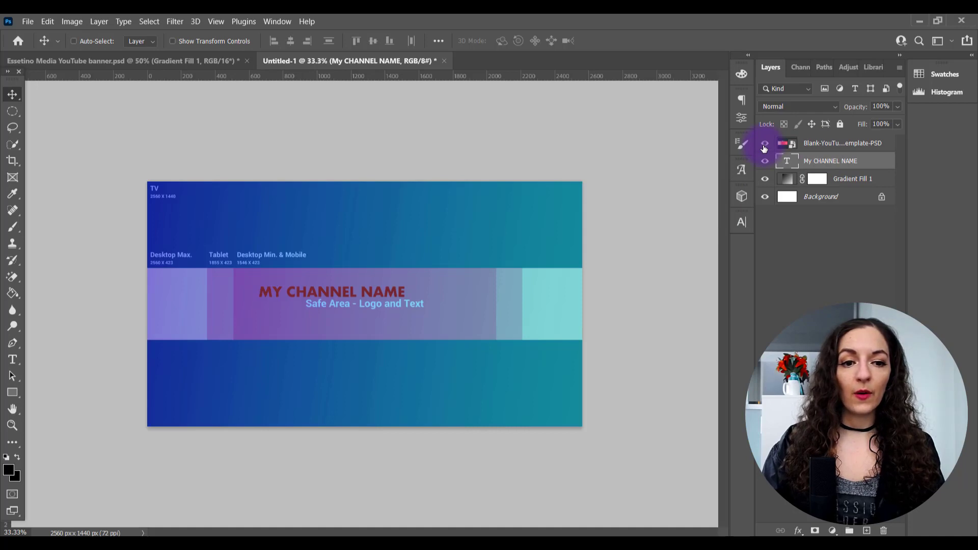
{"action": "left_click", "coordinate": [764, 143]}
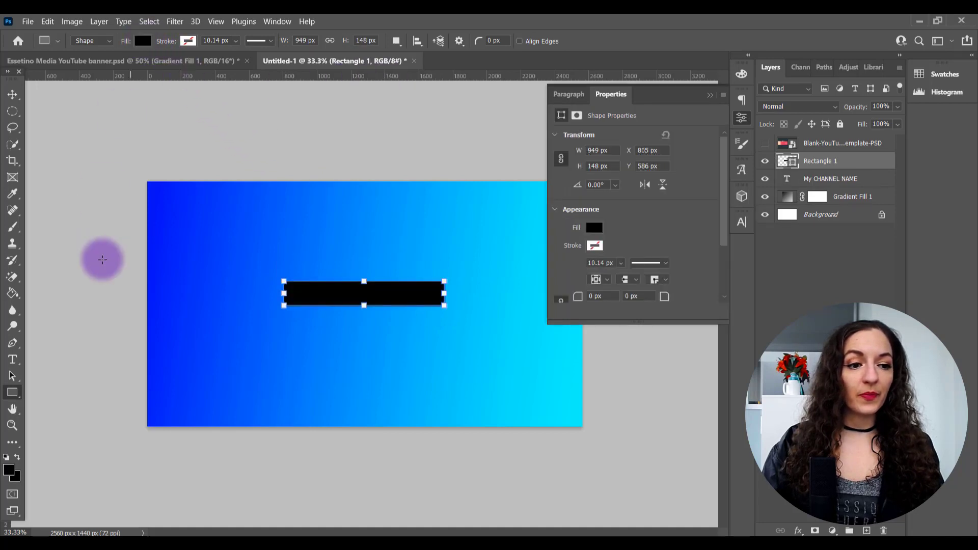
{"action": "mouse_move", "coordinate": [305, 290]}
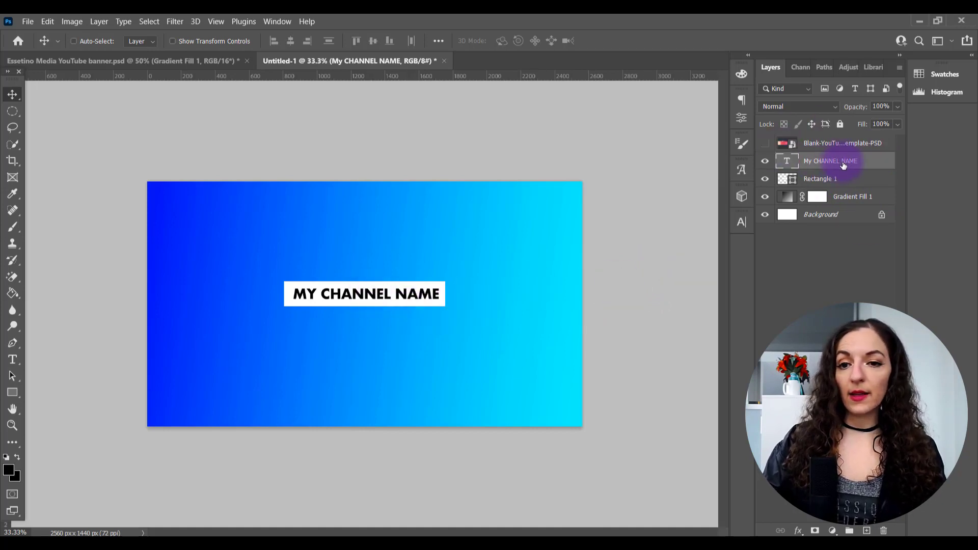
Draw a white rectangle behind MY CHANNEL NAME as a title bar
{"action": "left_click_drag", "start_coordinate": [364, 293], "coordinate": [358, 294]}
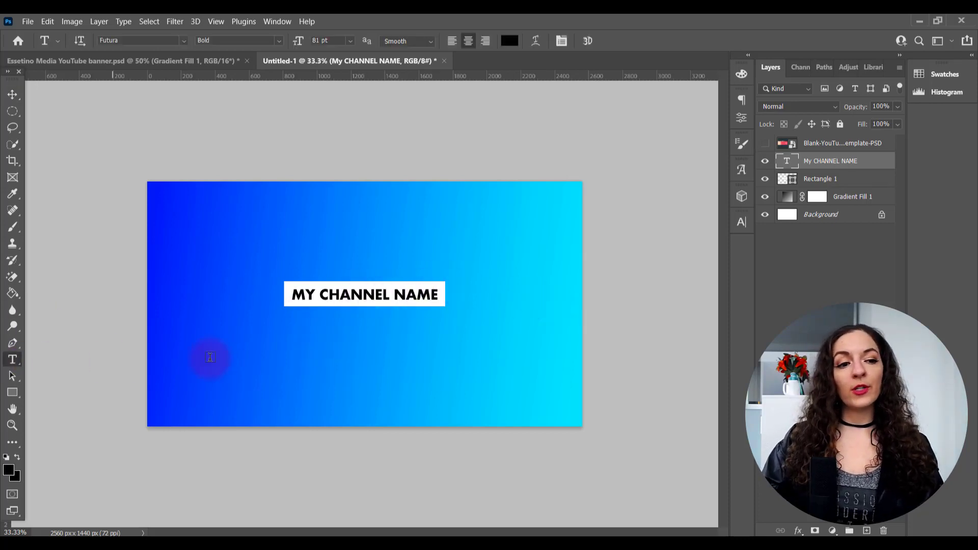
{"action": "mouse_move", "coordinate": [12, 360]}
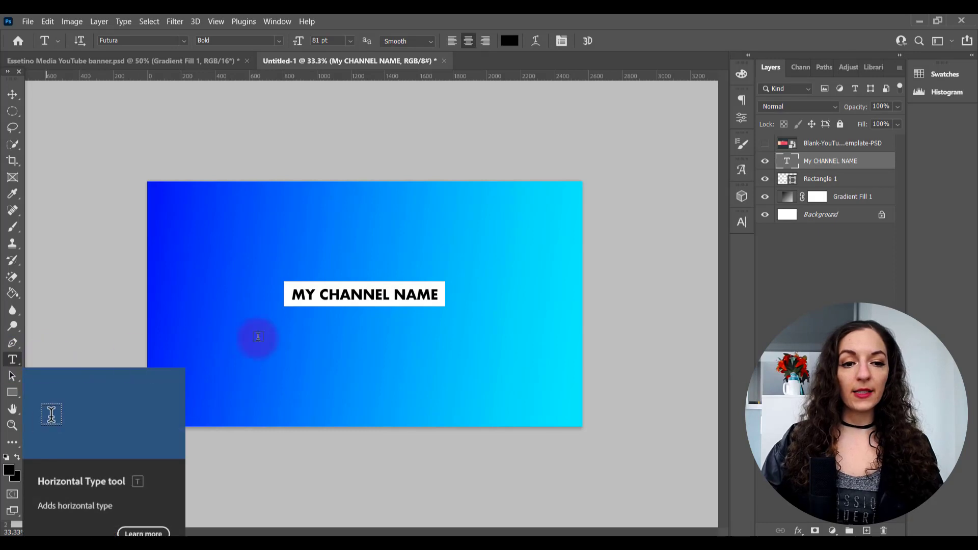
Type the tagline 'NEW NUTRITION & FITNESS VIDEOS EVERY WEEK!' below the title and select it
{"action": "type", "text": "LOREM IPSUM"}
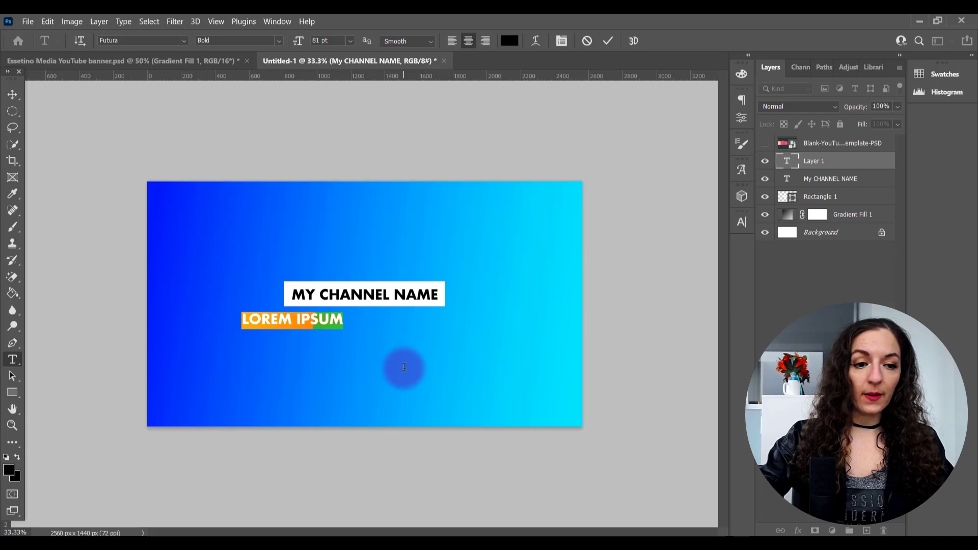
{"action": "type", "text": "NEW"}
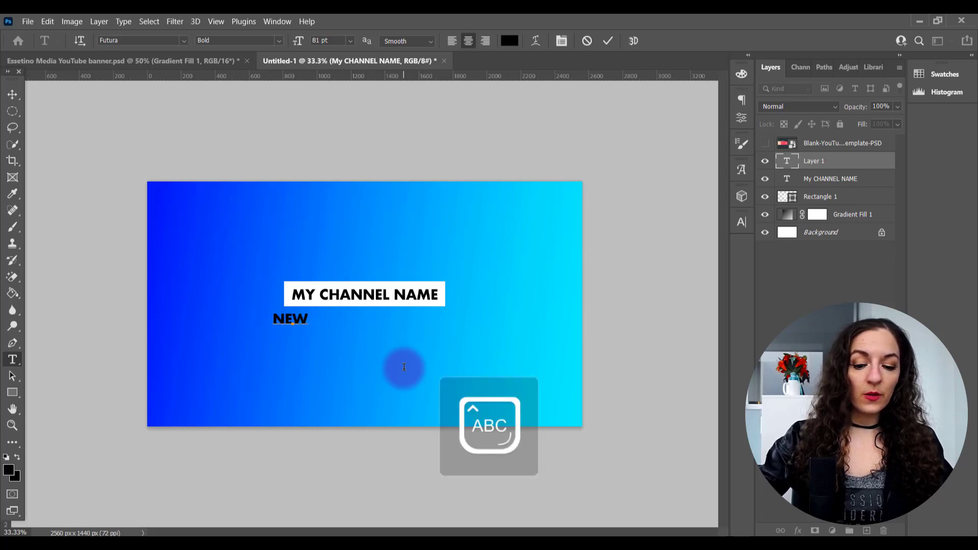
{"action": "type", "text": "NU"}
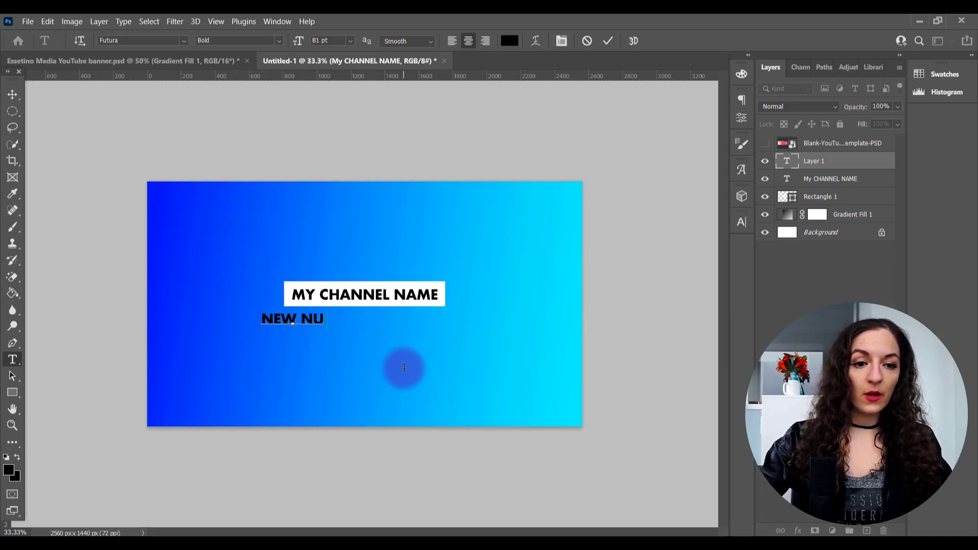
{"action": "type", "text": "TRITION"}
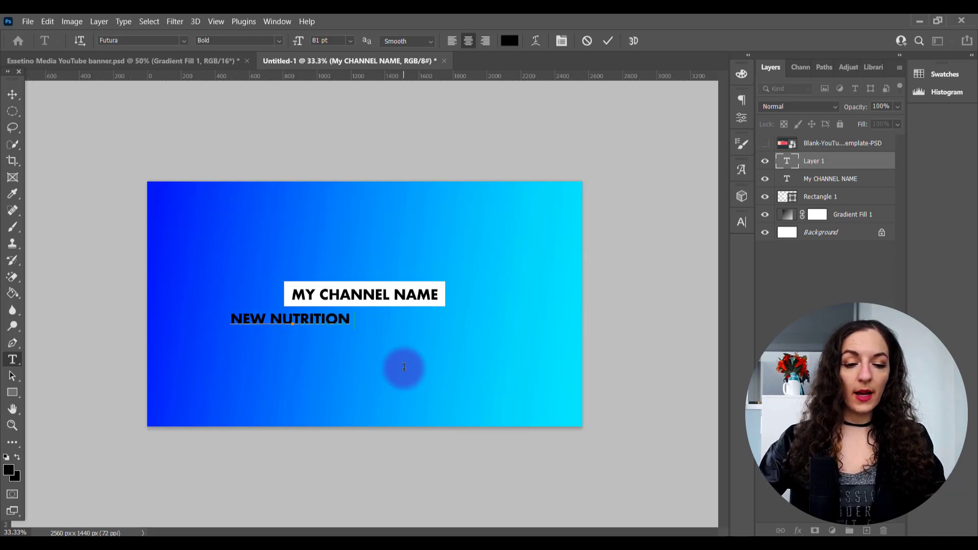
{"action": "type", "text": "&"}
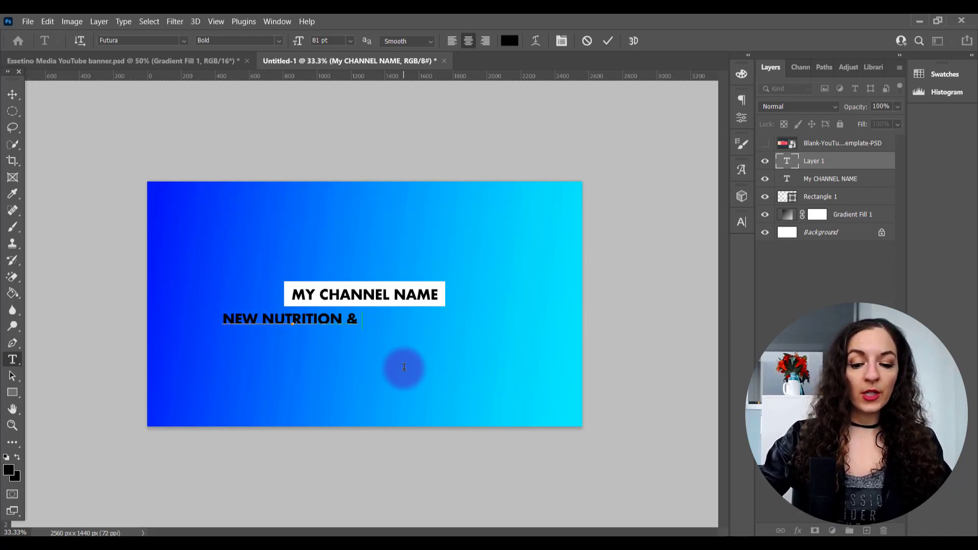
{"action": "type", "text": "FITNESS"}
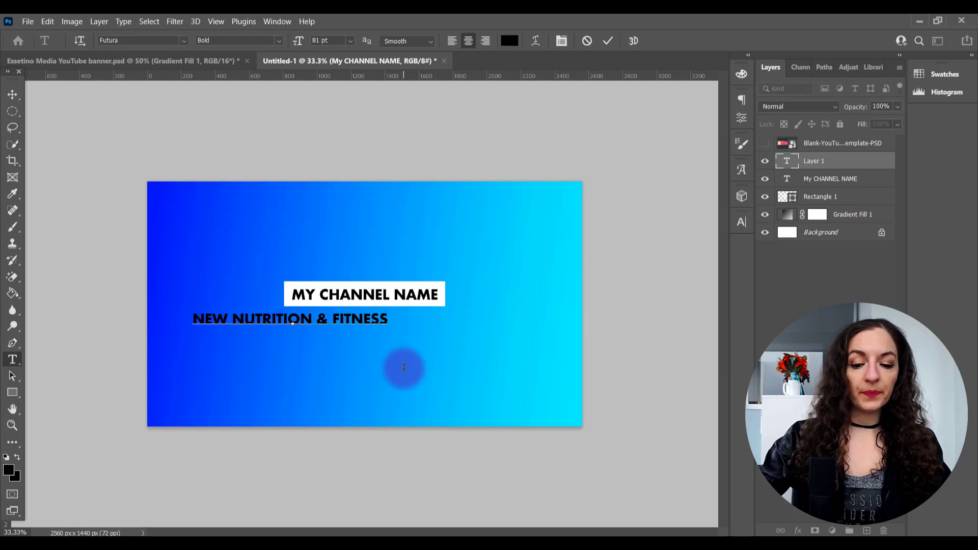
{"action": "type", "text": "VIDEOS EVE"}
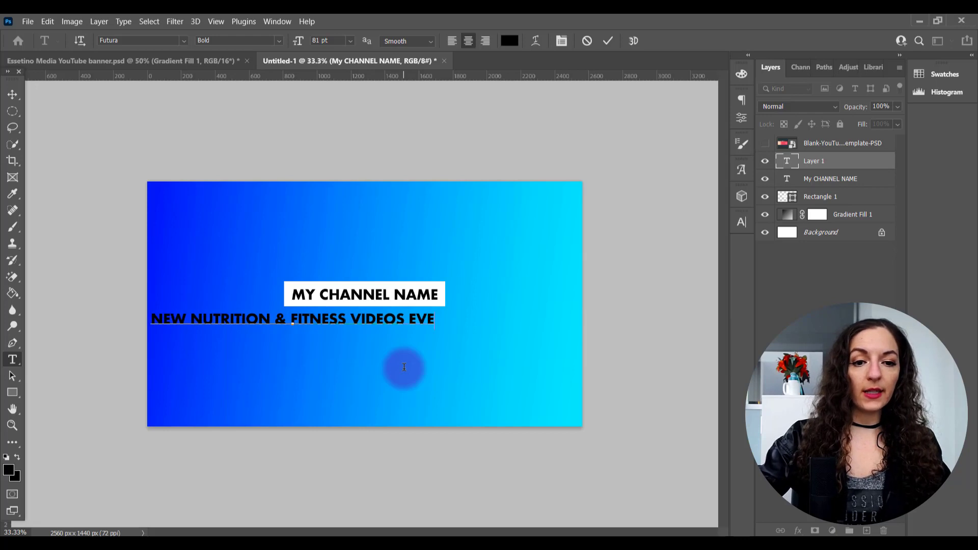
{"action": "type", "text": "RY WEEK"}
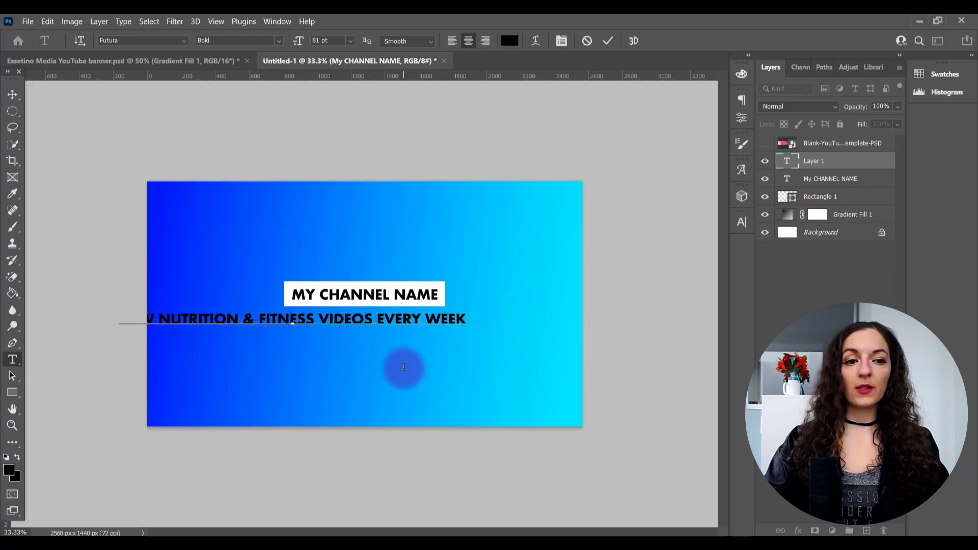
{"action": "type", "text": "!"}
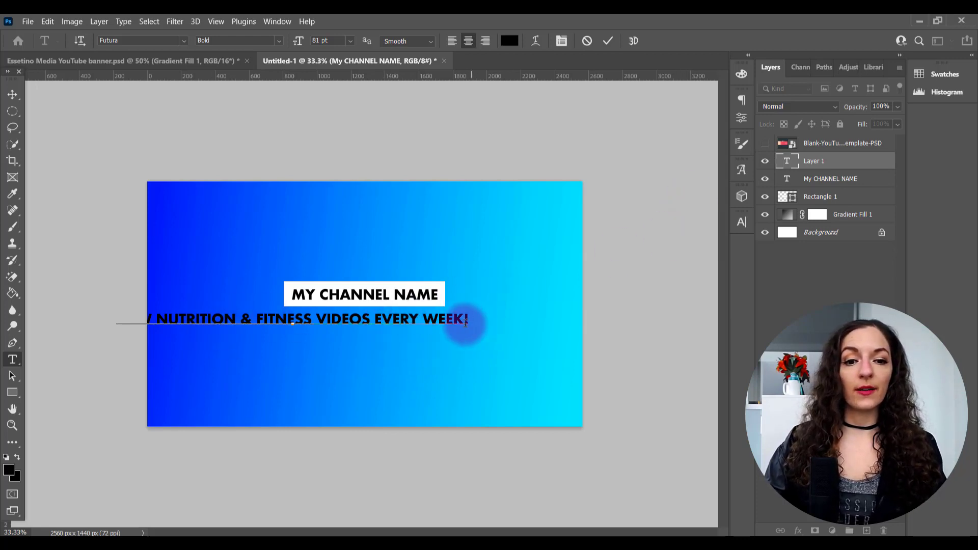
{"action": "left_click_drag", "start_coordinate": [464, 318], "coordinate": [115, 319]}
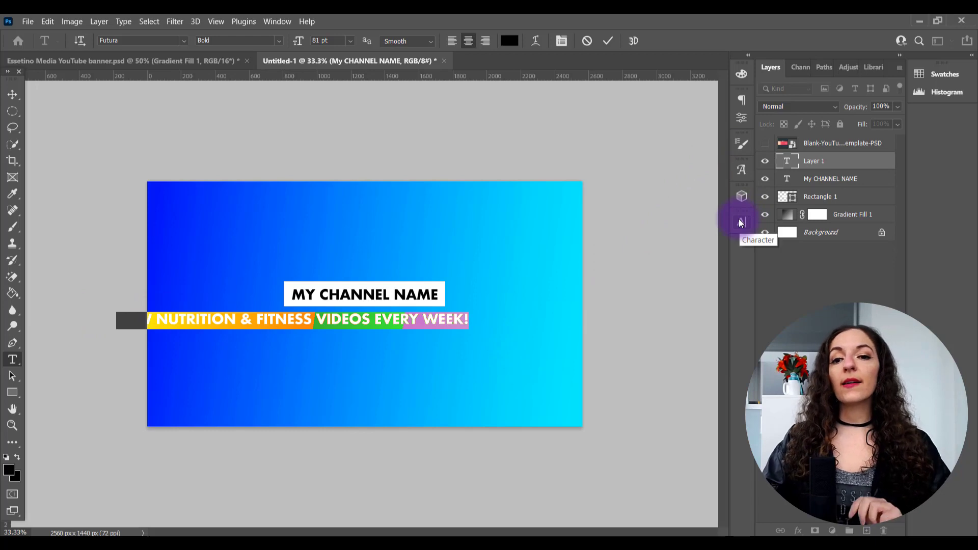
Try a condensed Futura style on the tagline from the Character panel
{"action": "left_click", "coordinate": [741, 222]}
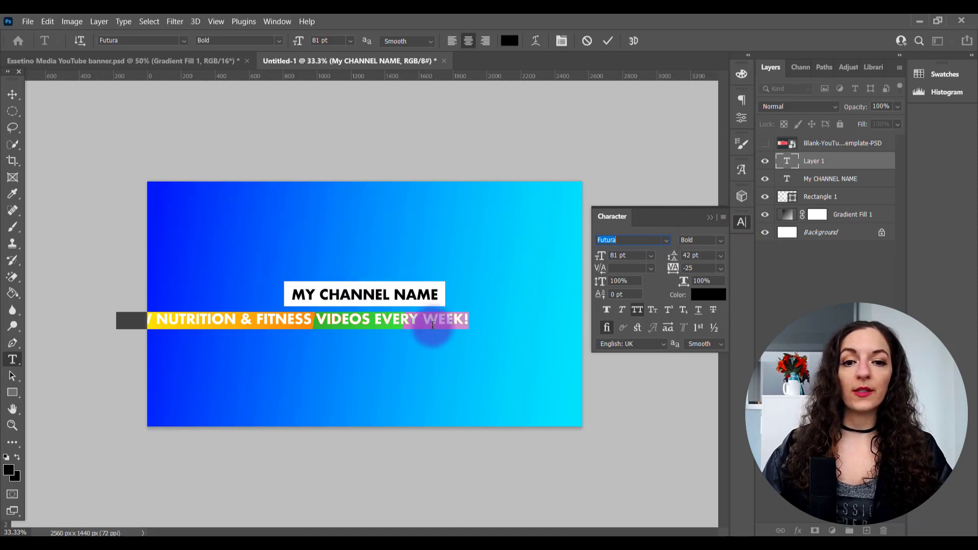
{"action": "left_click", "coordinate": [719, 239]}
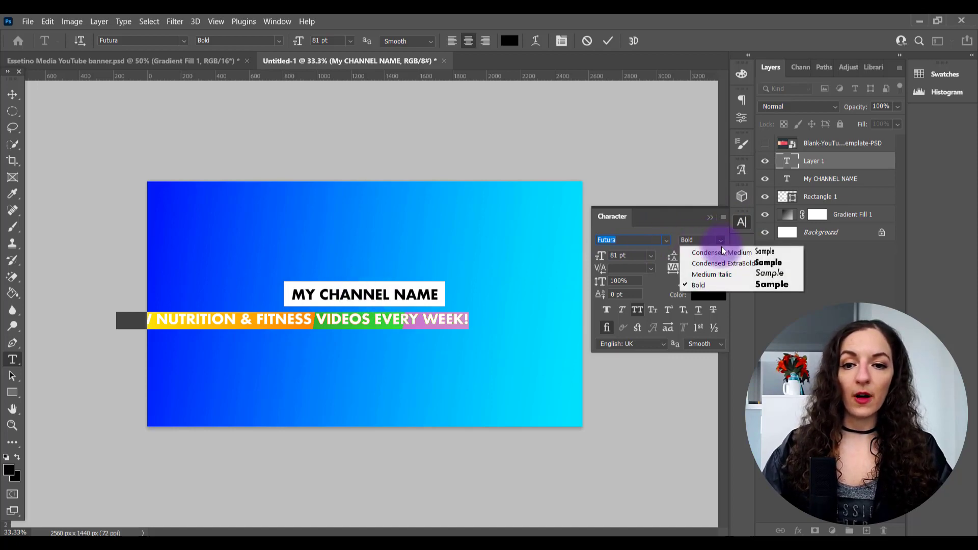
{"action": "mouse_move", "coordinate": [720, 252]}
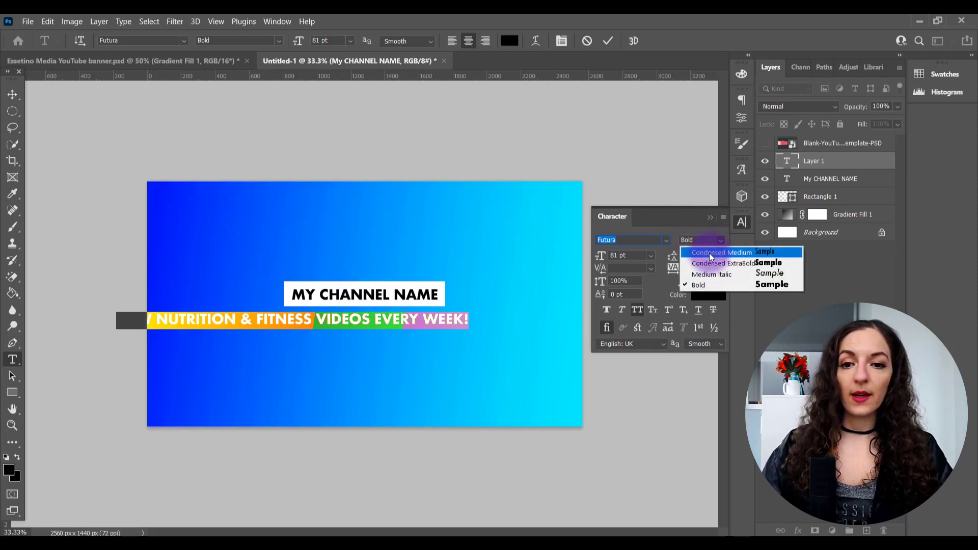
{"action": "left_click", "coordinate": [721, 253]}
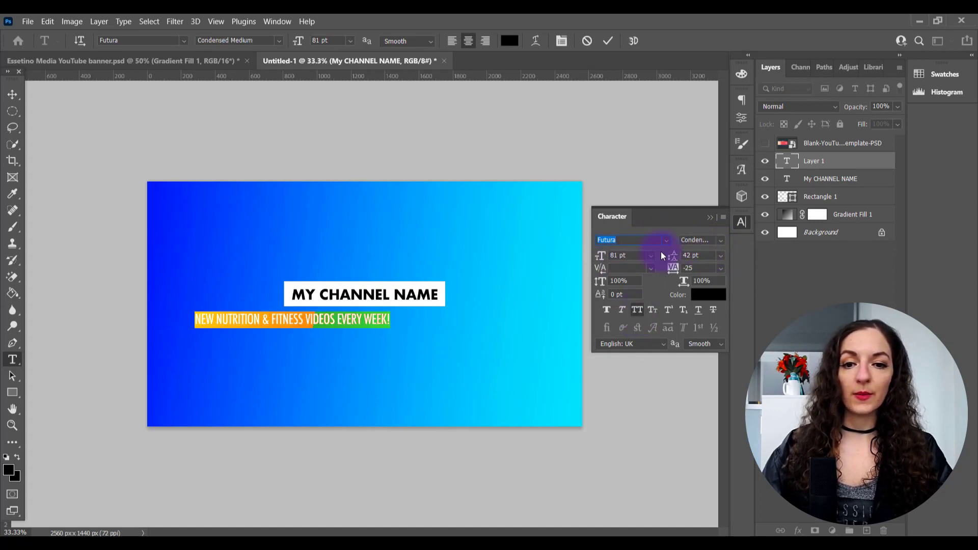
Switch the tagline font to Open Sans Regular and begin rewriting it, starting with 'New'
{"action": "type", "text": "OPEN"}
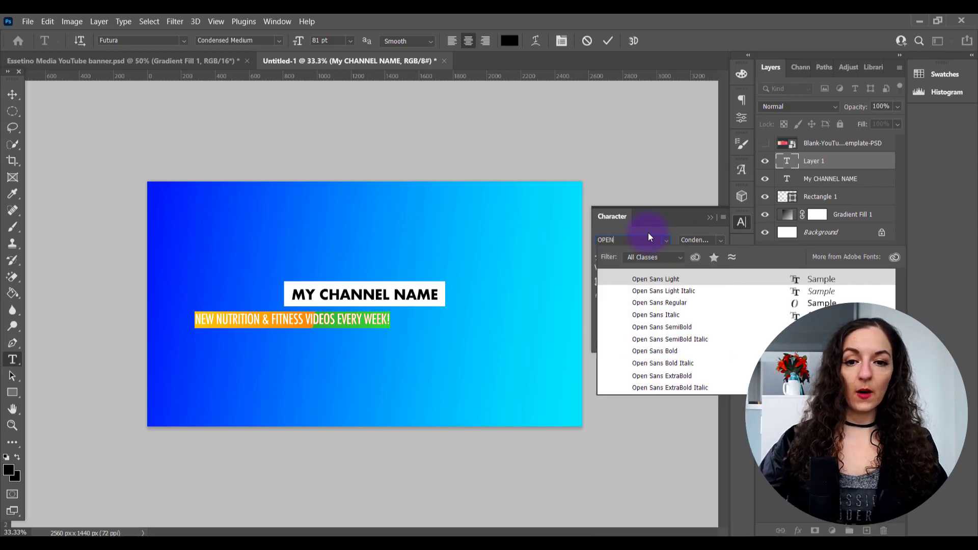
{"action": "left_click", "coordinate": [659, 302]}
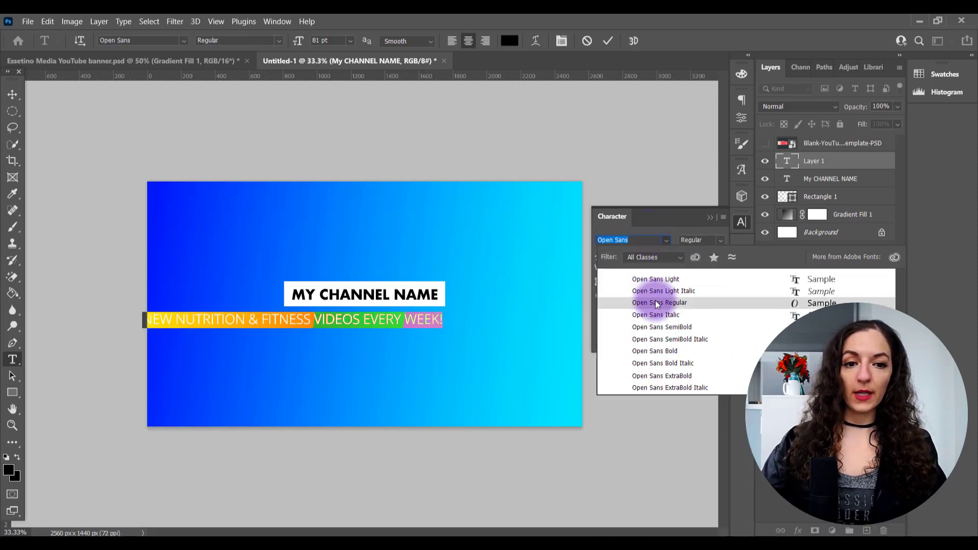
{"action": "left_click", "coordinate": [659, 302]}
{"action": "type", "text": "New"}
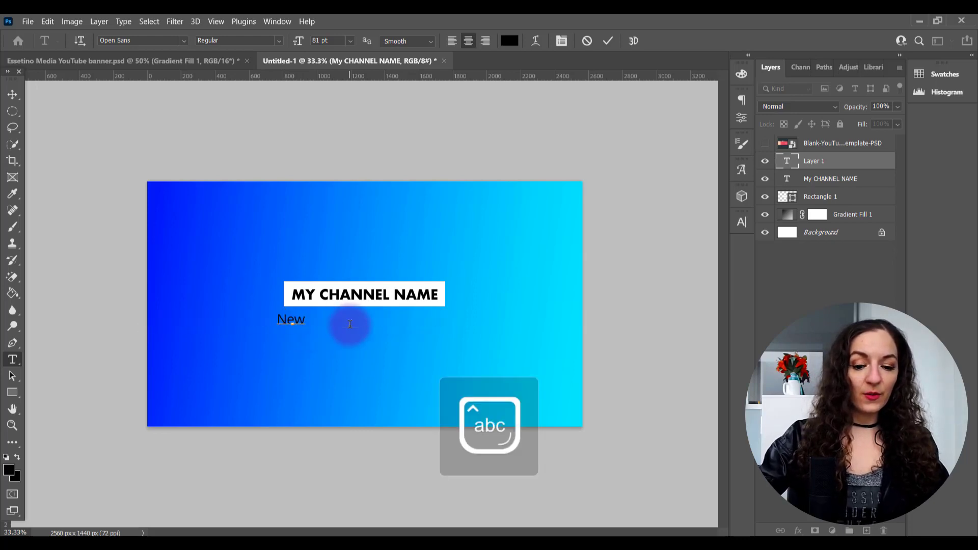
Complete 'New Nutrition & Fitness Videos Every Week!' and centre it beneath MY CHANNEL NAME
{"action": "type", "text": "Nutrition & Fitness Videos Every Week!"}
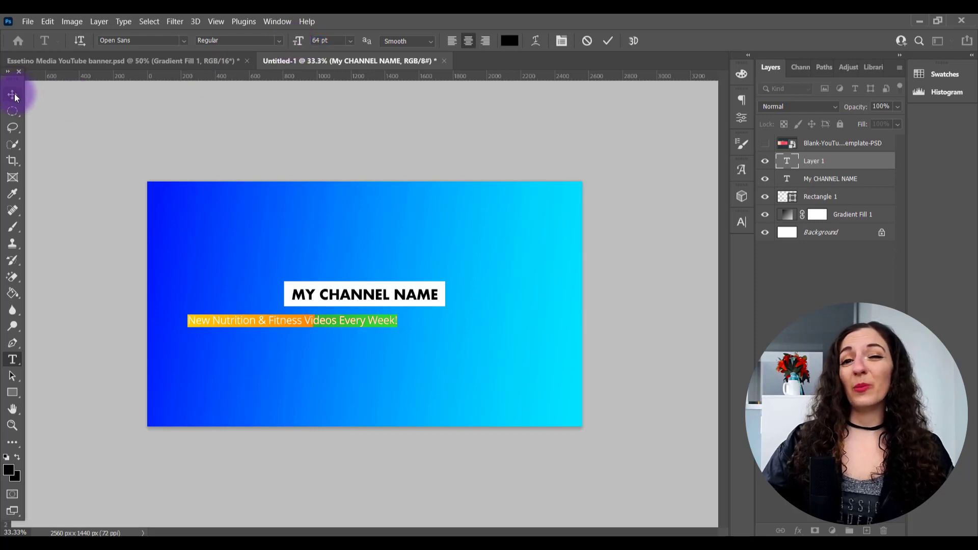
{"action": "left_click", "coordinate": [8, 94]}
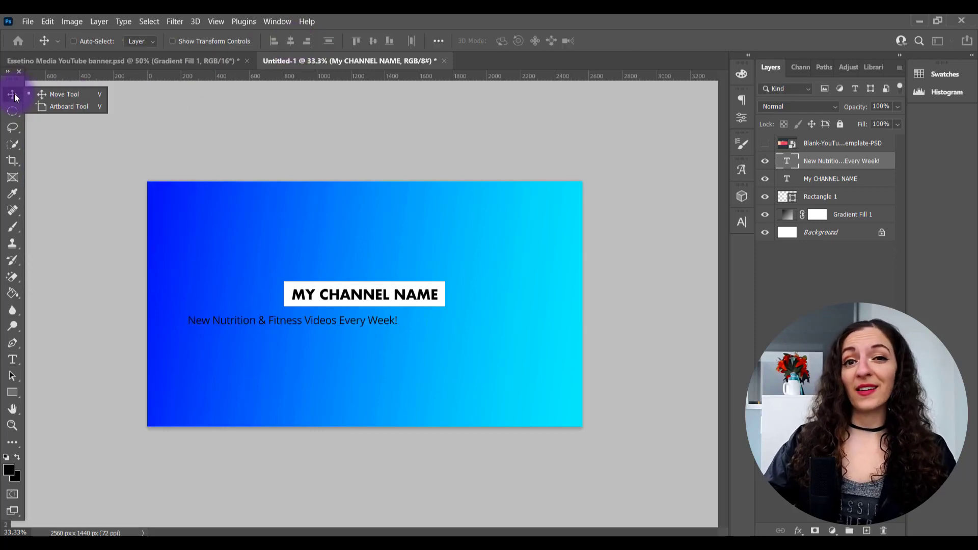
{"action": "left_click", "coordinate": [250, 325]}
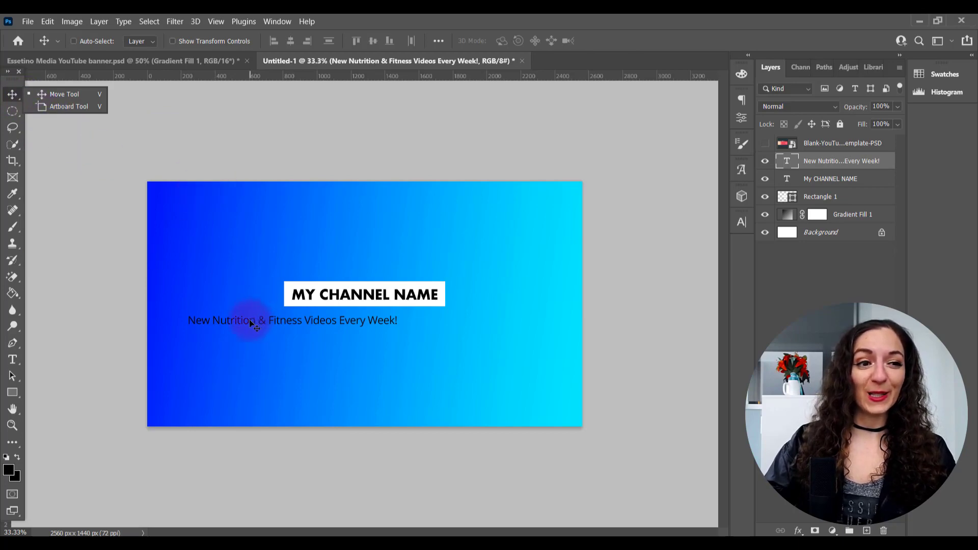
{"action": "mouse_move", "coordinate": [344, 145]}
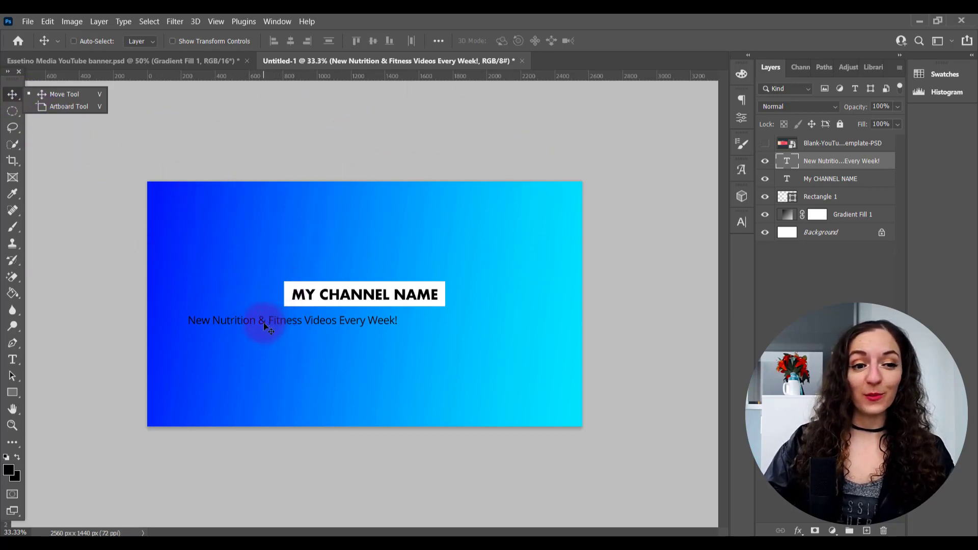
{"action": "left_click_drag", "start_coordinate": [262, 320], "coordinate": [321, 320]}
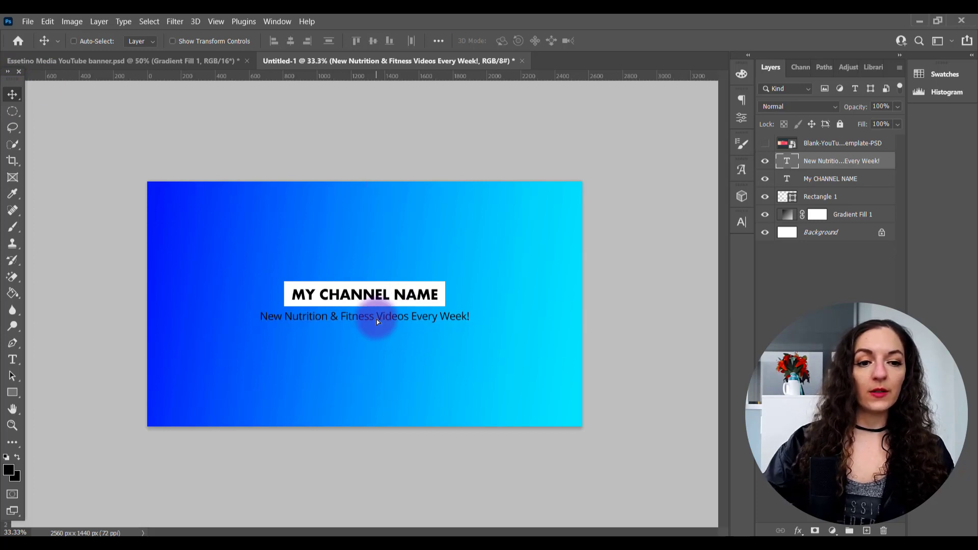
{"action": "mouse_move", "coordinate": [699, 223]}
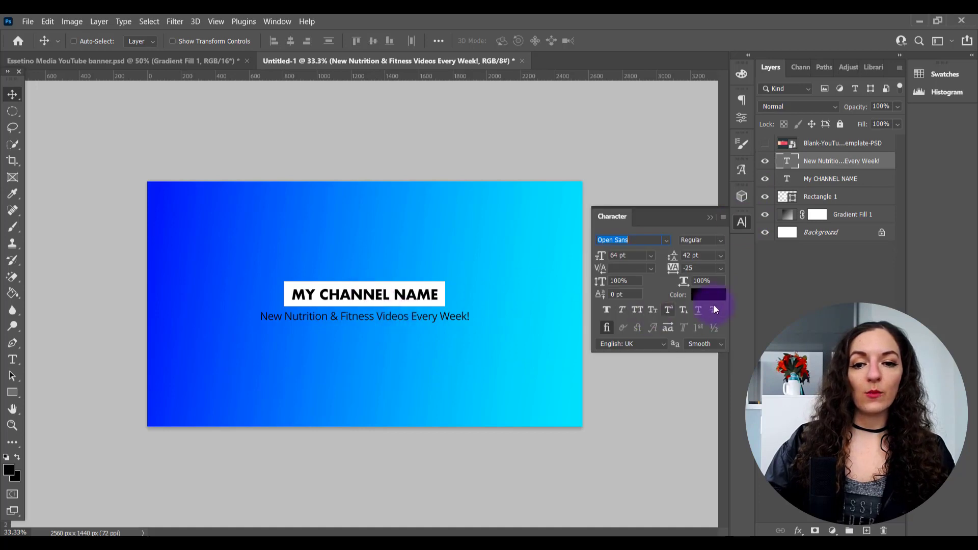
Colour the tagline text bright yellow via the Color Picker
{"action": "left_click", "coordinate": [707, 294]}
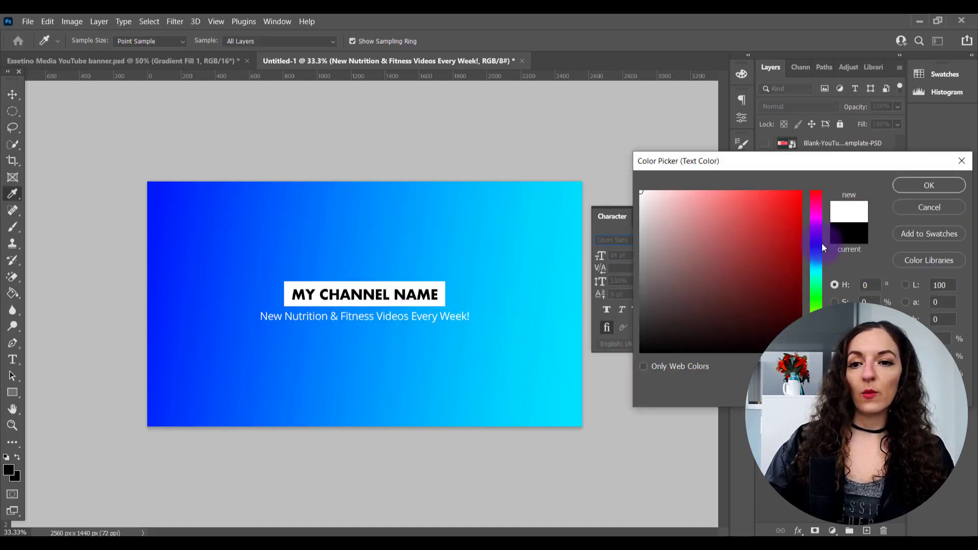
{"action": "left_click", "coordinate": [814, 297]}
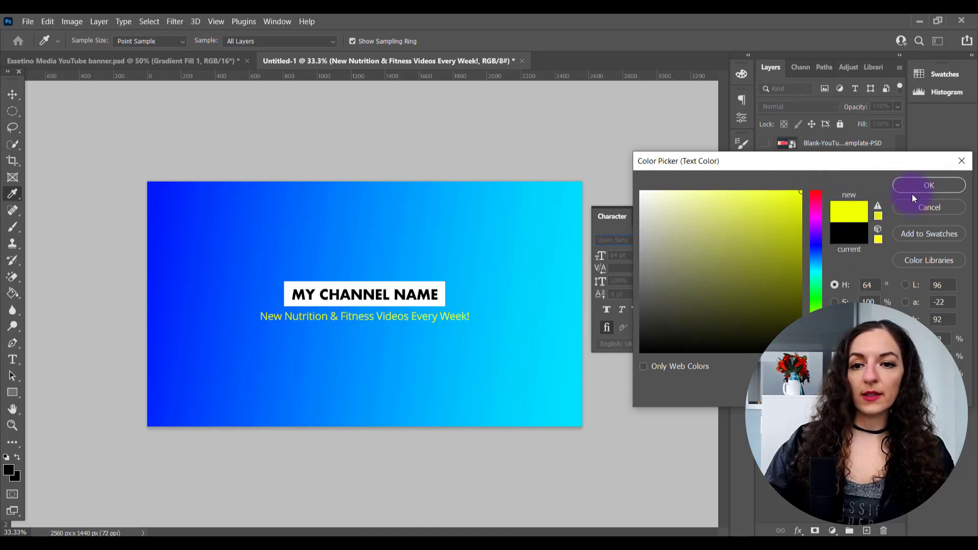
{"action": "left_click", "coordinate": [762, 208]}
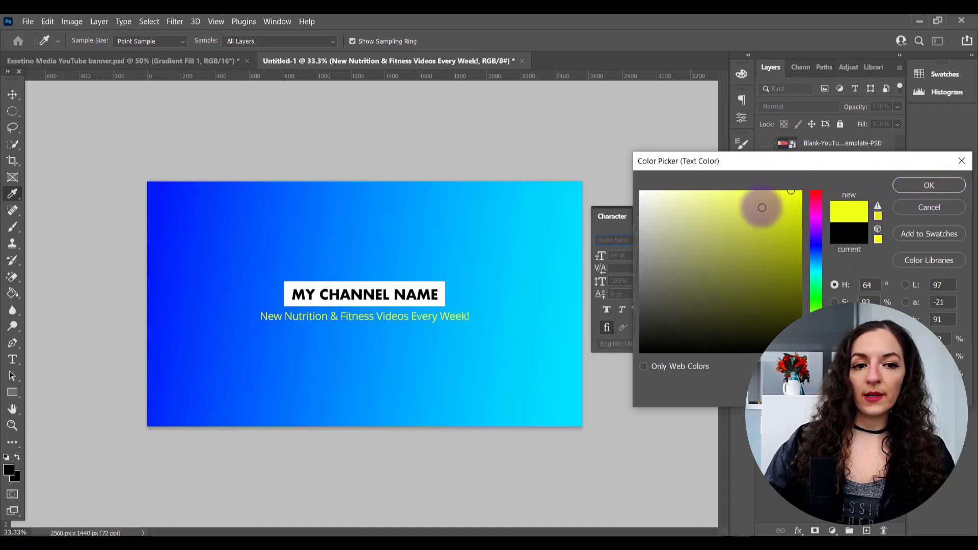
{"action": "left_click", "coordinate": [929, 185]}
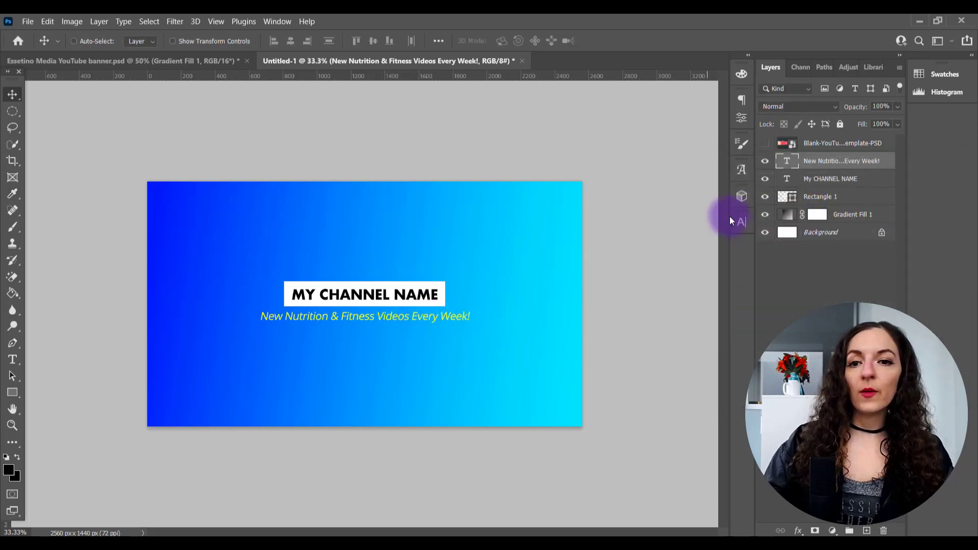
Show then hide the banner template overlay to check the safe area
{"action": "left_click", "coordinate": [763, 142]}
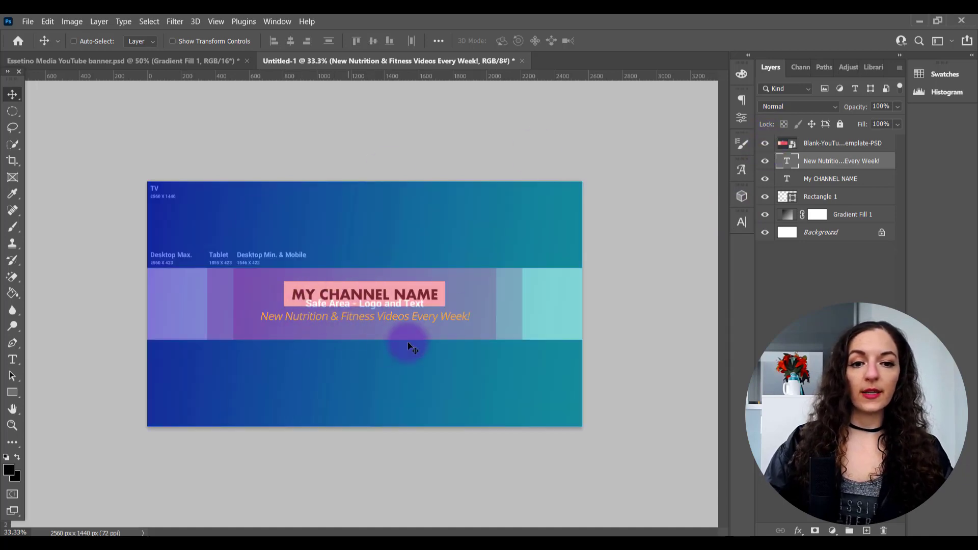
{"action": "left_click", "coordinate": [764, 143]}
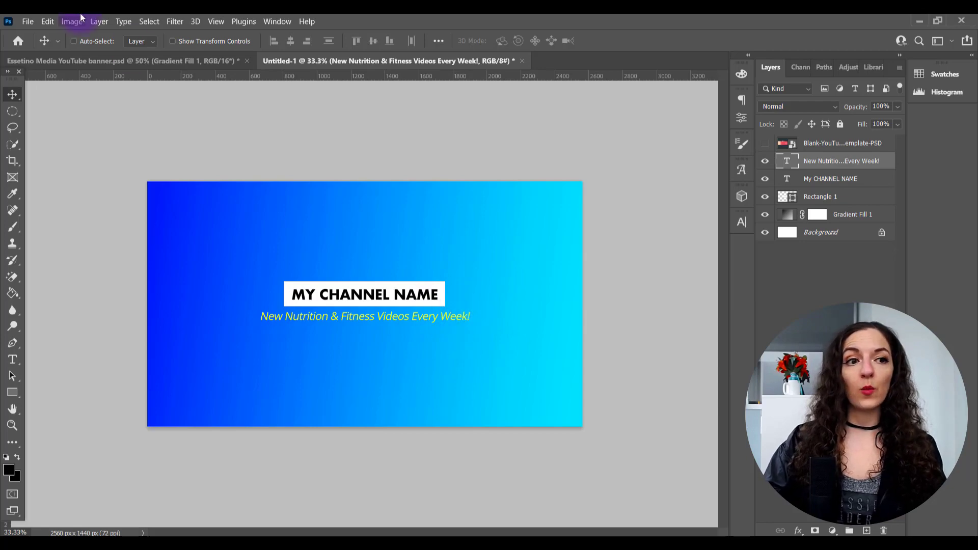
Glance at the Essetino Media example banner, then return to the new banner document
{"action": "left_click", "coordinate": [29, 7]}
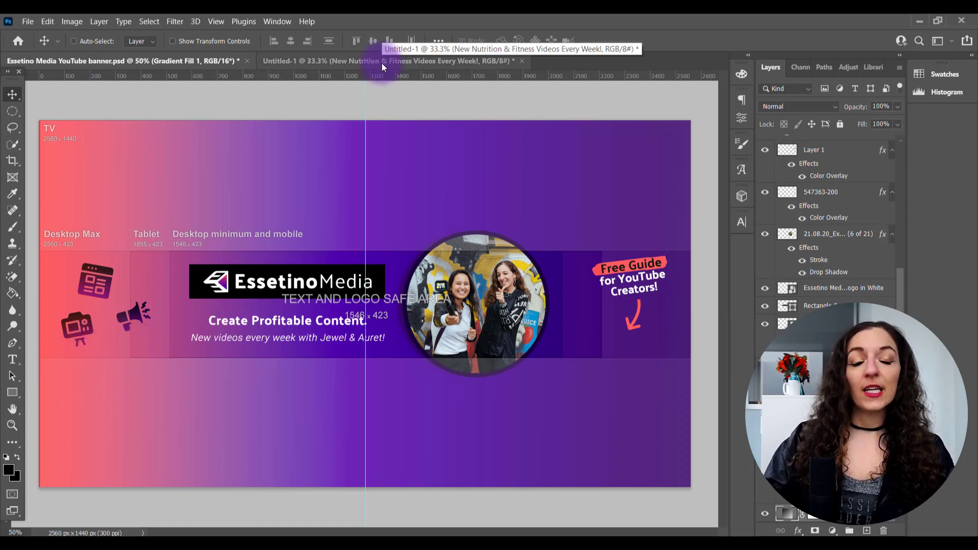
{"action": "left_click", "coordinate": [391, 61]}
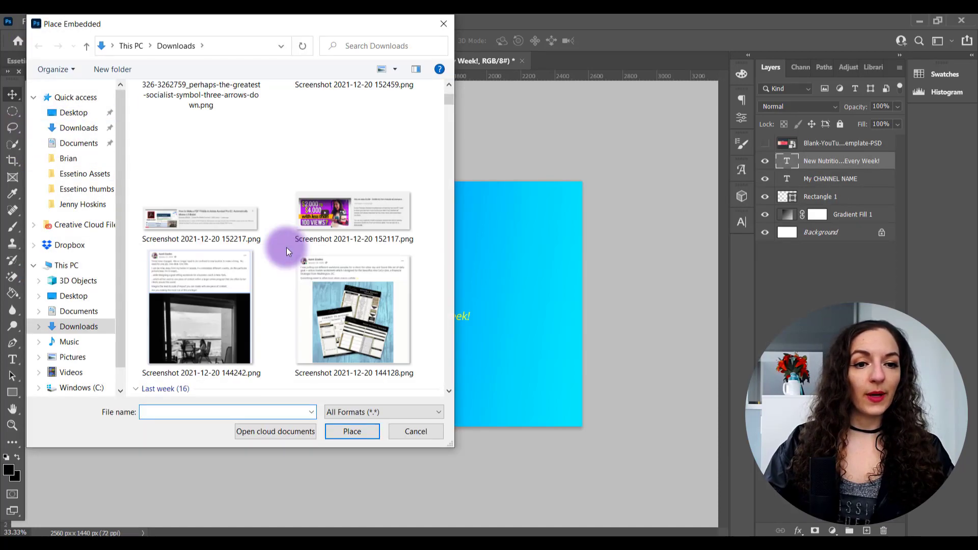
Embed the three-arrows icon, shrink it to a badge left of the channel name, arrows pointing right
{"action": "scroll", "scroll_direction": "down", "scroll_amount": 3}
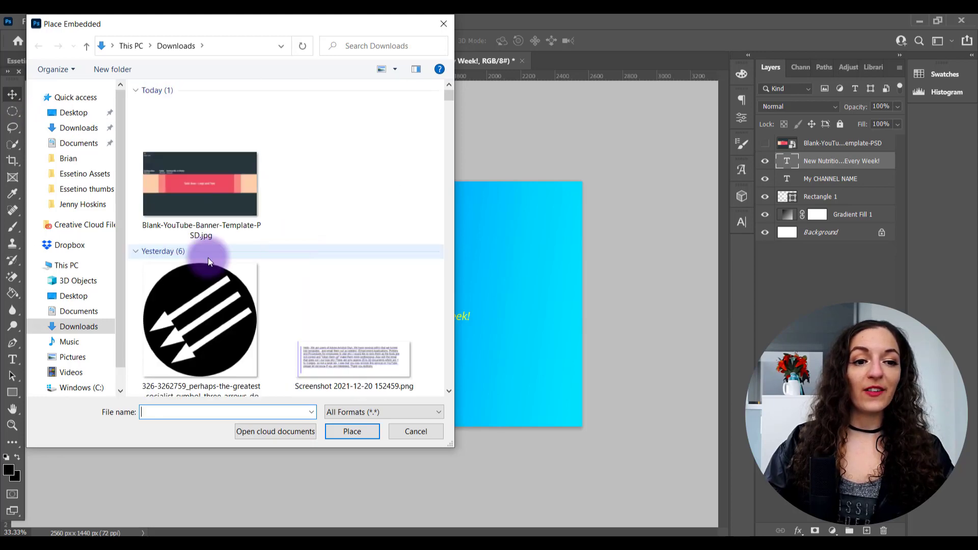
{"action": "double_click", "coordinate": [199, 319]}
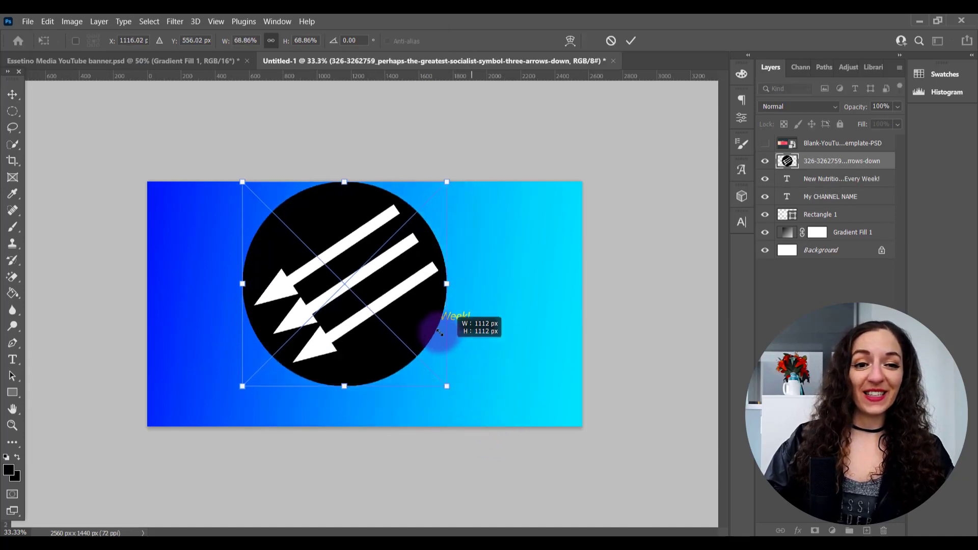
{"action": "left_click_drag", "start_coordinate": [446, 386], "coordinate": [293, 235]}
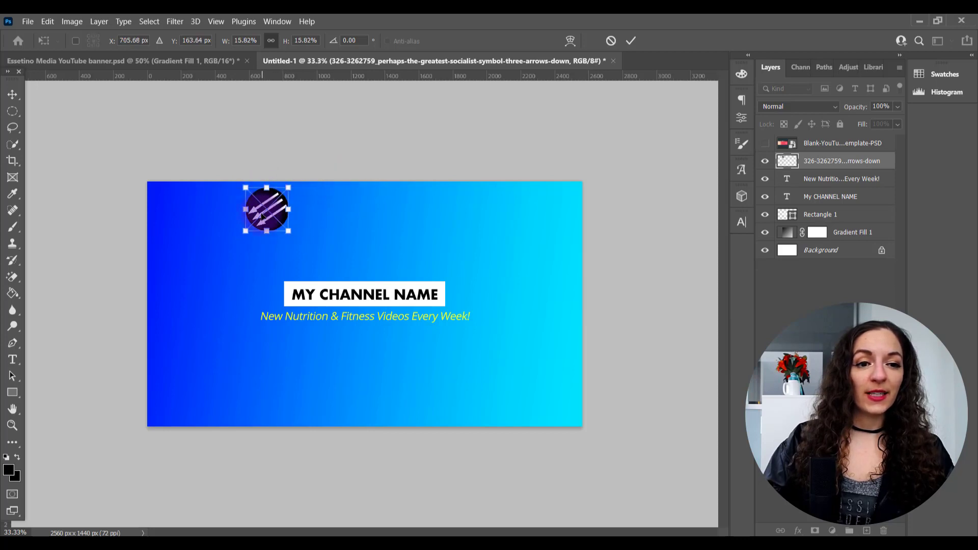
{"action": "left_click_drag", "start_coordinate": [266, 209], "coordinate": [198, 299]}
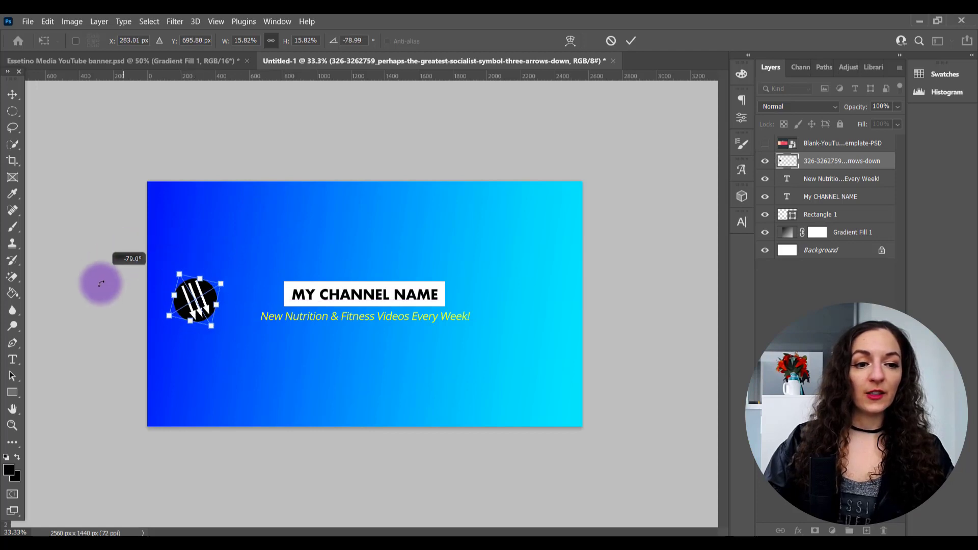
{"action": "left_click_drag", "start_coordinate": [102, 282], "coordinate": [234, 281]}
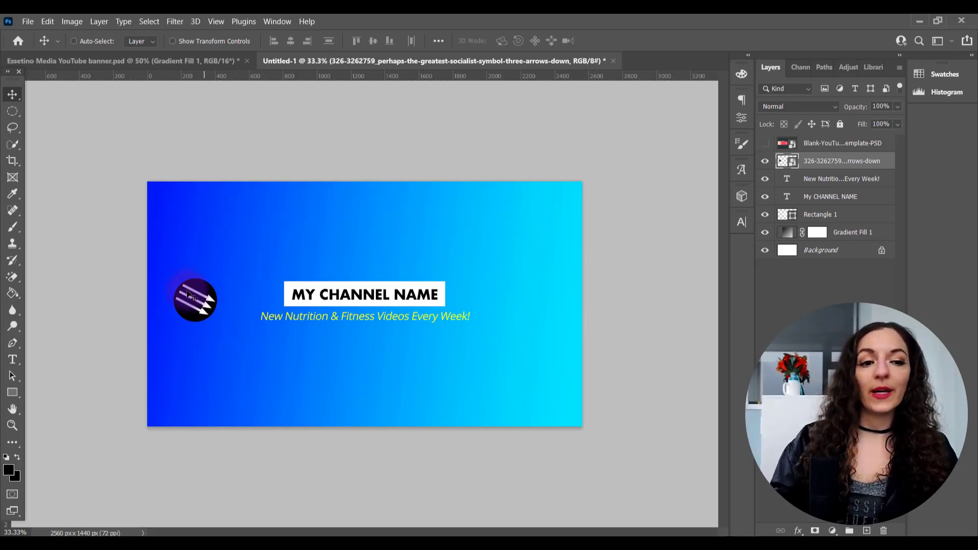
{"action": "left_click", "coordinate": [764, 142]}
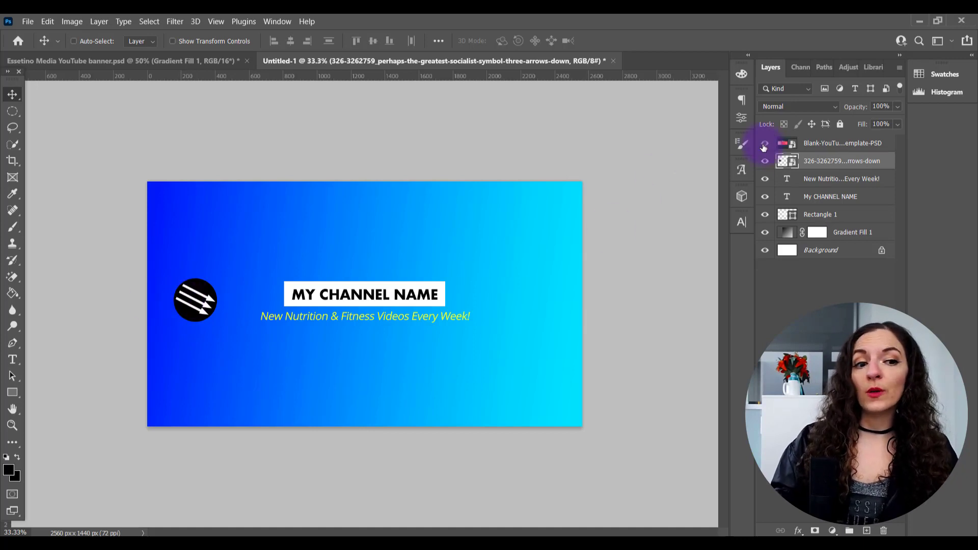
{"action": "left_click", "coordinate": [763, 143]}
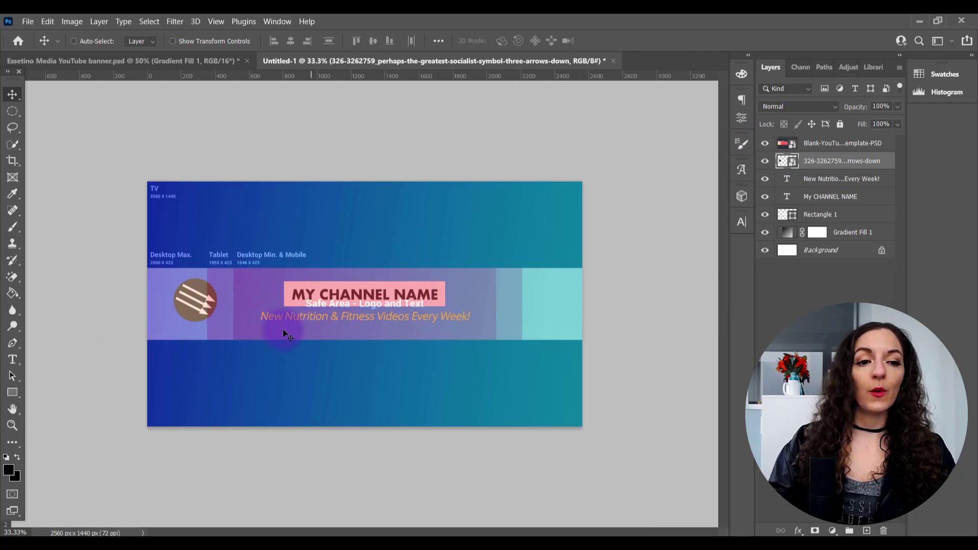
{"action": "mouse_move", "coordinate": [764, 142]}
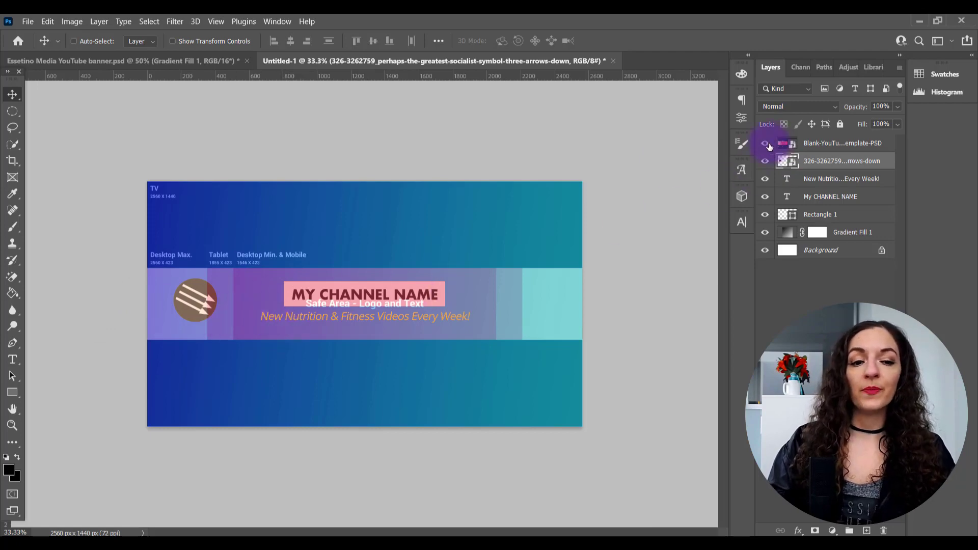
{"action": "left_click", "coordinate": [764, 143]}
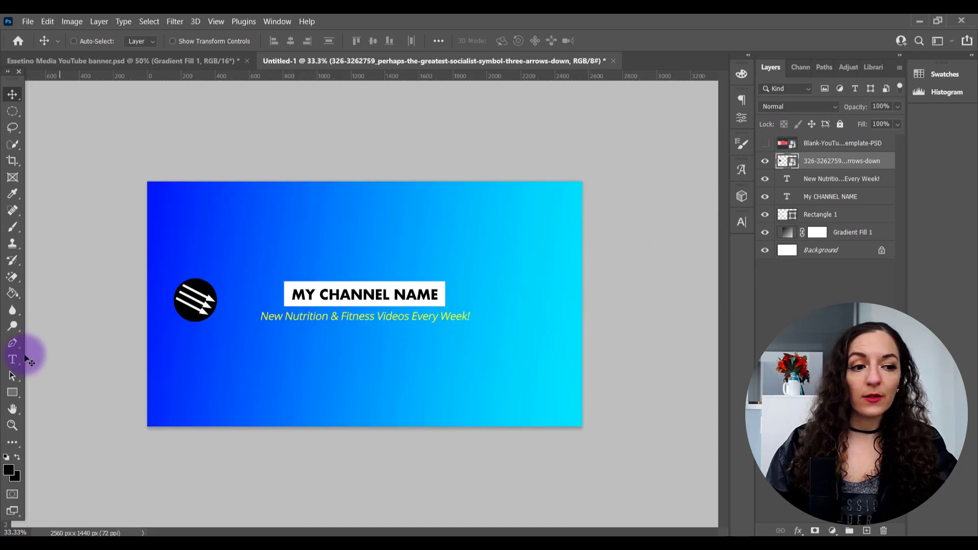
Add a 'Subscribe to Channel' text layer on the right, coloured black and set bold
{"action": "left_click", "coordinate": [11, 358]}
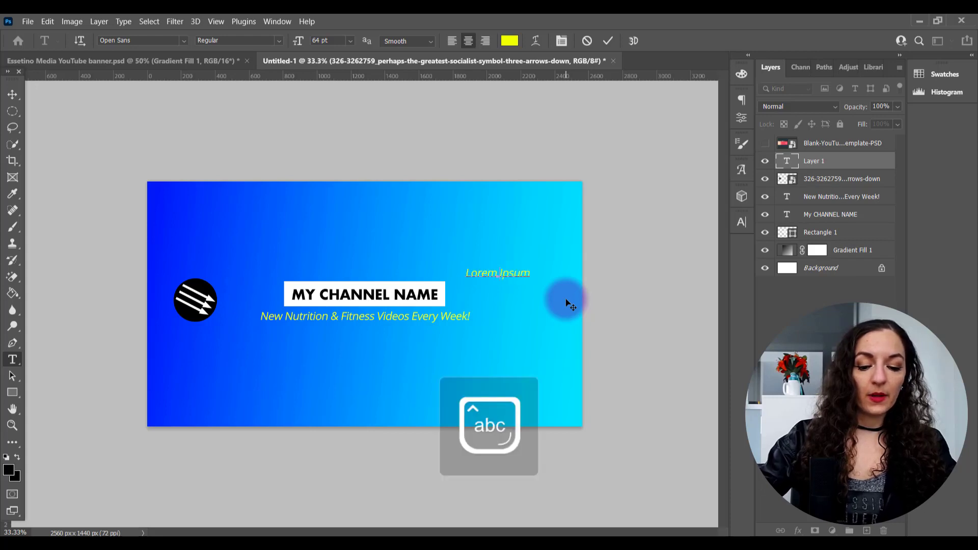
{"action": "type", "text": "Subscribe to"}
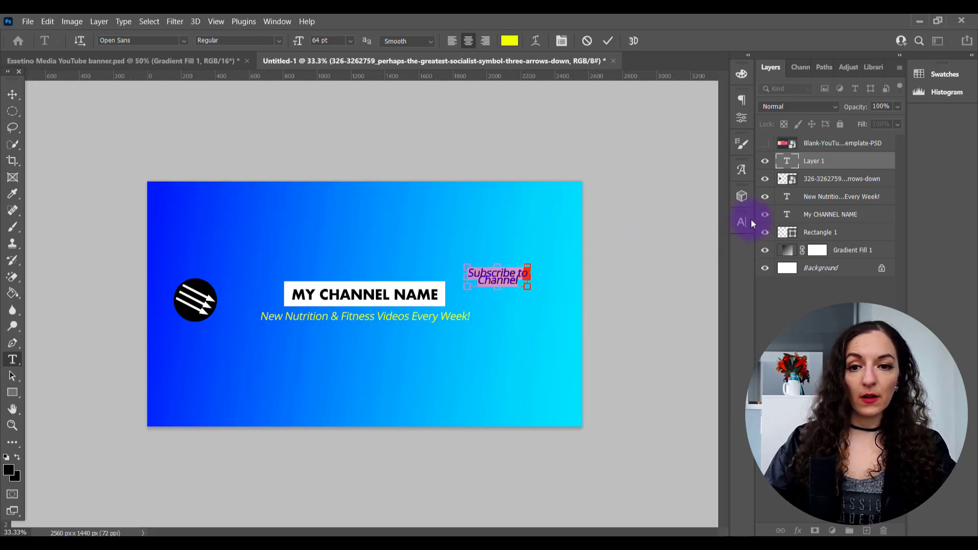
{"action": "left_click", "coordinate": [507, 41]}
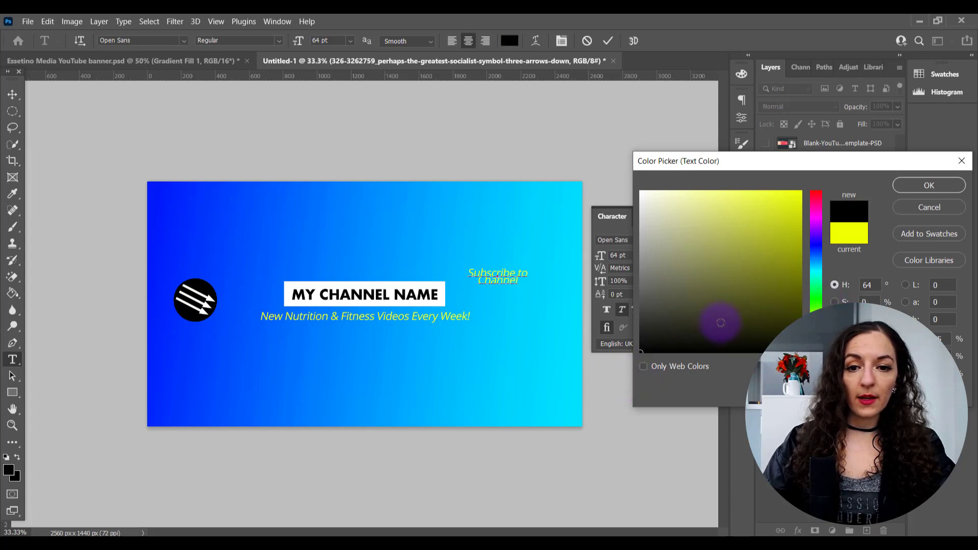
{"action": "left_click", "coordinate": [929, 185]}
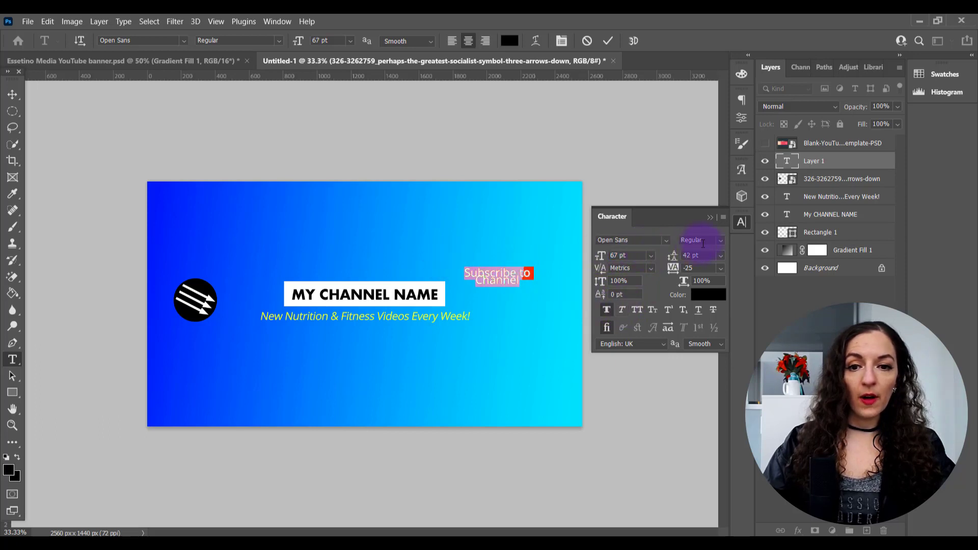
{"action": "left_click", "coordinate": [719, 239]}
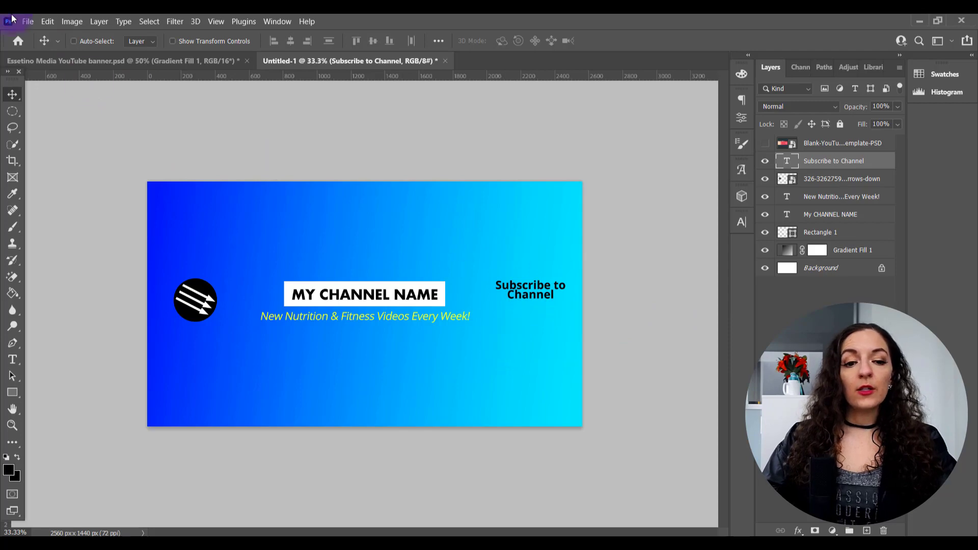
Switch to the Essetino Media YouTube banner.psd document for reference
{"action": "left_click", "coordinate": [102, 61]}
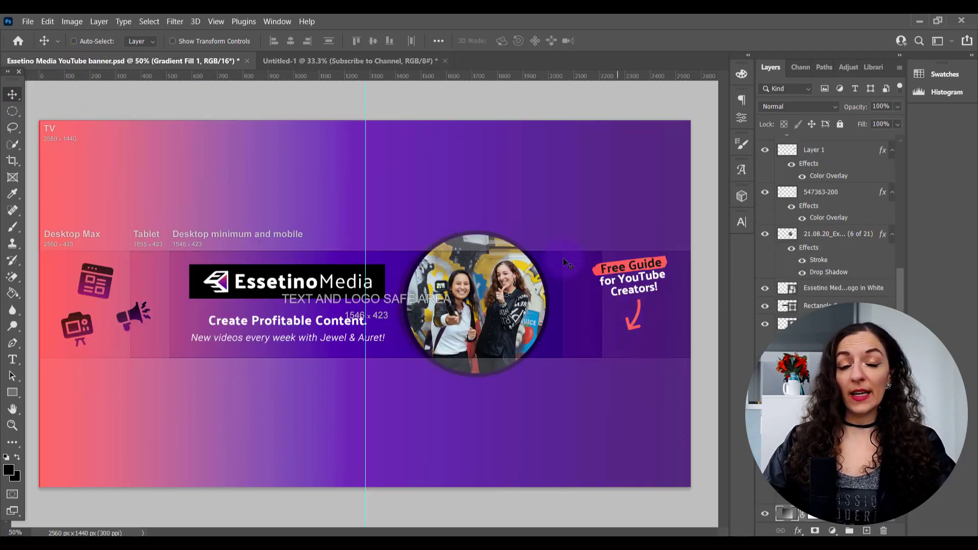
{"action": "mouse_move", "coordinate": [506, 244]}
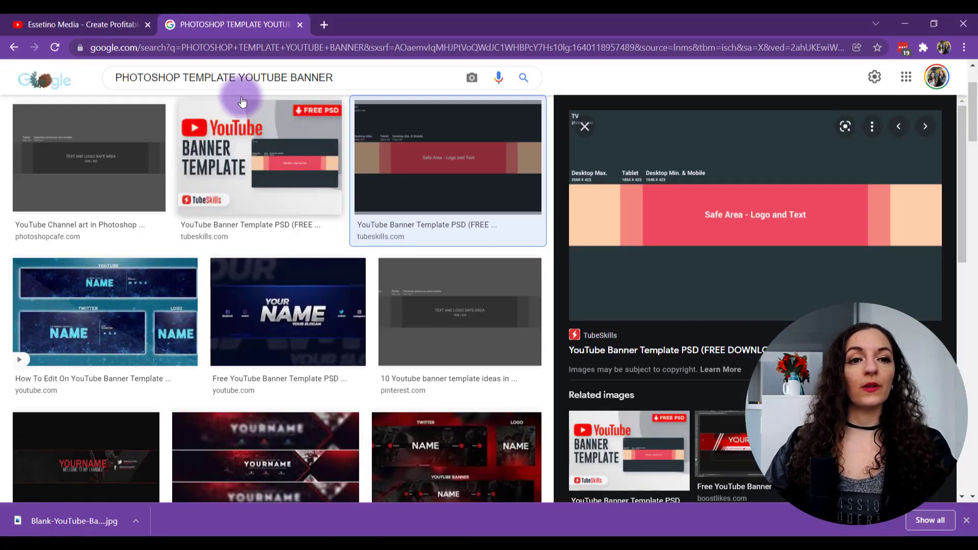
Search Google Images for 'arrow clipart' limited to Creative Commons licenses
{"action": "left_click", "coordinate": [222, 77]}
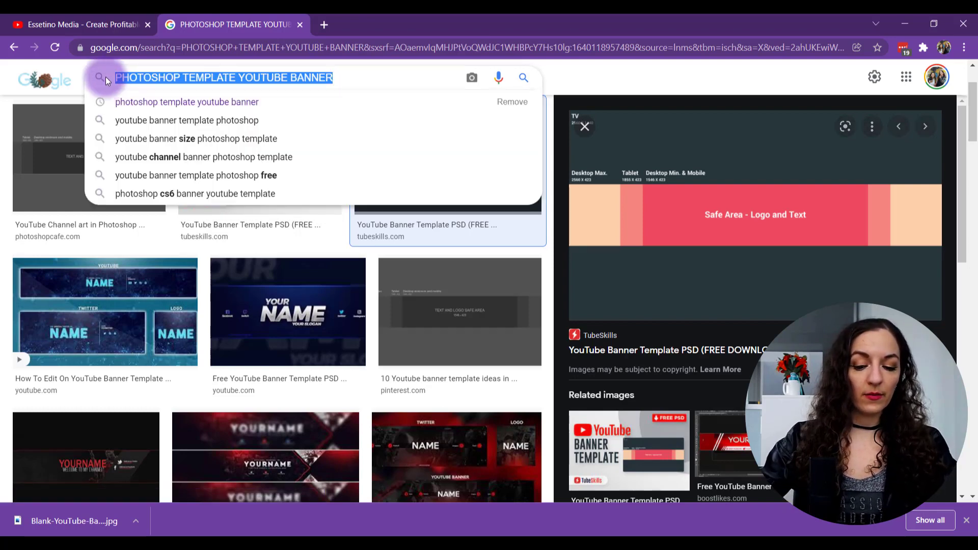
{"action": "type", "text": "arrow clipart"}
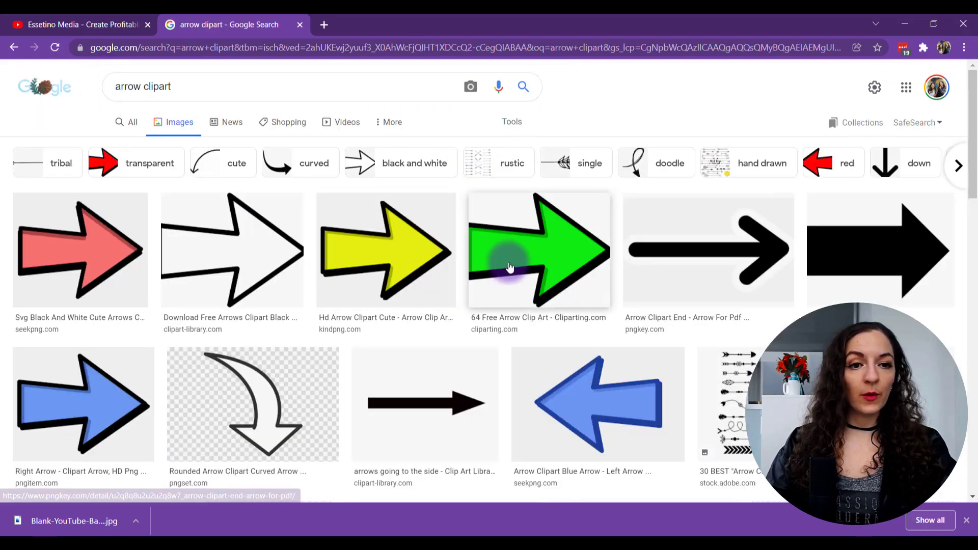
{"action": "scroll", "scroll_direction": "down", "scroll_amount": 3}
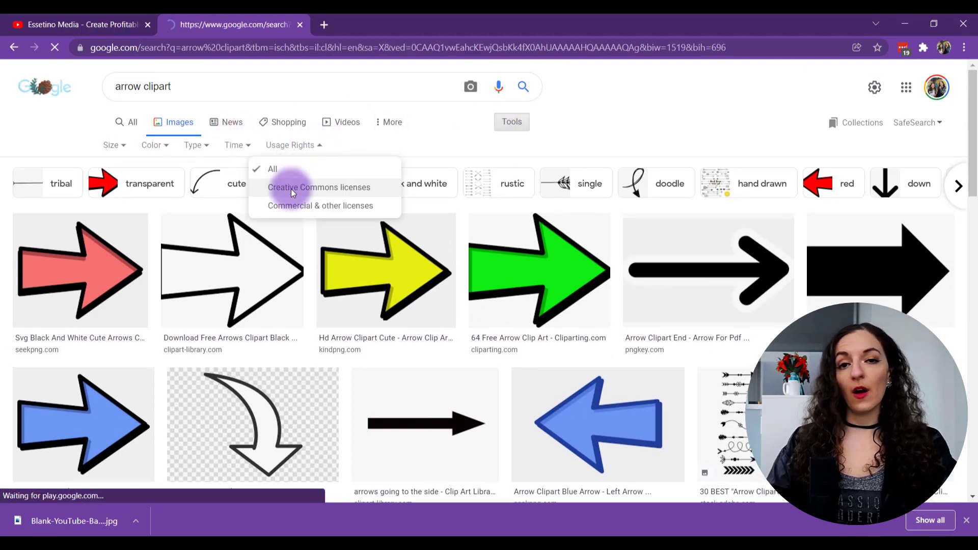
{"action": "left_click", "coordinate": [293, 187]}
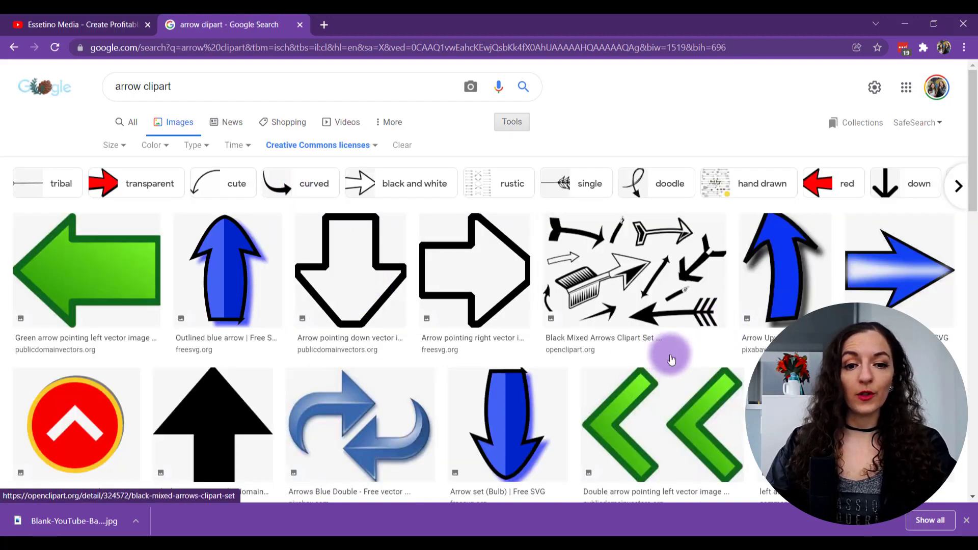
Scroll the results and preview the Pixabay blue upward arrow image
{"action": "scroll", "scroll_direction": "down", "scroll_amount": 3}
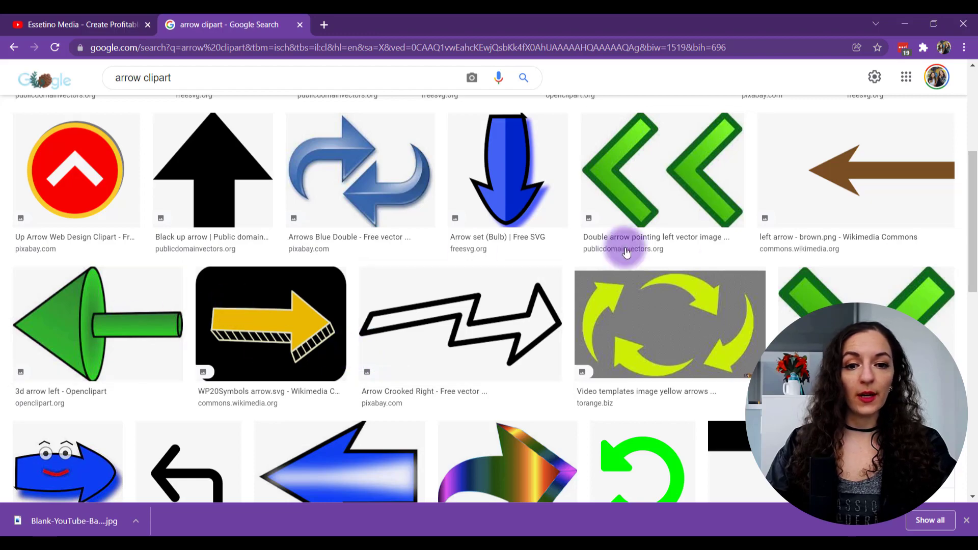
{"action": "scroll", "scroll_direction": "down", "scroll_amount": 3}
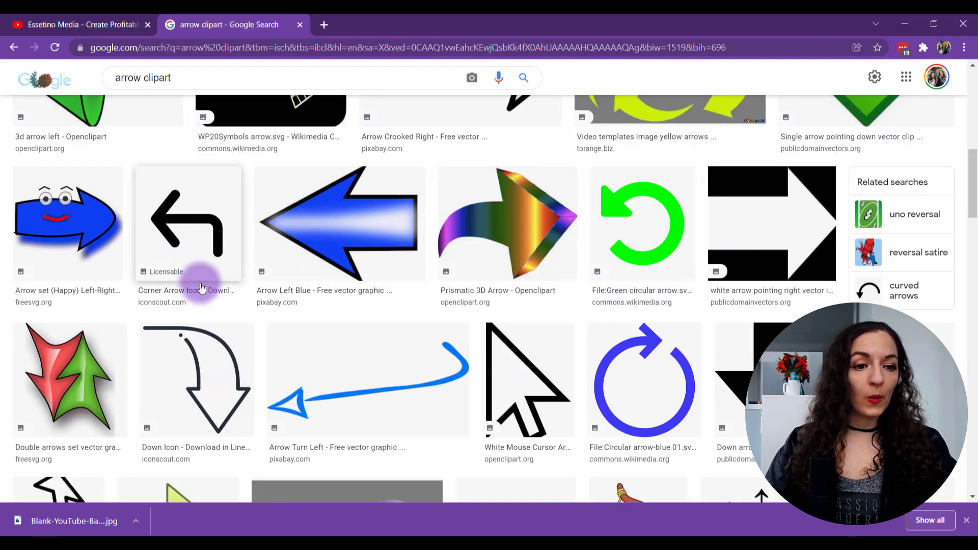
{"action": "scroll", "scroll_direction": "down", "scroll_amount": 3}
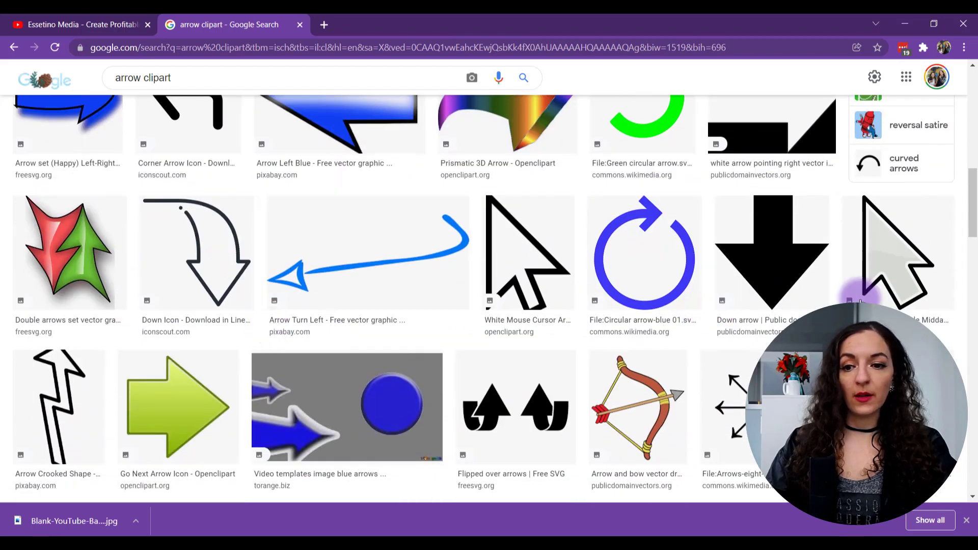
{"action": "left_click", "coordinate": [258, 311]}
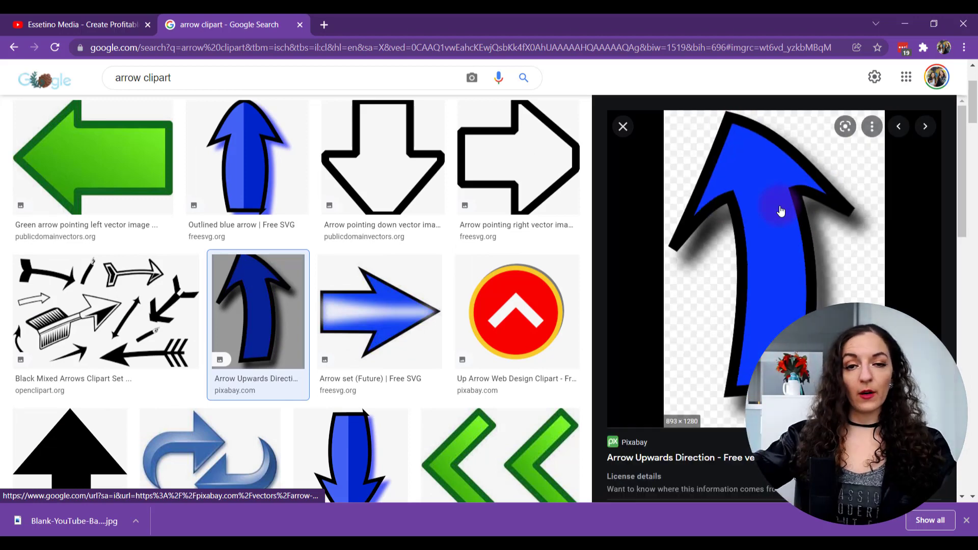
{"action": "mouse_move", "coordinate": [787, 208]}
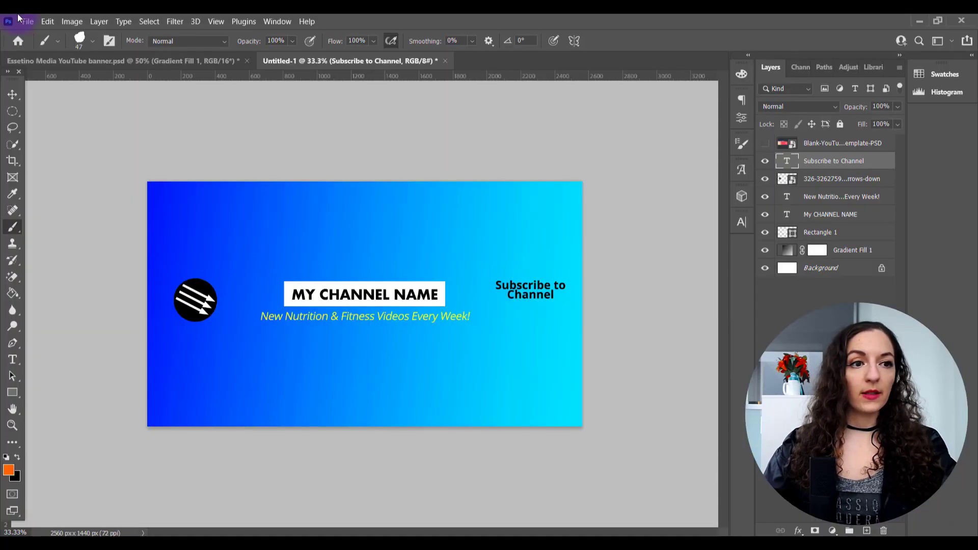
Embed the downloaded blue arrow and rotate it to point downward at a slight tilt
{"action": "left_click", "coordinate": [31, 7]}
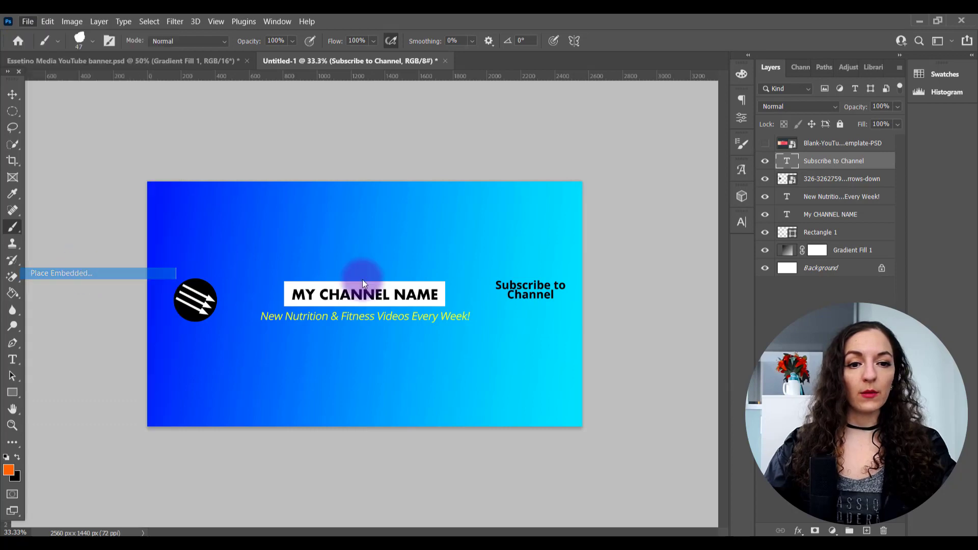
{"action": "left_click", "coordinate": [61, 273]}
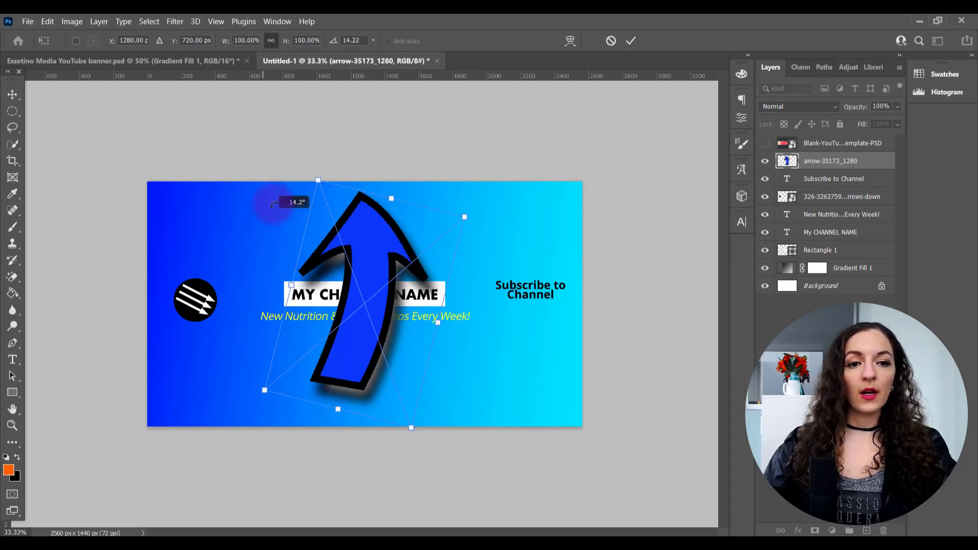
{"action": "left_click_drag", "start_coordinate": [273, 203], "coordinate": [416, 432]}
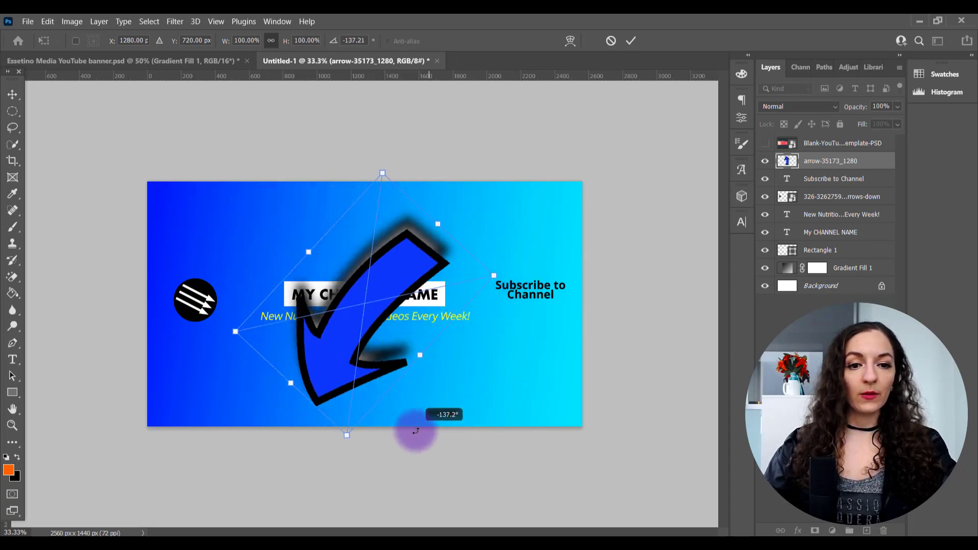
{"action": "left_click_drag", "start_coordinate": [416, 430], "coordinate": [508, 365]}
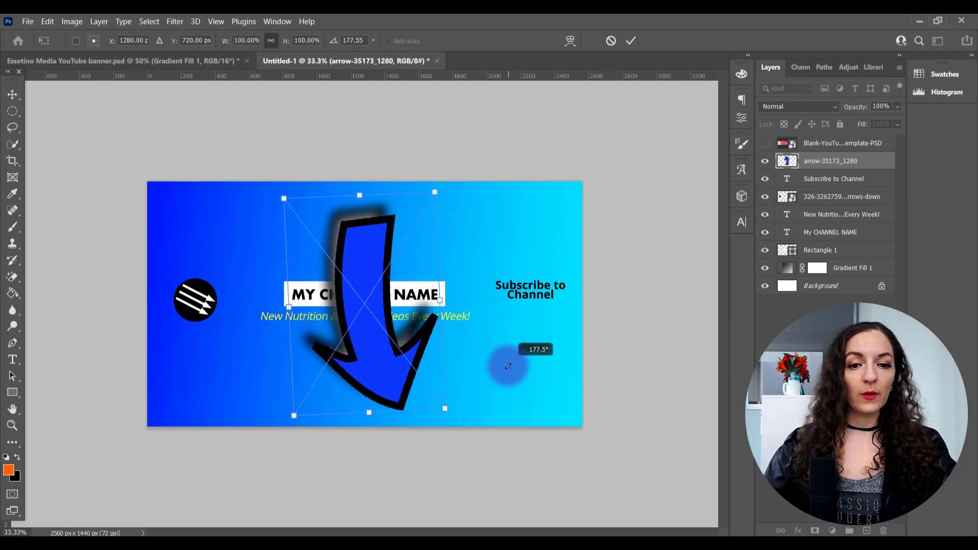
{"action": "left_click_drag", "start_coordinate": [508, 366], "coordinate": [251, 228]}
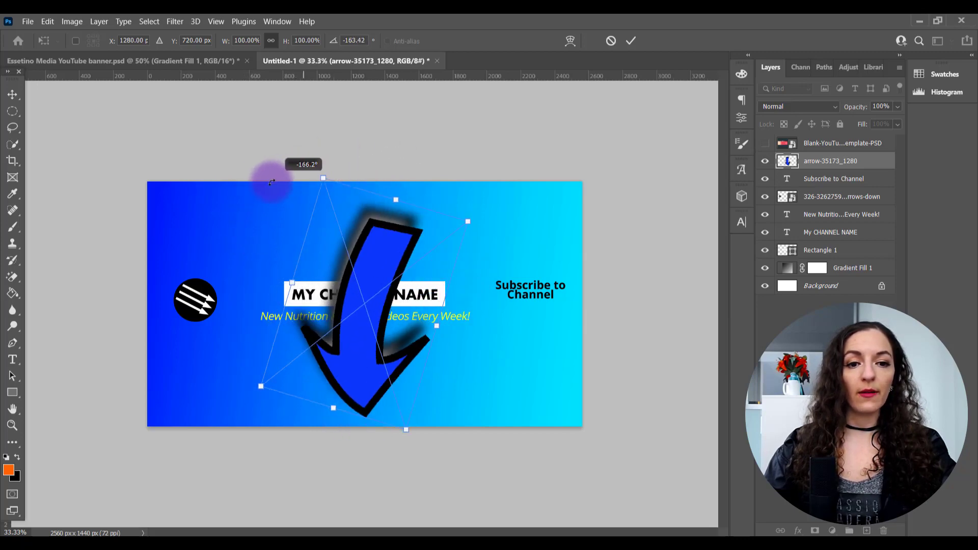
{"action": "left_click_drag", "start_coordinate": [269, 181], "coordinate": [261, 196]}
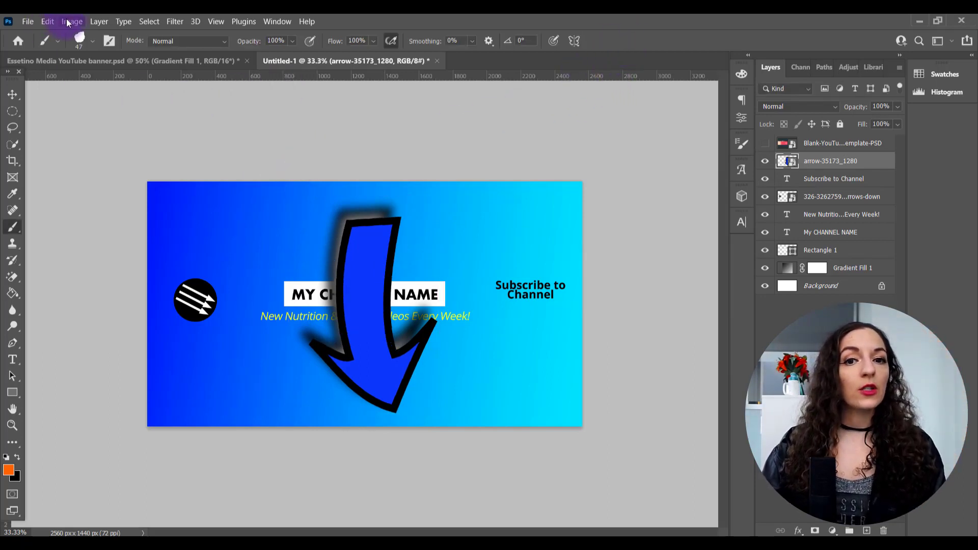
Flip the arrow vertically to mirror its direction over the channel name
{"action": "left_click", "coordinate": [47, 20]}
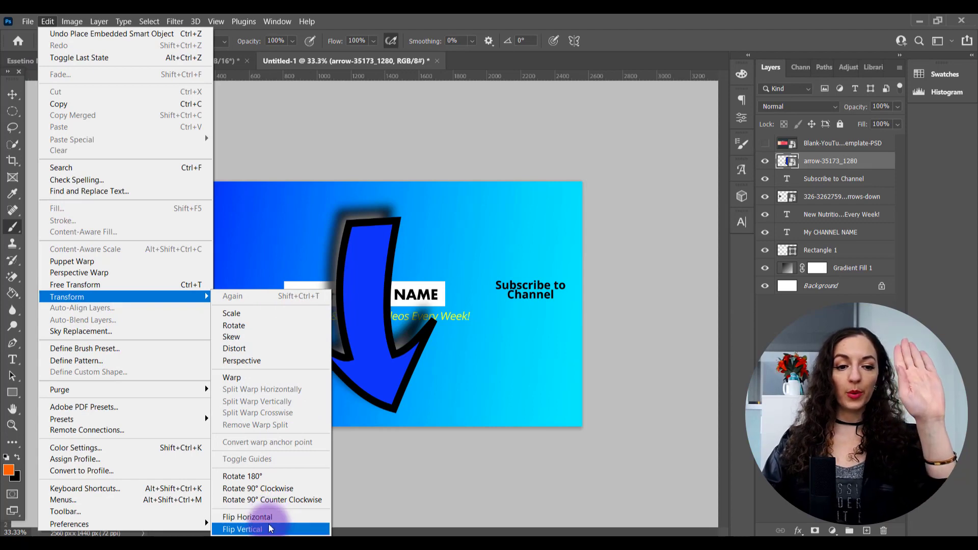
{"action": "left_click", "coordinate": [242, 529]}
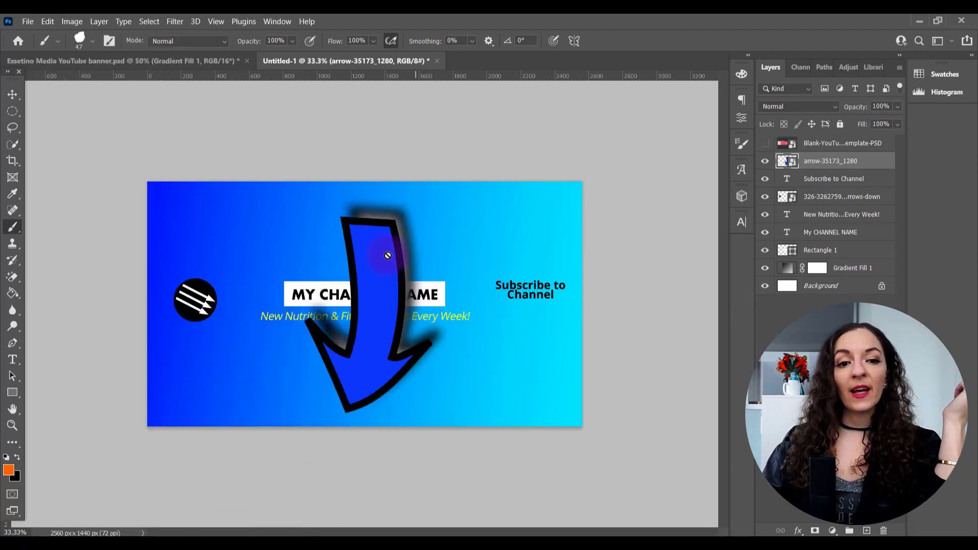
{"action": "mouse_move", "coordinate": [55, 348]}
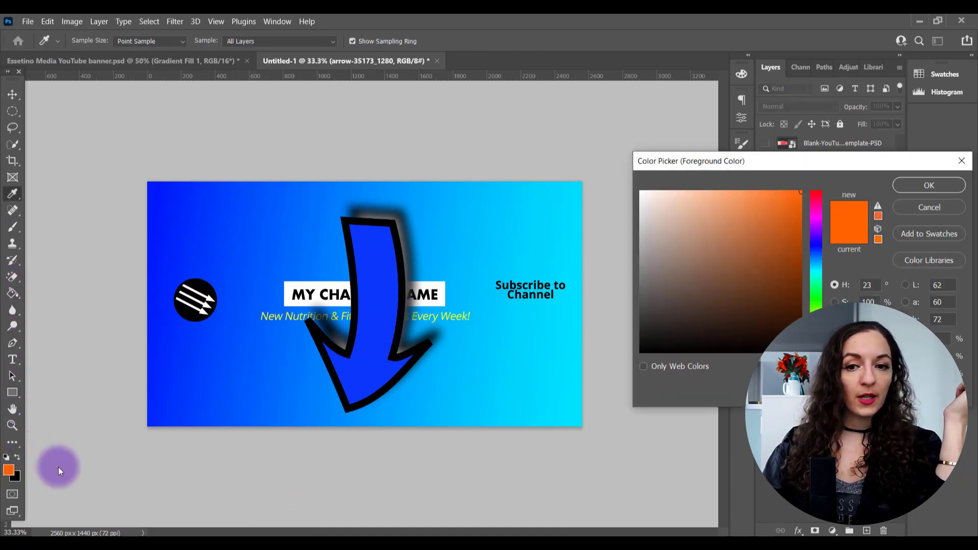
Rasterize the arrow layer and bucket-fill its blue interior with orange, keeping the outline
{"action": "left_click", "coordinate": [929, 184]}
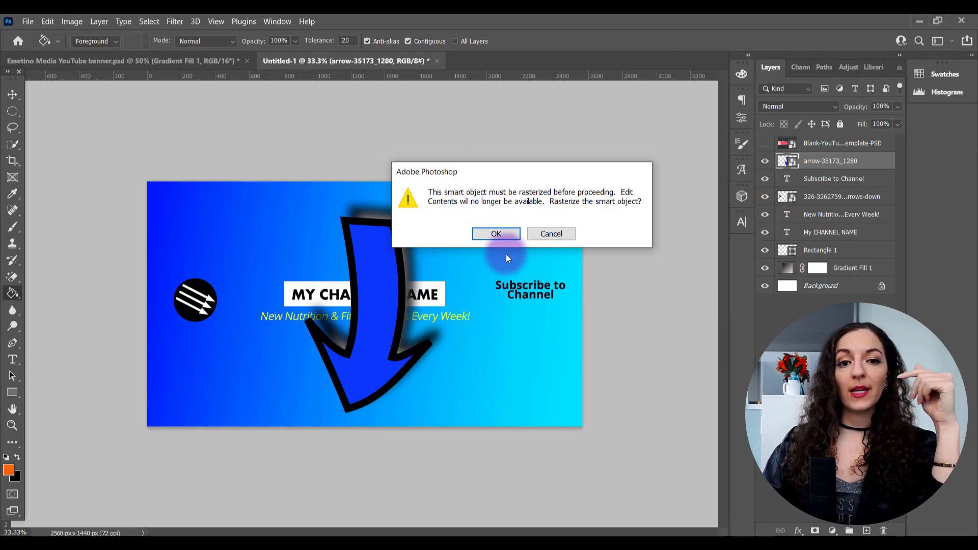
{"action": "left_click", "coordinate": [496, 233]}
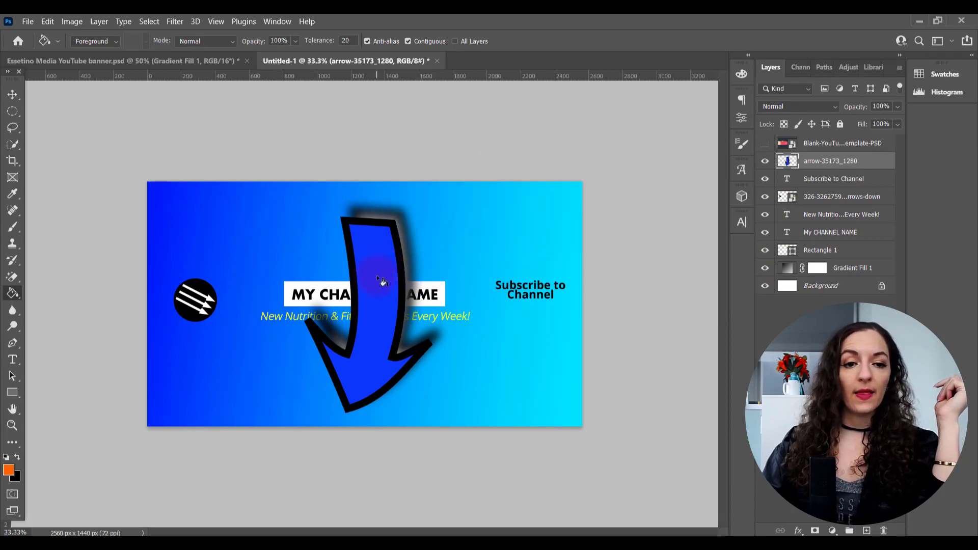
{"action": "left_click", "coordinate": [374, 282]}
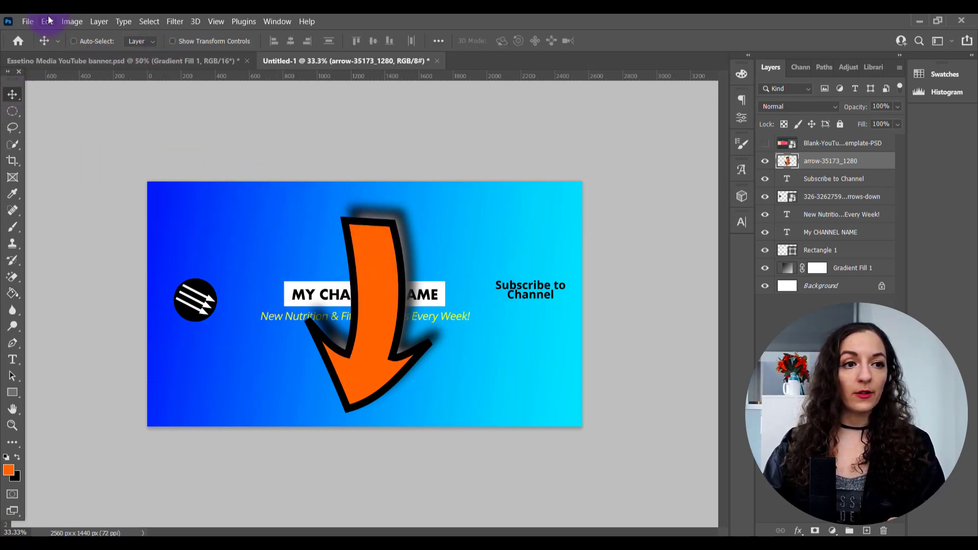
Scale the orange arrow down and position it beneath the 'Subscribe to Channel' text, then commit
{"action": "left_click", "coordinate": [44, 22]}
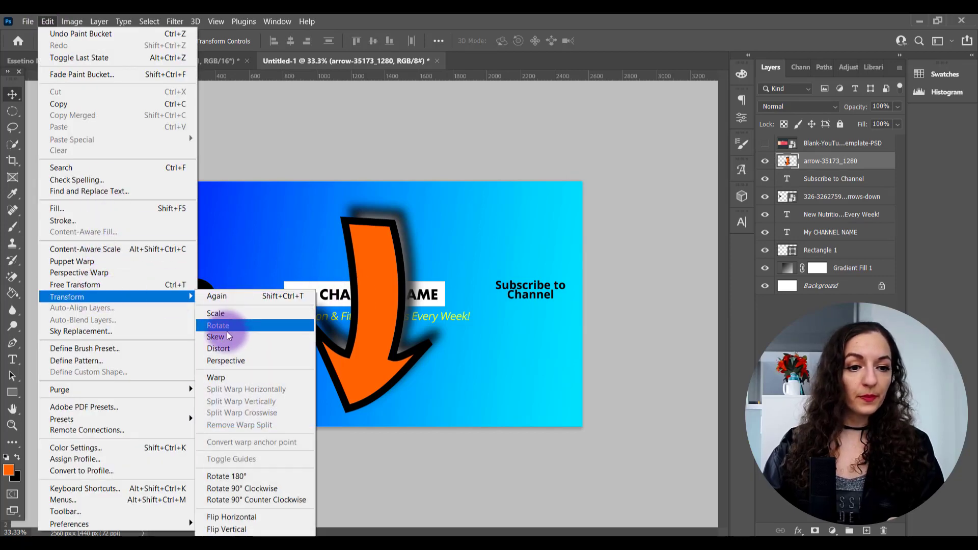
{"action": "left_click", "coordinate": [215, 336]}
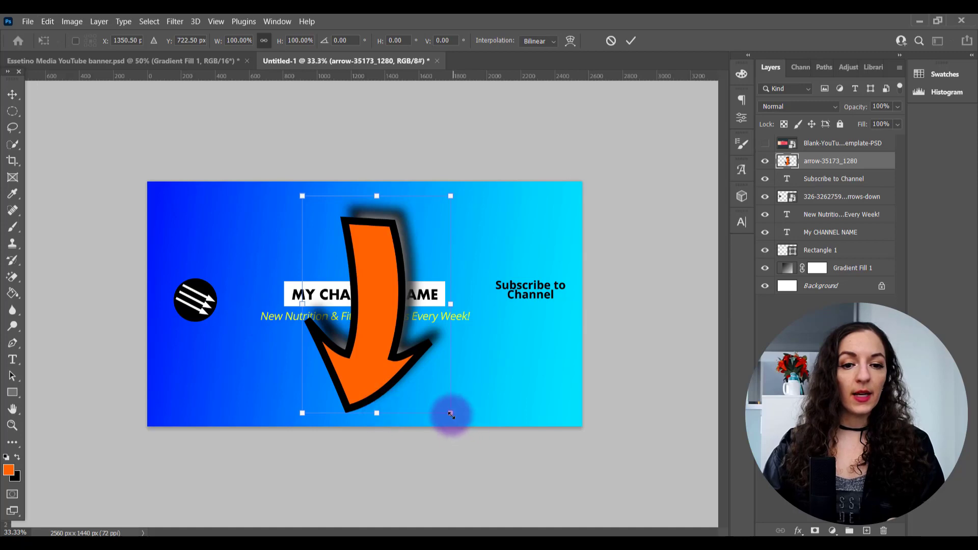
{"action": "left_click_drag", "start_coordinate": [450, 412], "coordinate": [353, 271]}
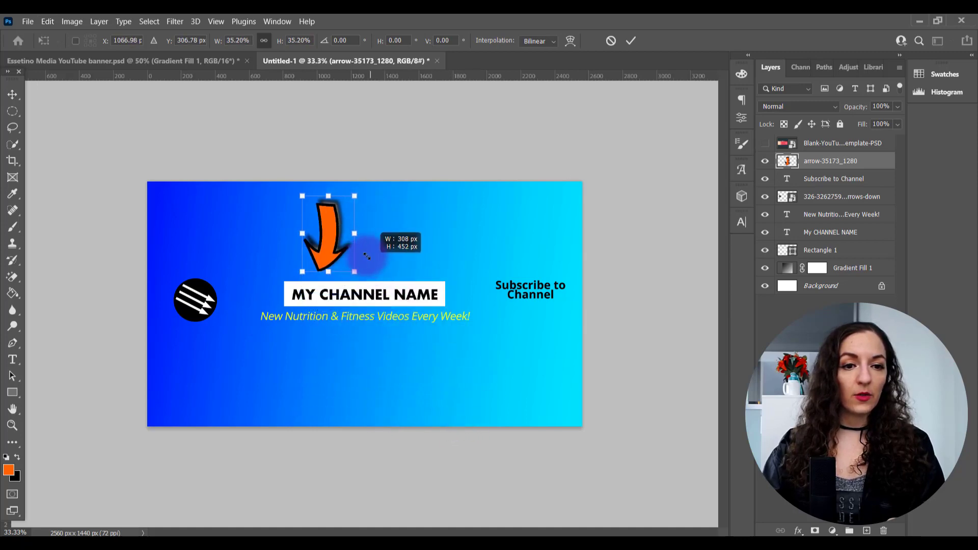
{"action": "left_click_drag", "start_coordinate": [327, 234], "coordinate": [520, 294]}
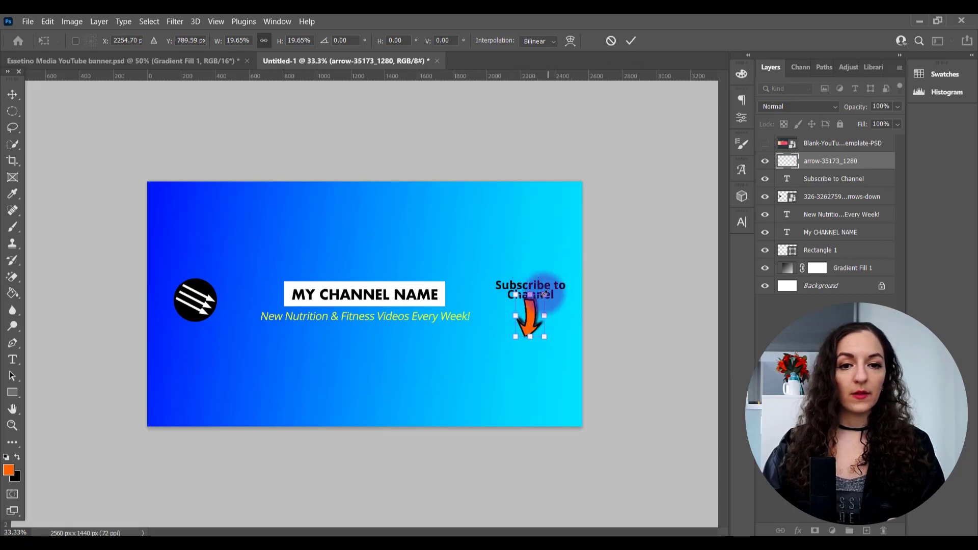
{"action": "left_click_drag", "start_coordinate": [530, 318], "coordinate": [548, 342]}
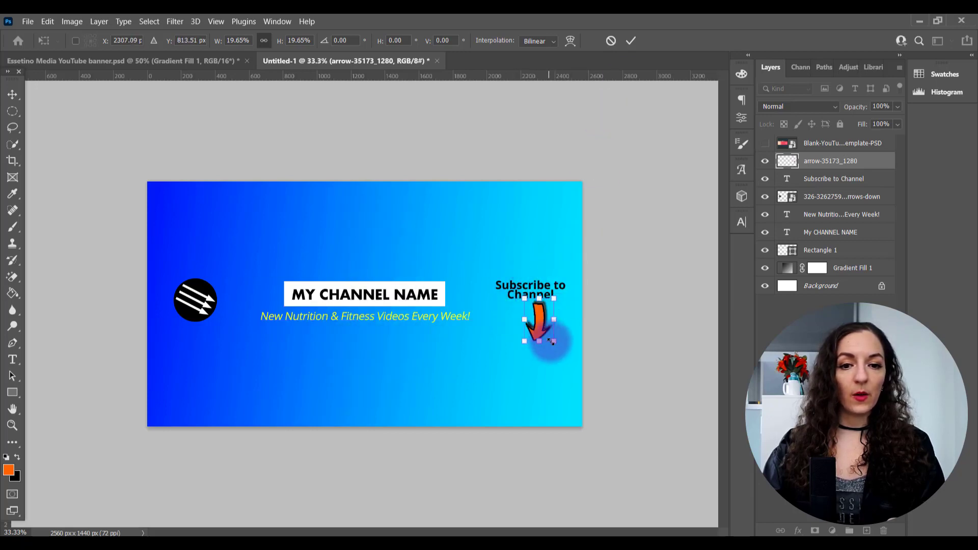
{"action": "left_click", "coordinate": [630, 41]}
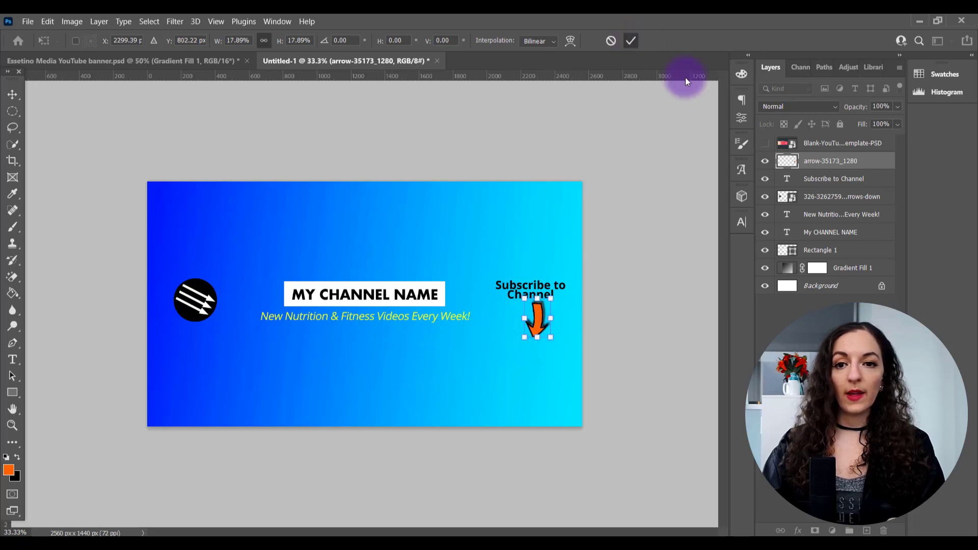
{"action": "left_click", "coordinate": [764, 143]}
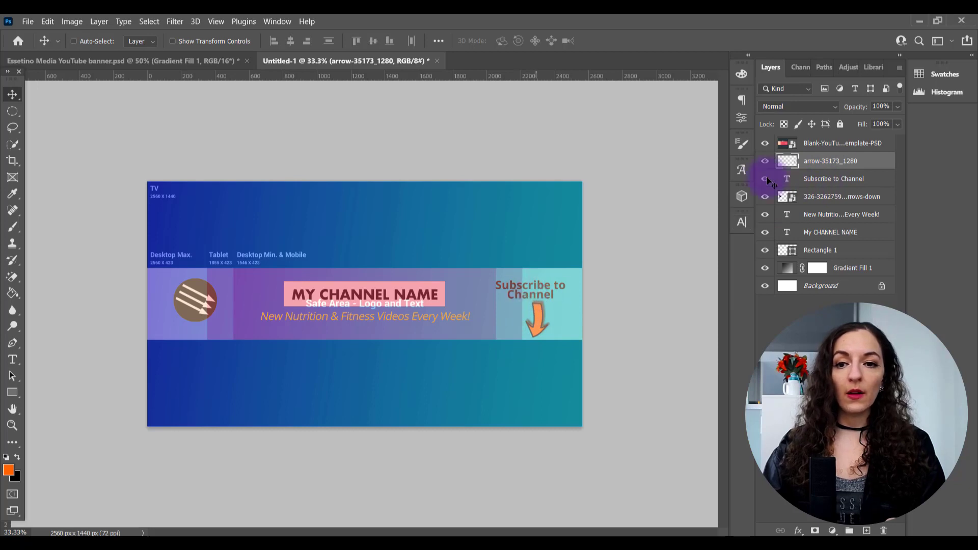
Rotate the text and arrow together into the right side of the safe area, then hide the template overlay
{"action": "left_click", "coordinate": [833, 178]}
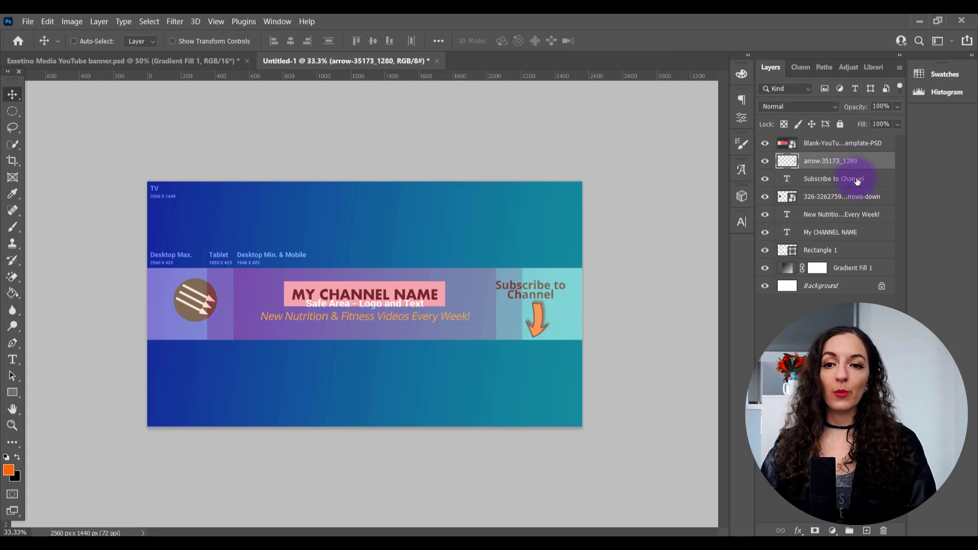
{"action": "left_click", "coordinate": [844, 179]}
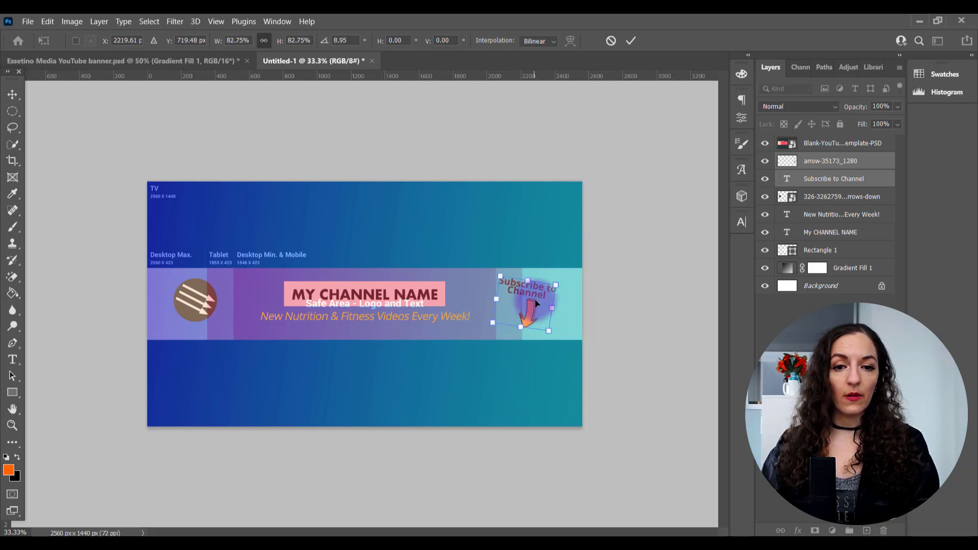
{"action": "left_click_drag", "start_coordinate": [533, 305], "coordinate": [555, 303]}
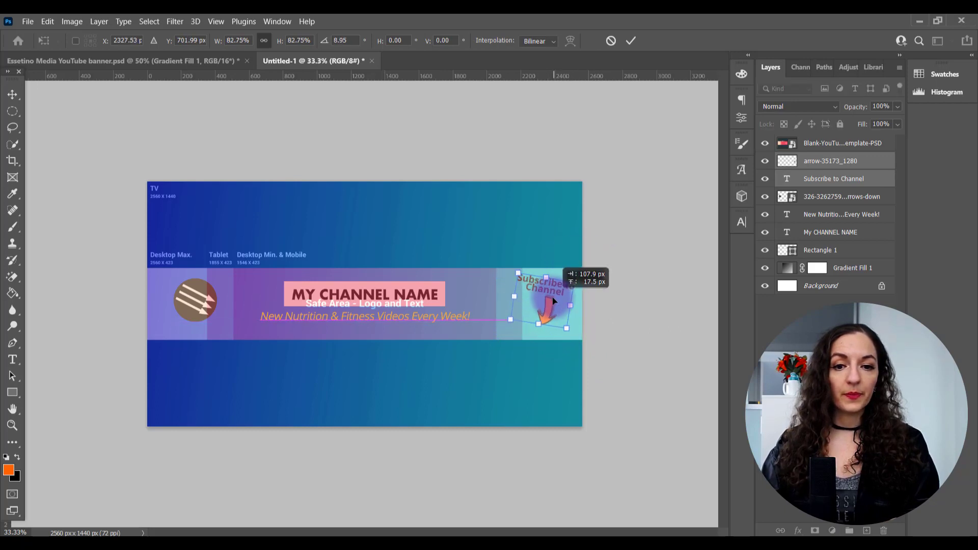
{"action": "left_click", "coordinate": [629, 40]}
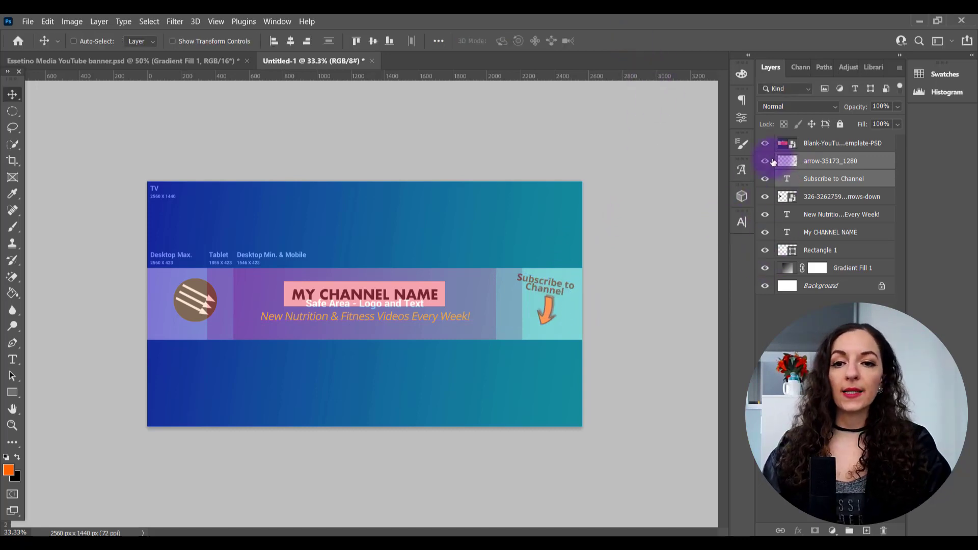
{"action": "left_click", "coordinate": [763, 143]}
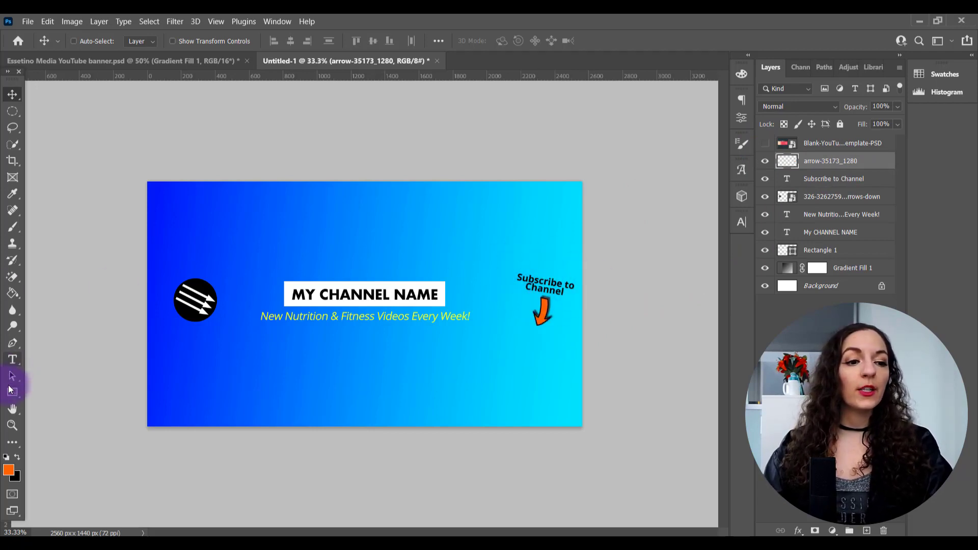
Draw a yellow ellipse with the Ellipse Tool and place its layer behind the text and arrow
{"action": "left_click", "coordinate": [12, 391]}
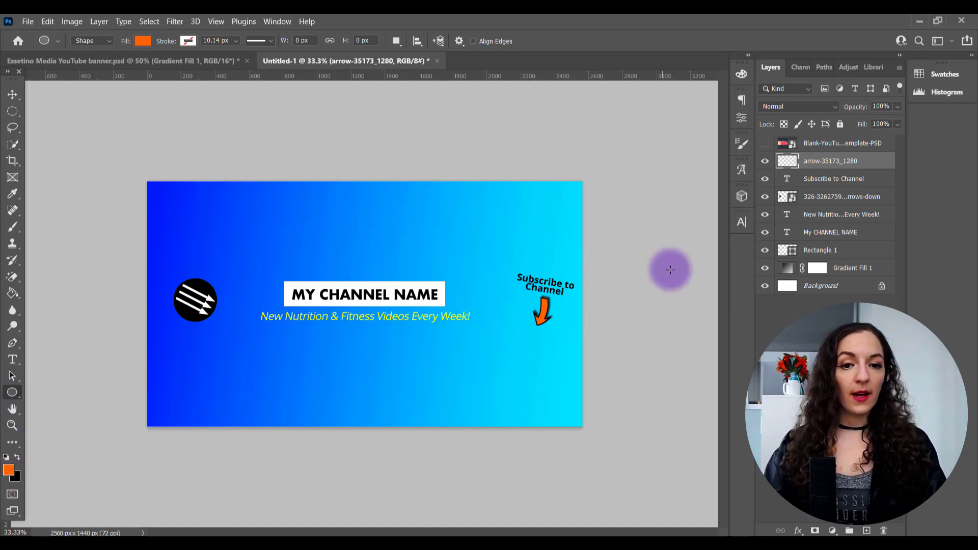
{"action": "left_click", "coordinate": [142, 41]}
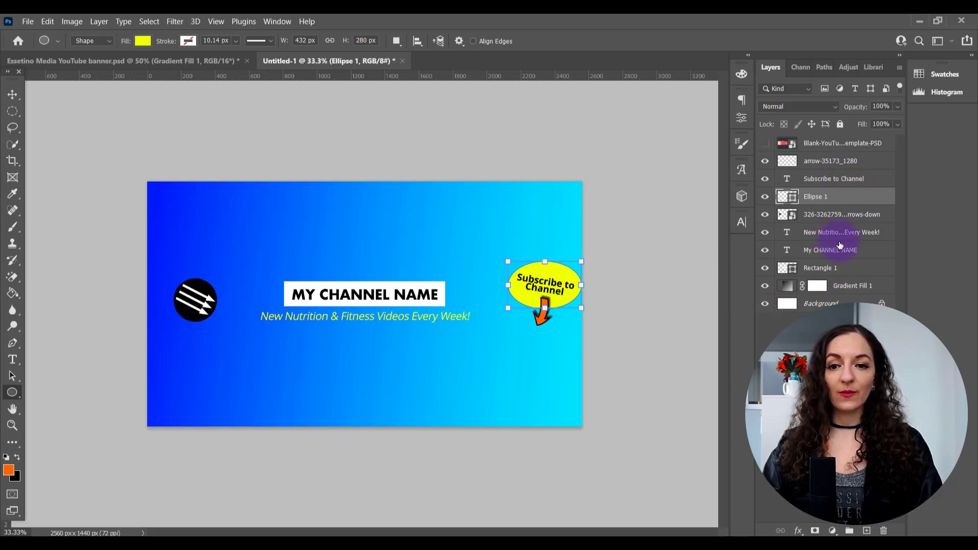
{"action": "left_click", "coordinate": [820, 268]}
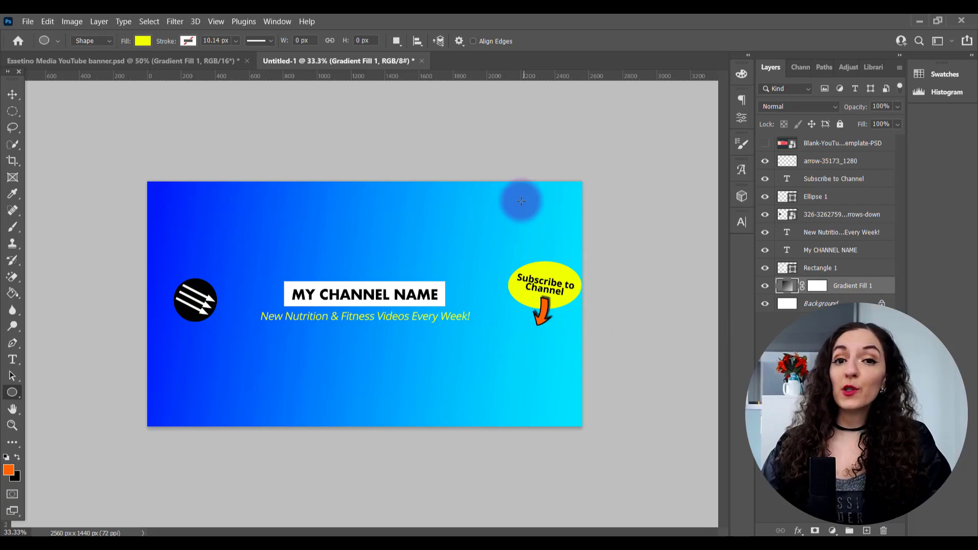
{"action": "mouse_move", "coordinate": [186, 271]}
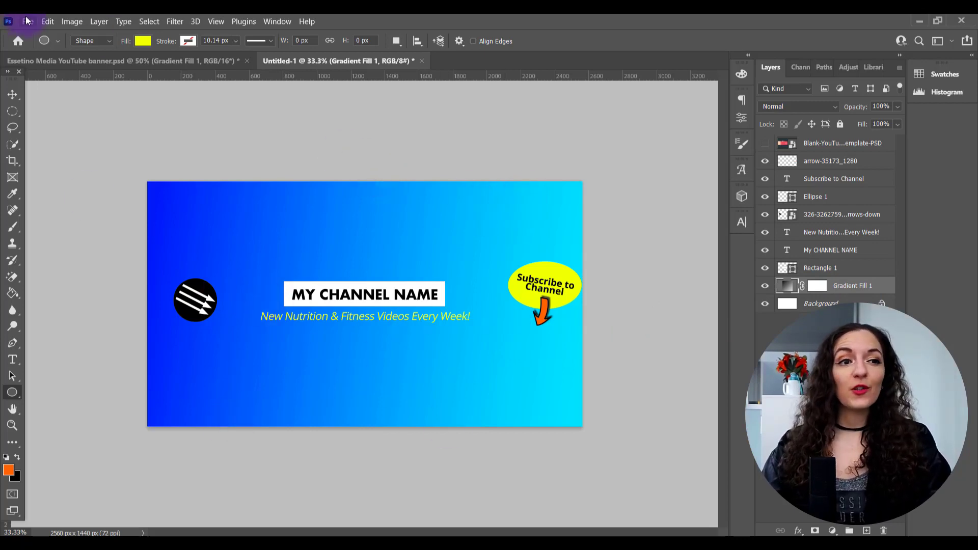
Save a copy named xyz in PNG format to Downloads, accepting the PNG format options
{"action": "left_click", "coordinate": [27, 21]}
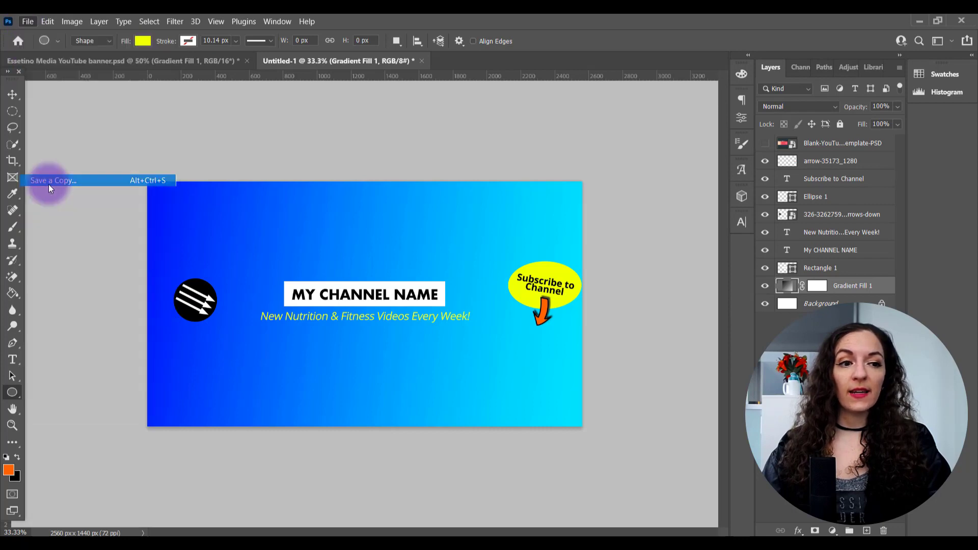
{"action": "left_click", "coordinate": [51, 182]}
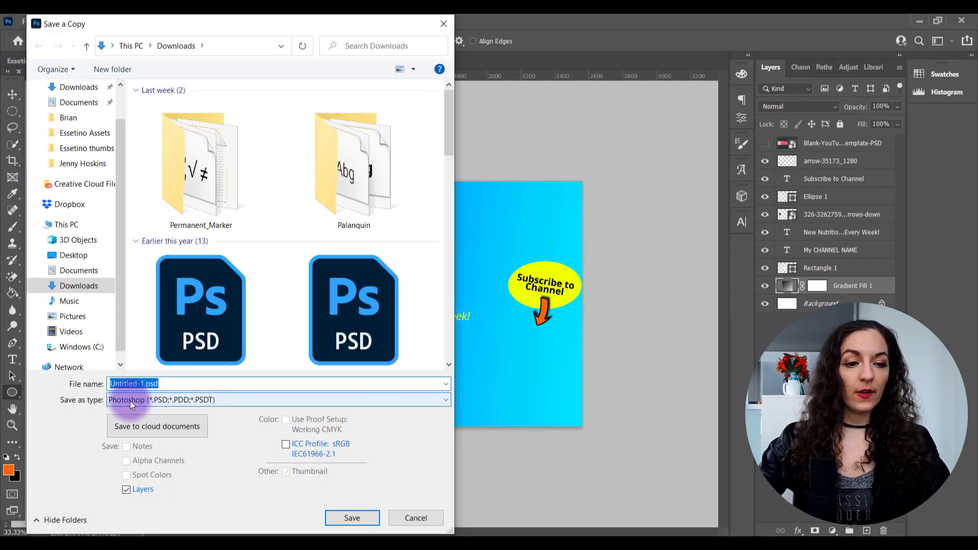
{"action": "type", "text": "xyz"}
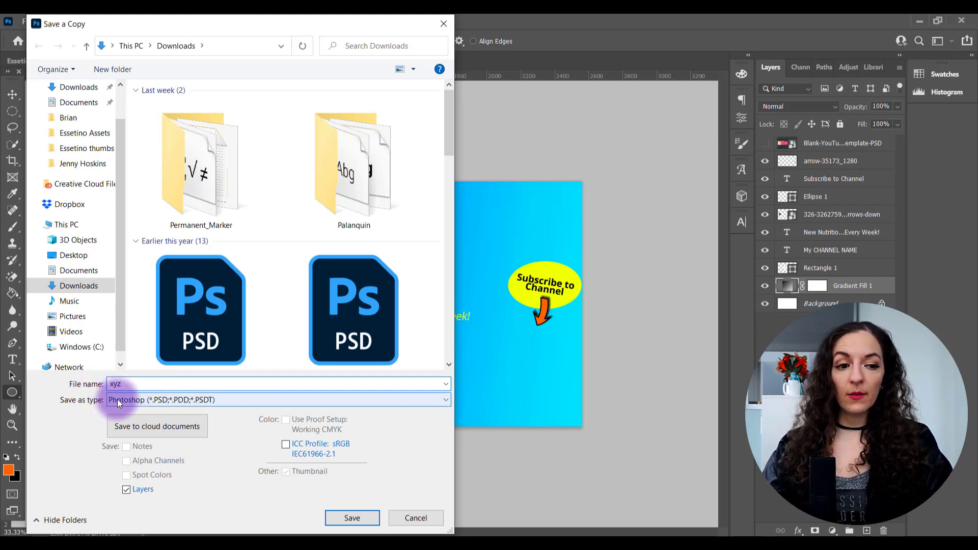
{"action": "left_click", "coordinate": [277, 400]}
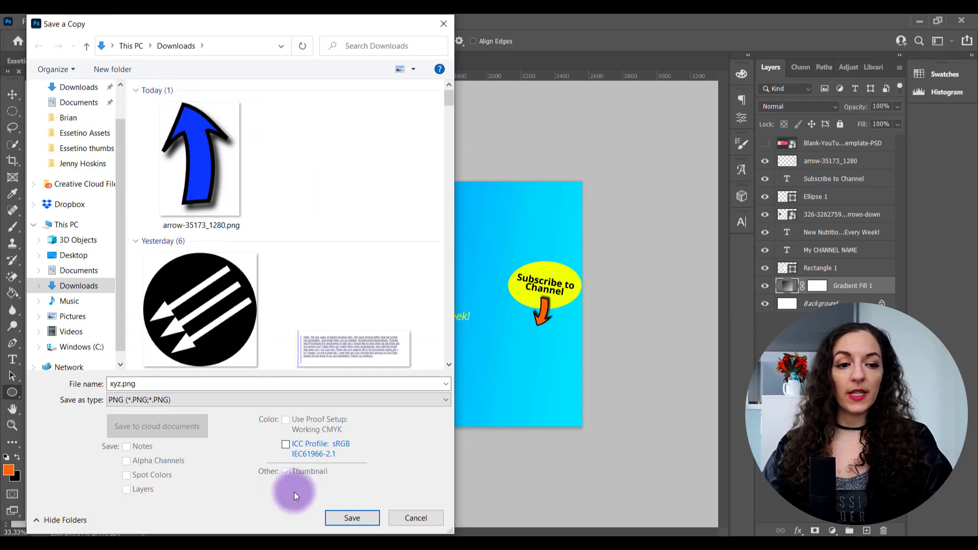
{"action": "left_click", "coordinate": [352, 517]}
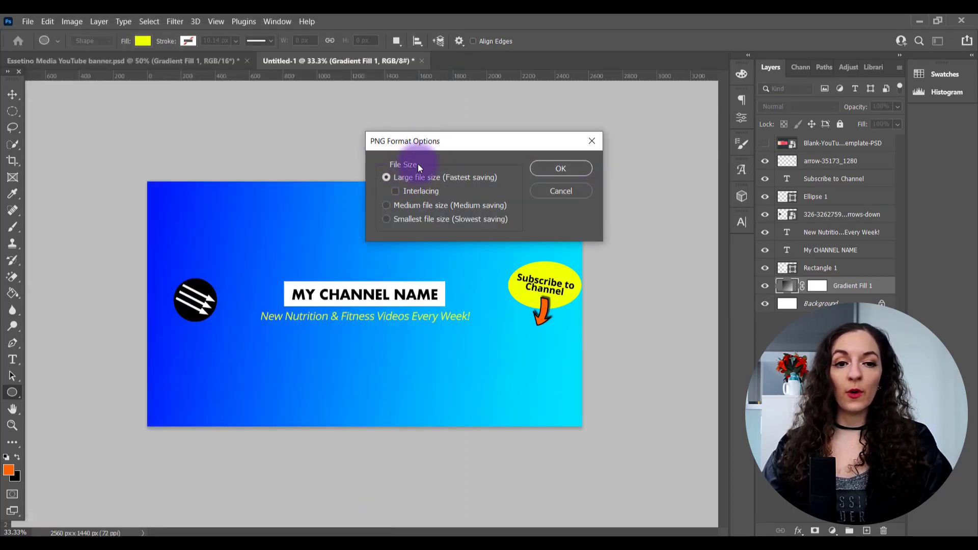
{"action": "mouse_move", "coordinate": [544, 178]}
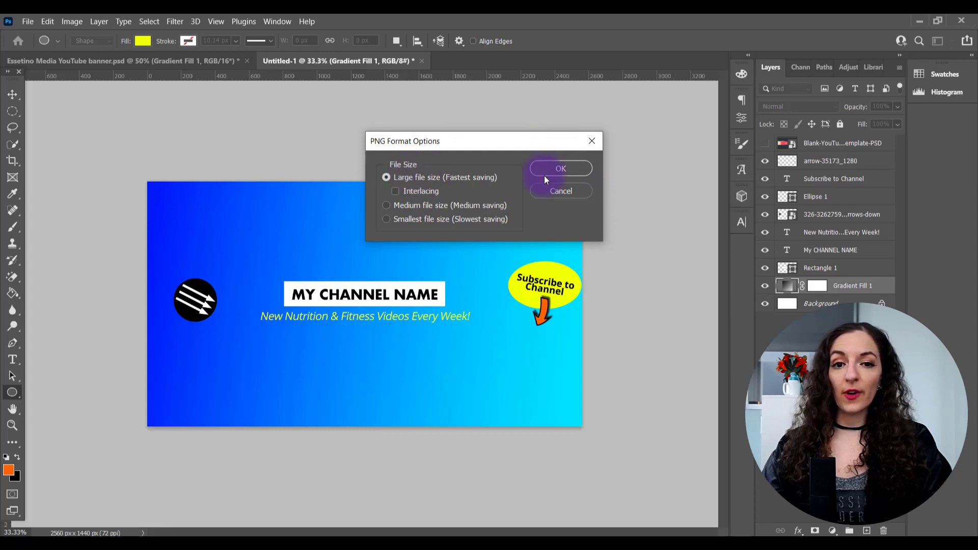
{"action": "left_click", "coordinate": [560, 168]}
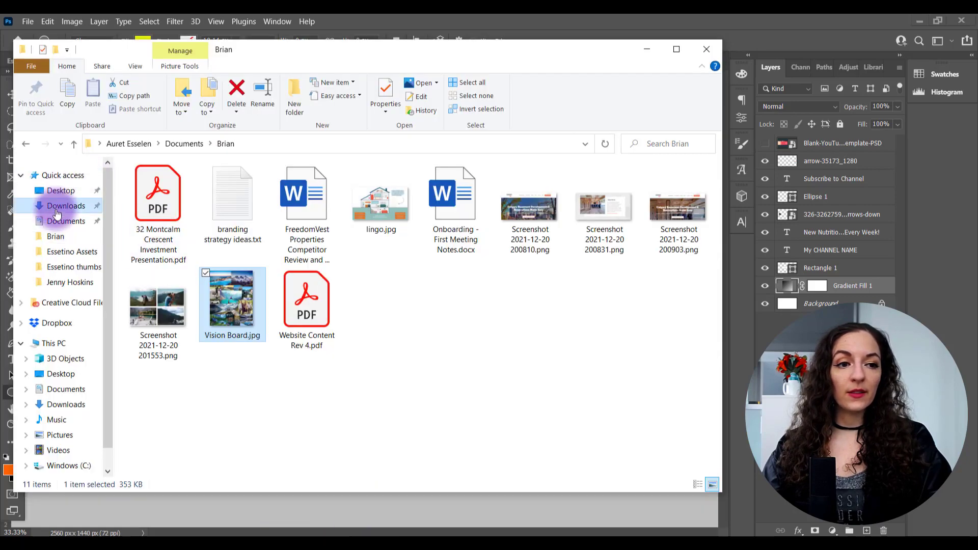
Show the Downloads folder where xyz.png appears under Today
{"action": "left_click", "coordinate": [65, 206]}
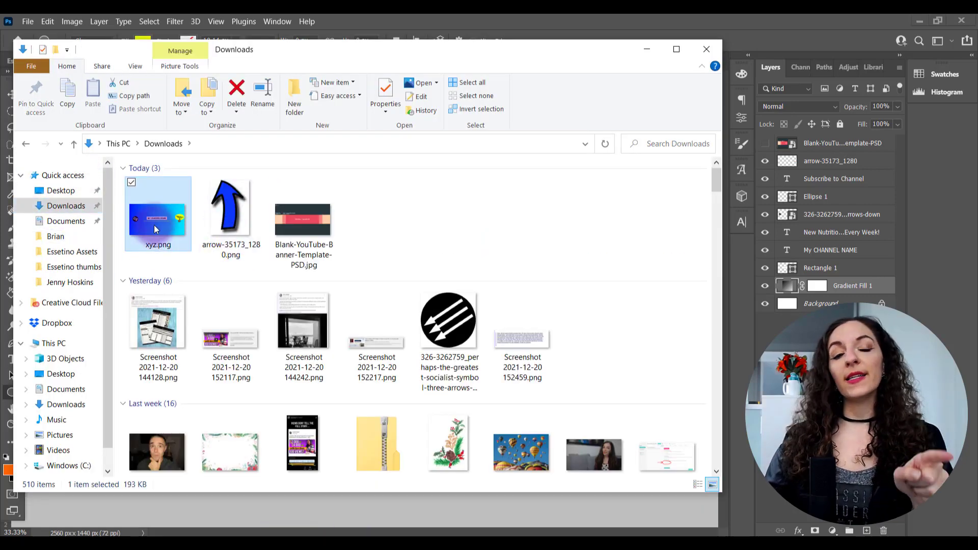